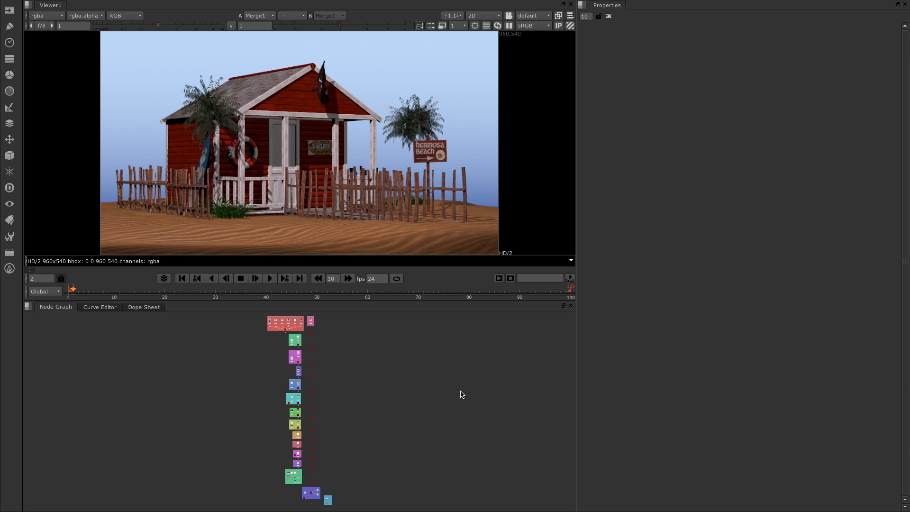
{"action": "mouse_move", "coordinate": [557, 364]}
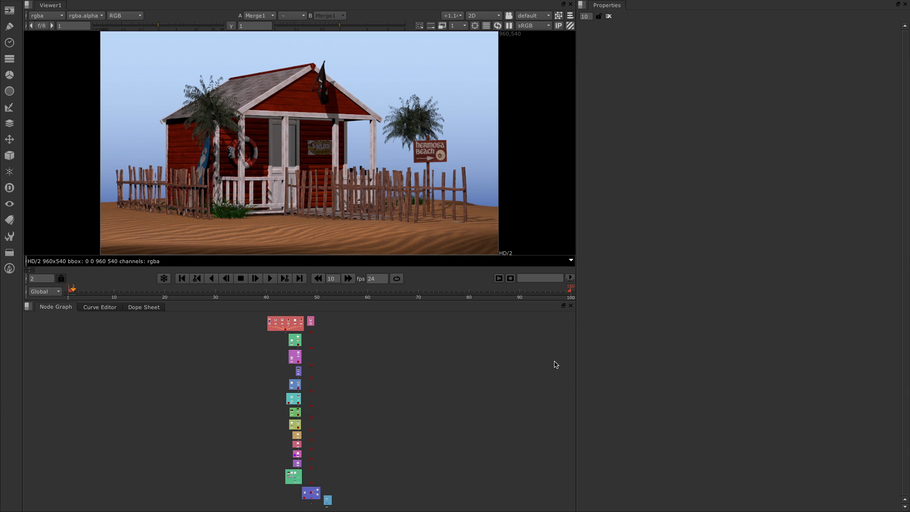
{"action": "mouse_move", "coordinate": [214, 250]}
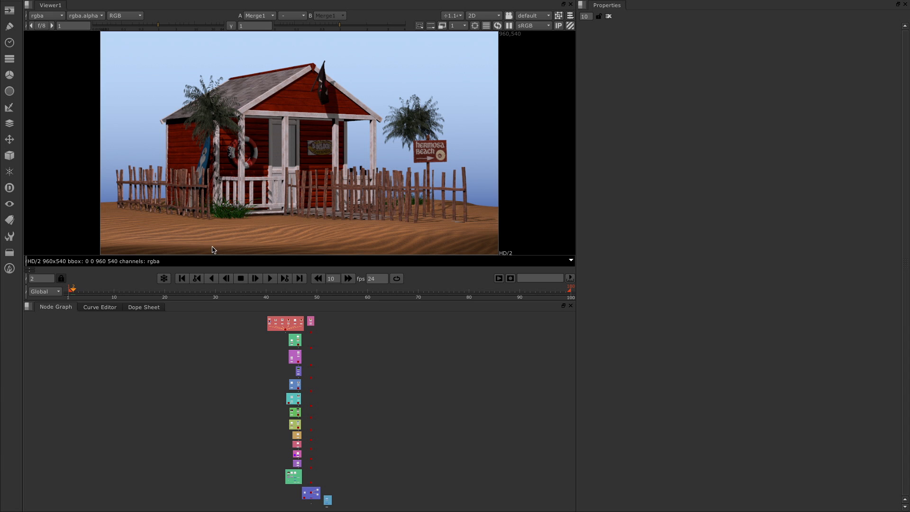
{"action": "mouse_move", "coordinate": [292, 178]}
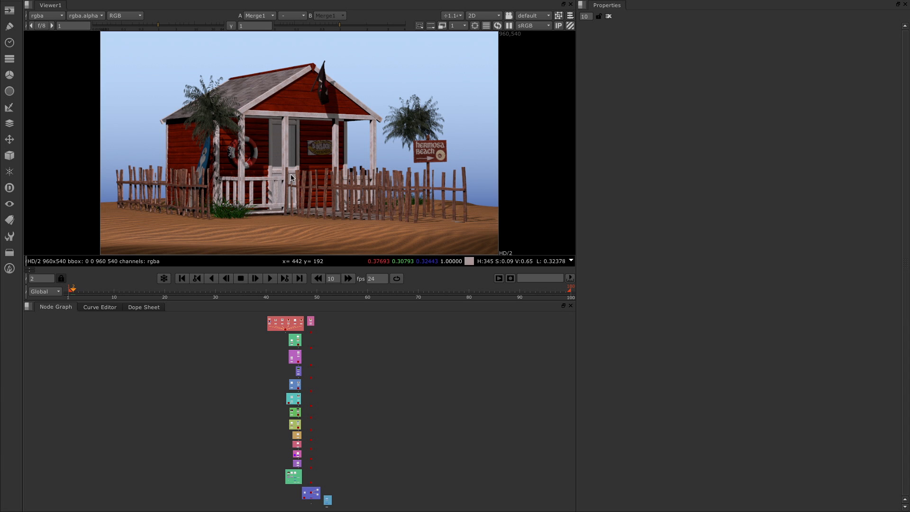
{"action": "mouse_move", "coordinate": [412, 250]}
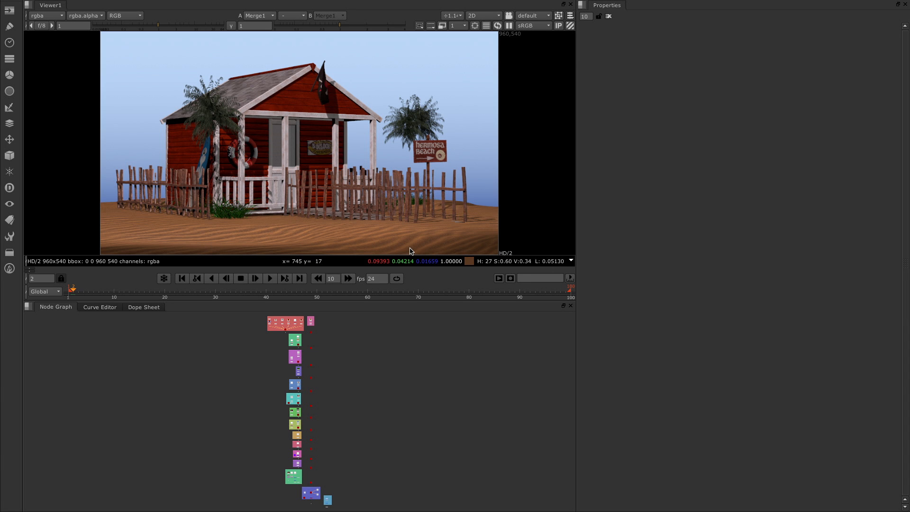
{"action": "mouse_move", "coordinate": [261, 142]}
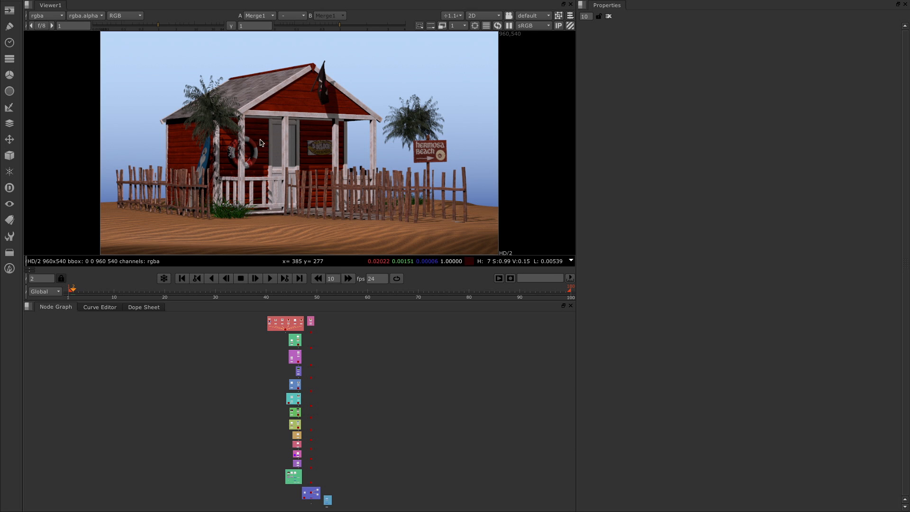
{"action": "mouse_move", "coordinate": [330, 128]}
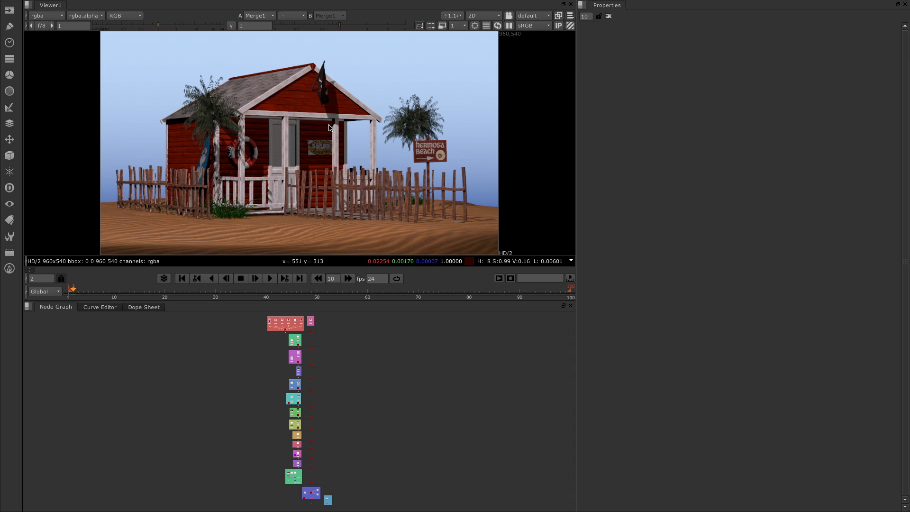
{"action": "mouse_move", "coordinate": [313, 147]}
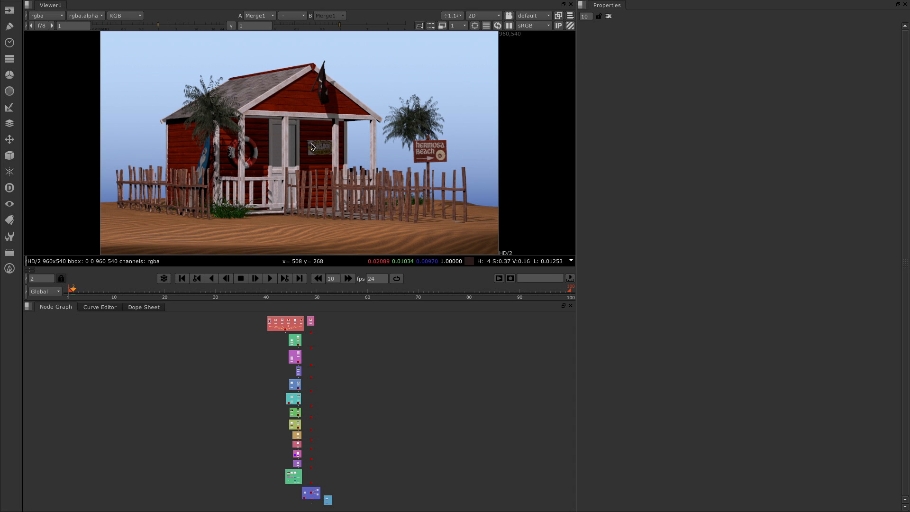
{"action": "mouse_move", "coordinate": [311, 169]}
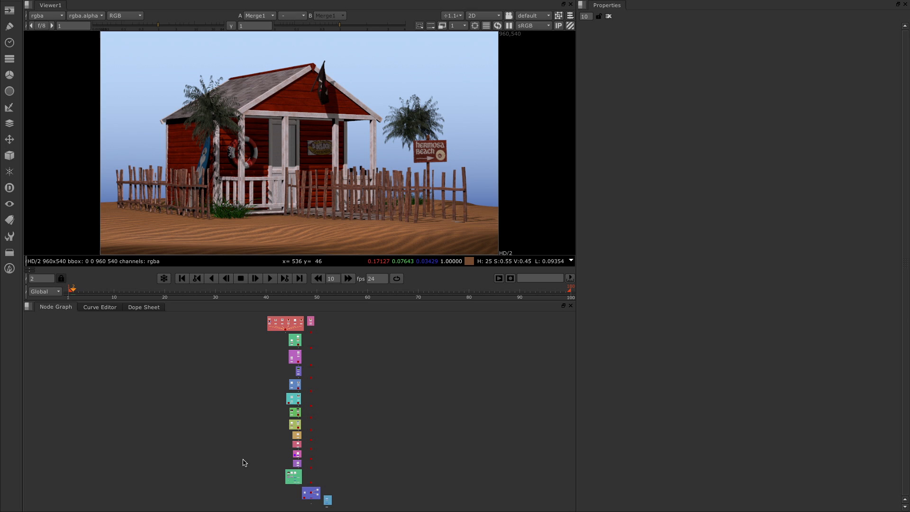
{"action": "mouse_move", "coordinate": [274, 480]}
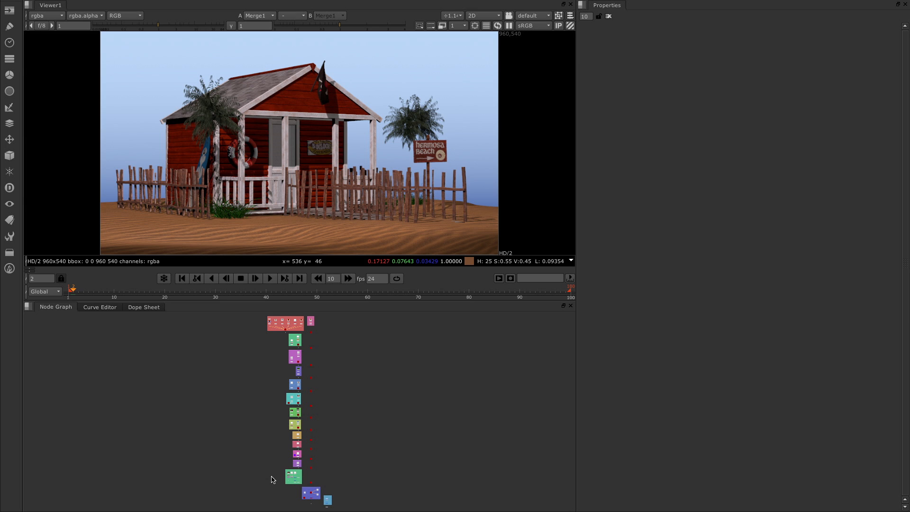
{"action": "mouse_move", "coordinate": [267, 484]}
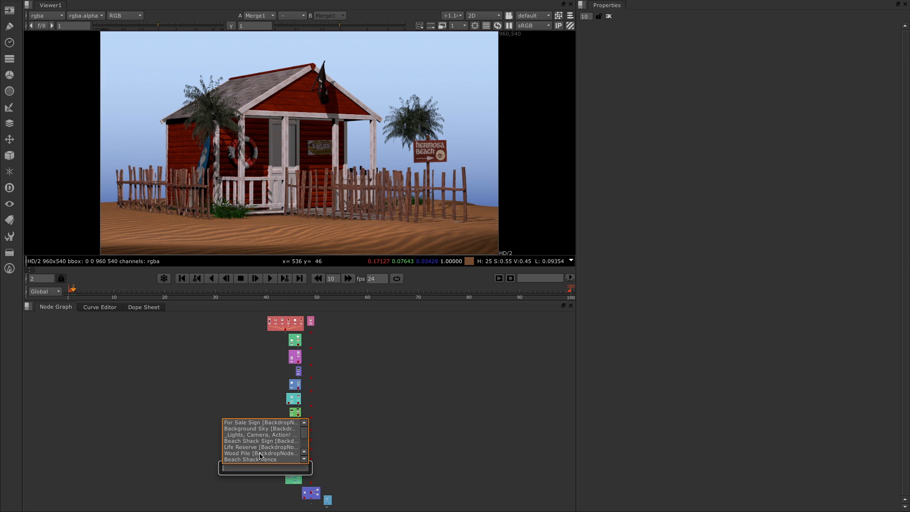
{"action": "mouse_move", "coordinate": [242, 453]}
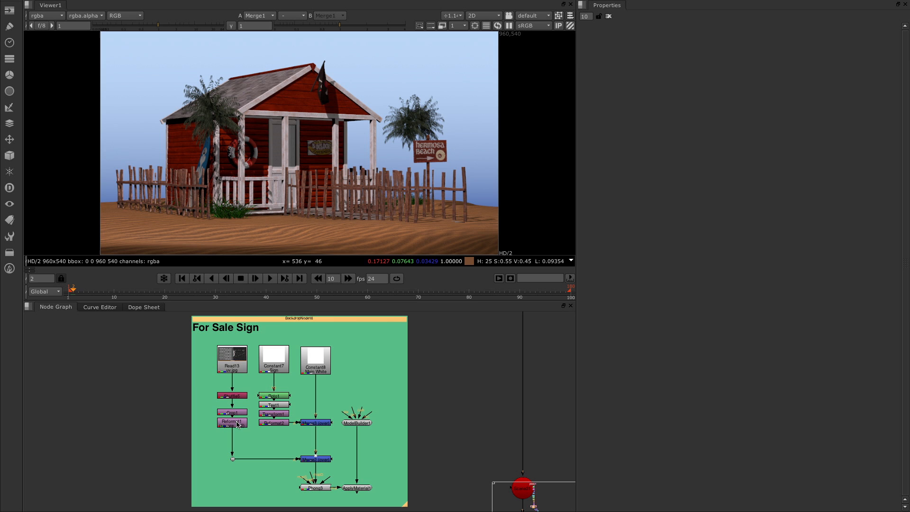
{"action": "mouse_move", "coordinate": [277, 503]}
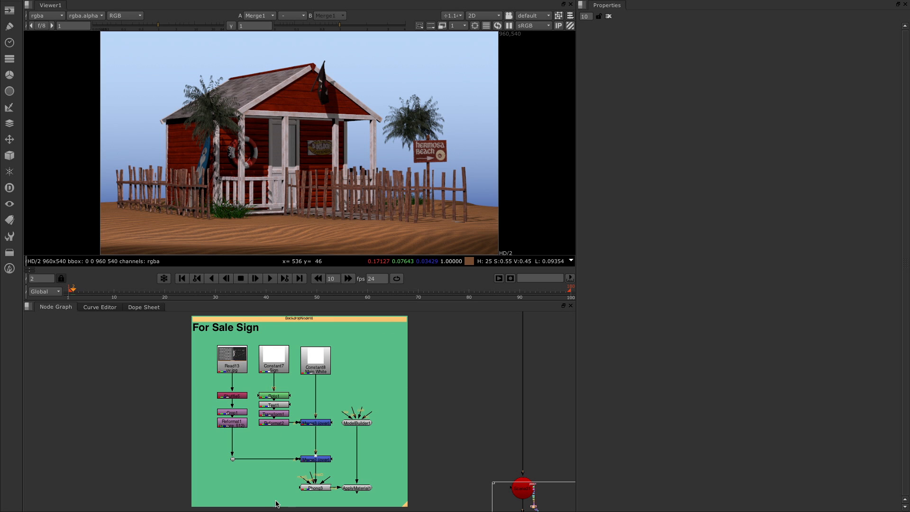
{"action": "mouse_move", "coordinate": [283, 375]}
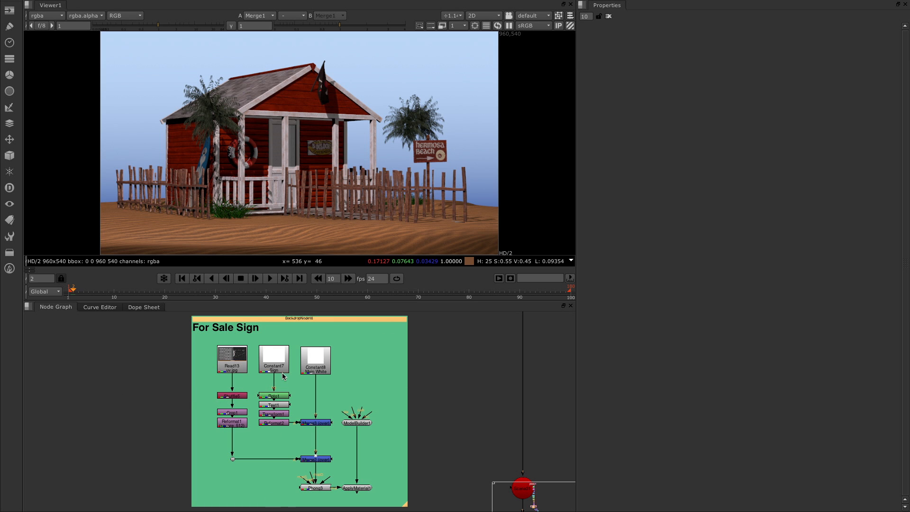
{"action": "mouse_move", "coordinate": [151, 394]}
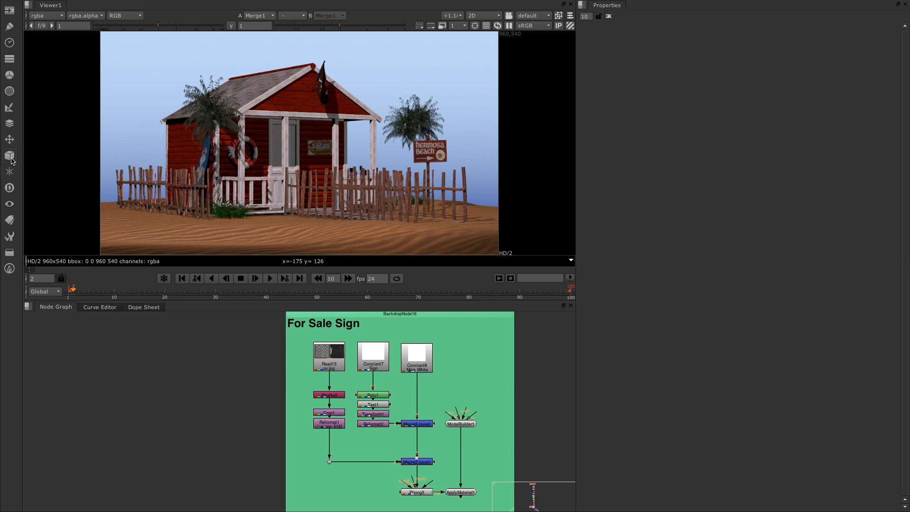
Step: Add a ModelBuilder node and feed it with a new CheckerBoard image
{"action": "left_click", "coordinate": [8, 155]}
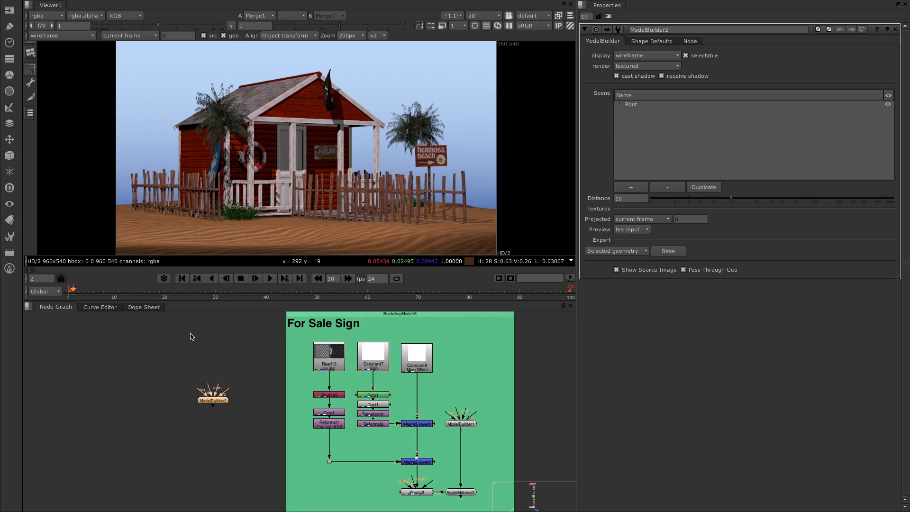
{"action": "mouse_move", "coordinate": [222, 361]}
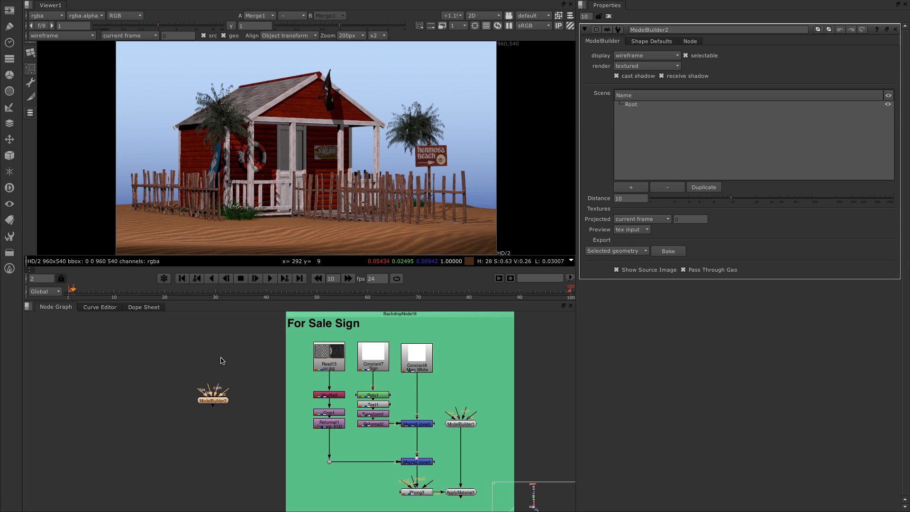
{"action": "mouse_move", "coordinate": [215, 340]}
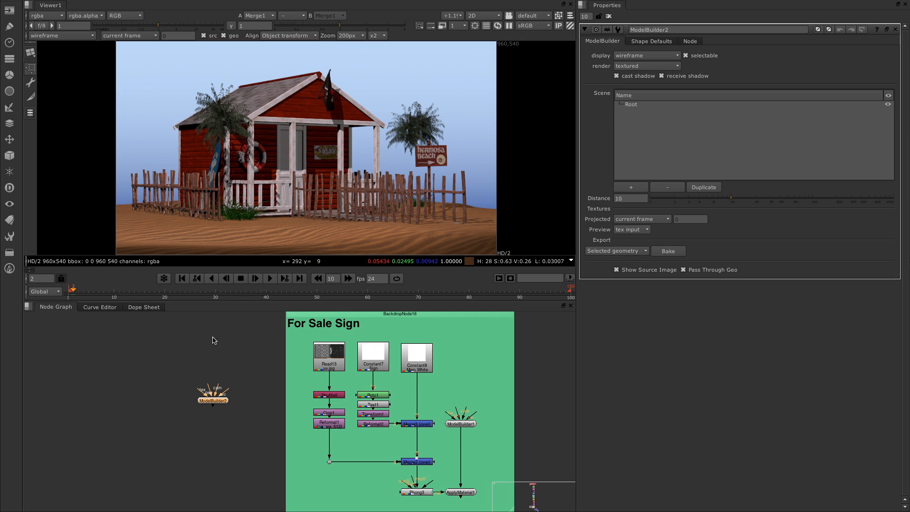
{"action": "mouse_move", "coordinate": [207, 350]}
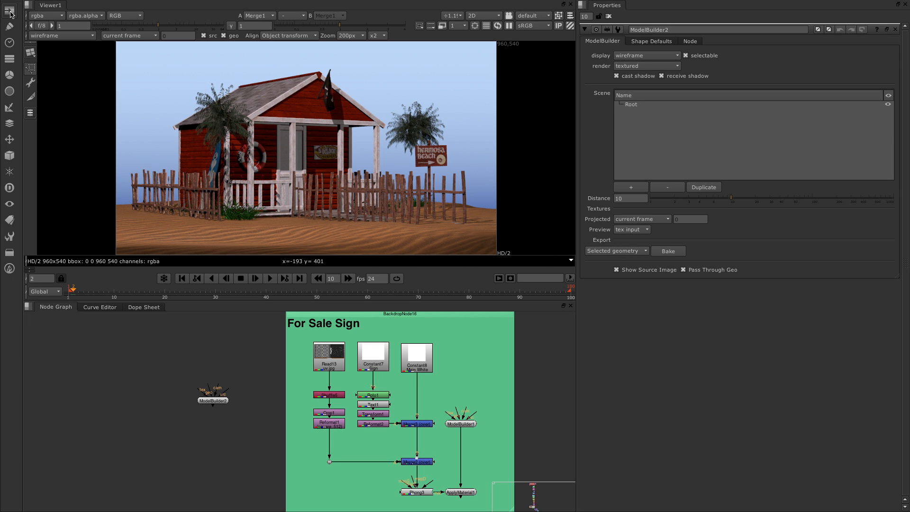
{"action": "left_click", "coordinate": [6, 10]}
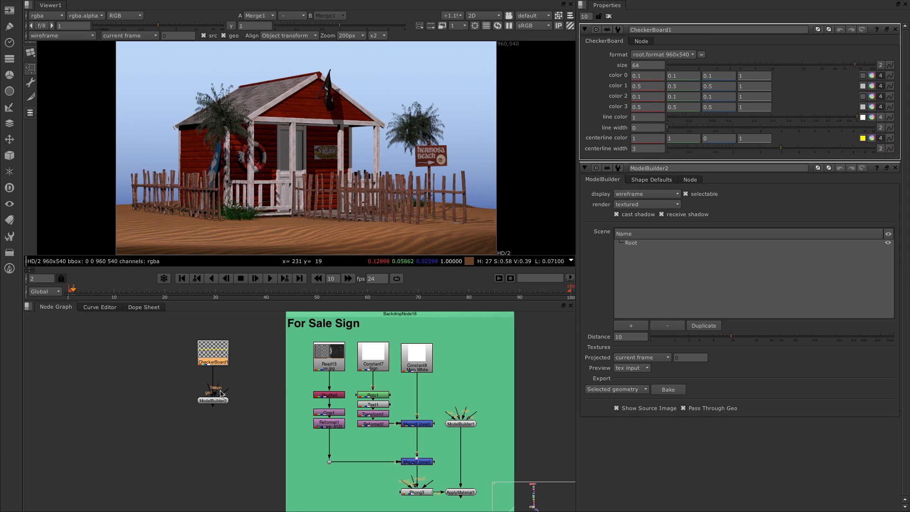
{"action": "left_click", "coordinate": [213, 400]}
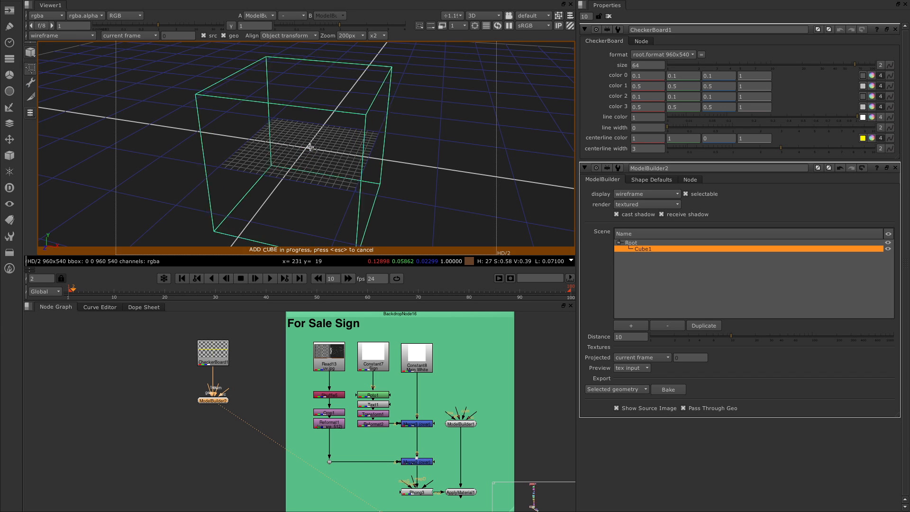
Step: Place Cube1 on the ground grid of the ModelBuilder scene
{"action": "left_click_drag", "start_coordinate": [311, 146], "coordinate": [418, 172]}
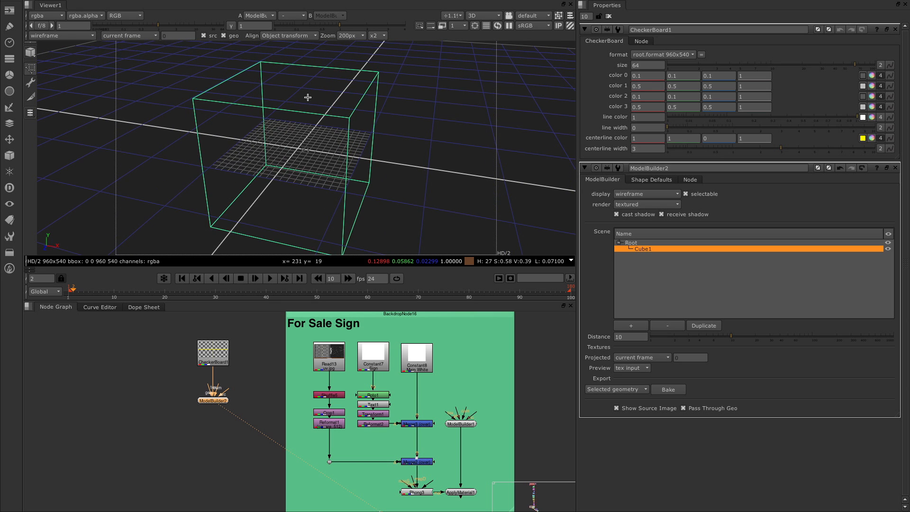
{"action": "mouse_move", "coordinate": [343, 128]}
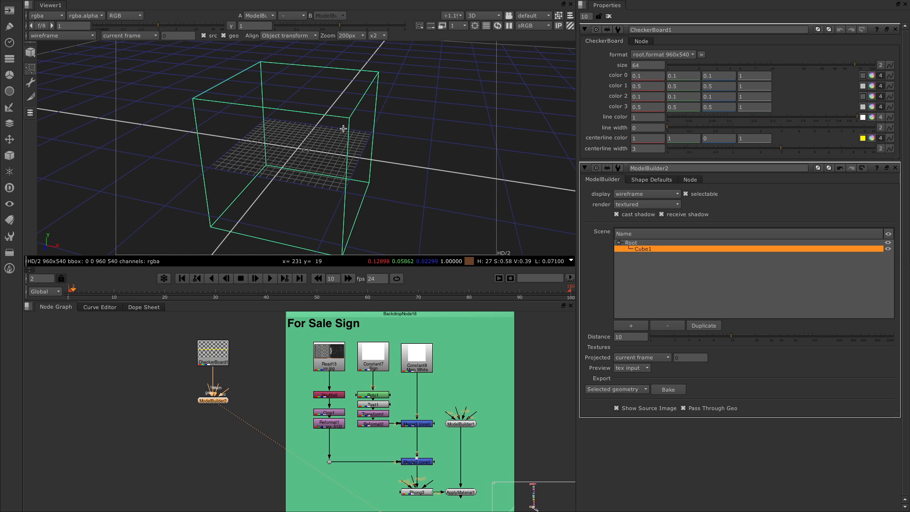
{"action": "mouse_move", "coordinate": [344, 116]}
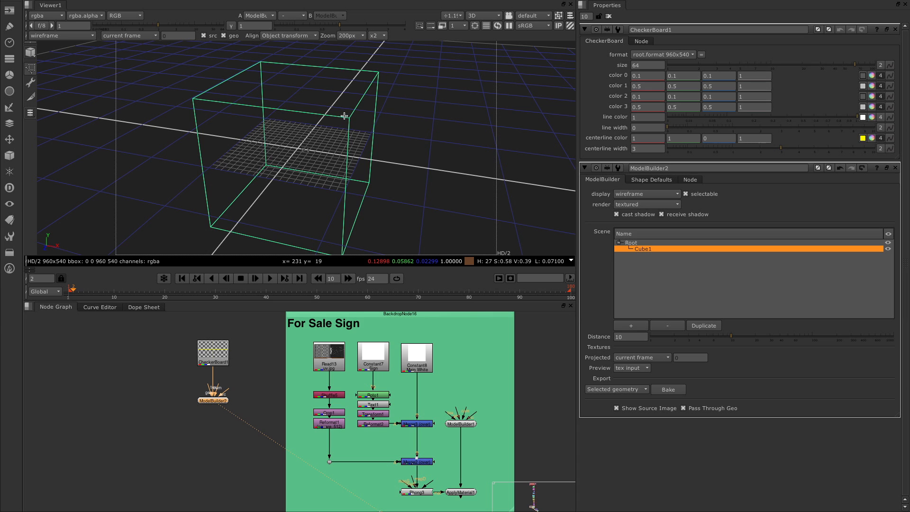
Step: Switch to face selection and extrude the cube's front face into an inset frame
{"action": "right_click", "coordinate": [344, 116]}
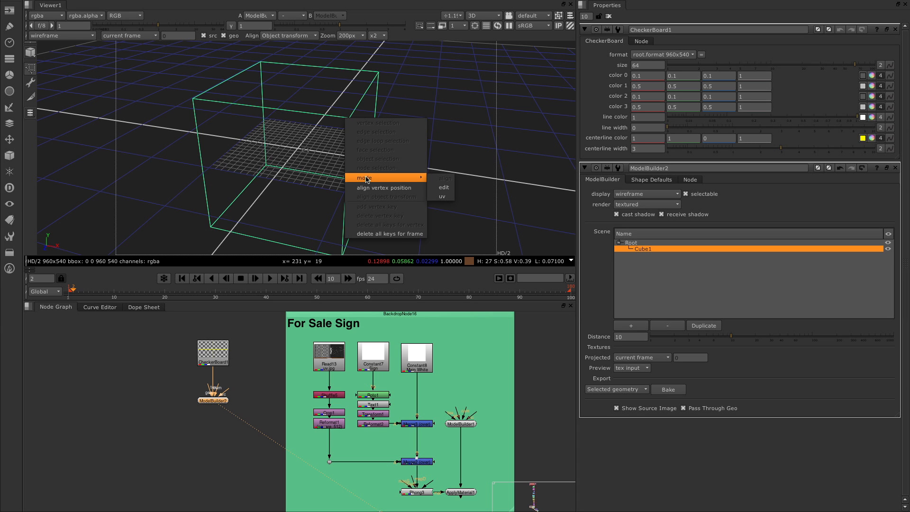
{"action": "mouse_move", "coordinate": [444, 187]}
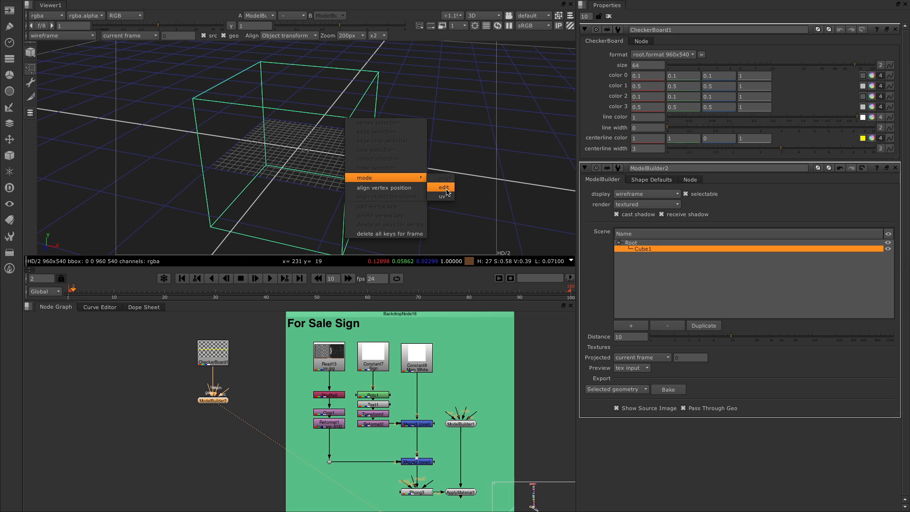
{"action": "mouse_move", "coordinate": [443, 198]}
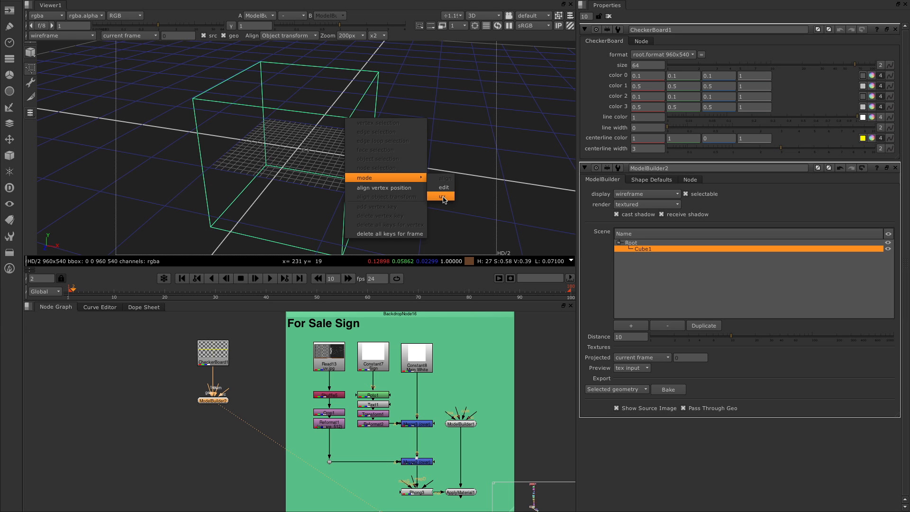
{"action": "mouse_move", "coordinate": [445, 187]}
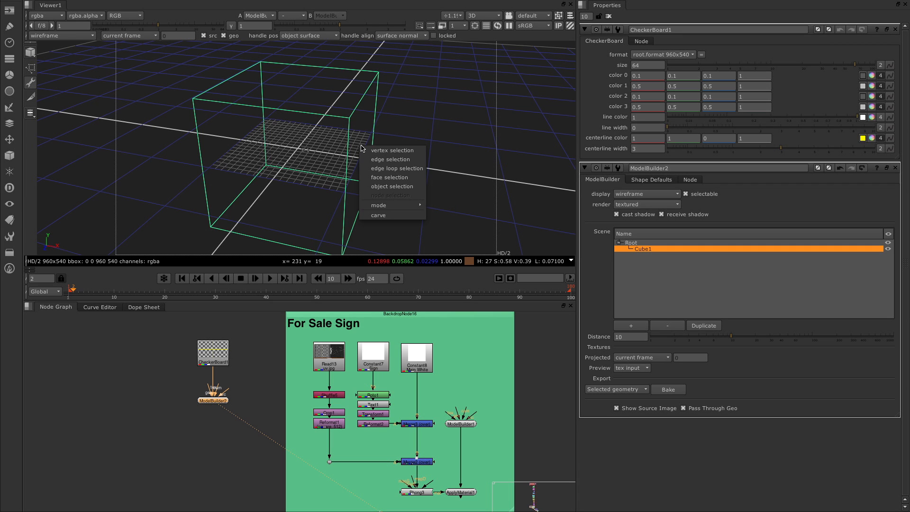
{"action": "mouse_move", "coordinate": [389, 177]}
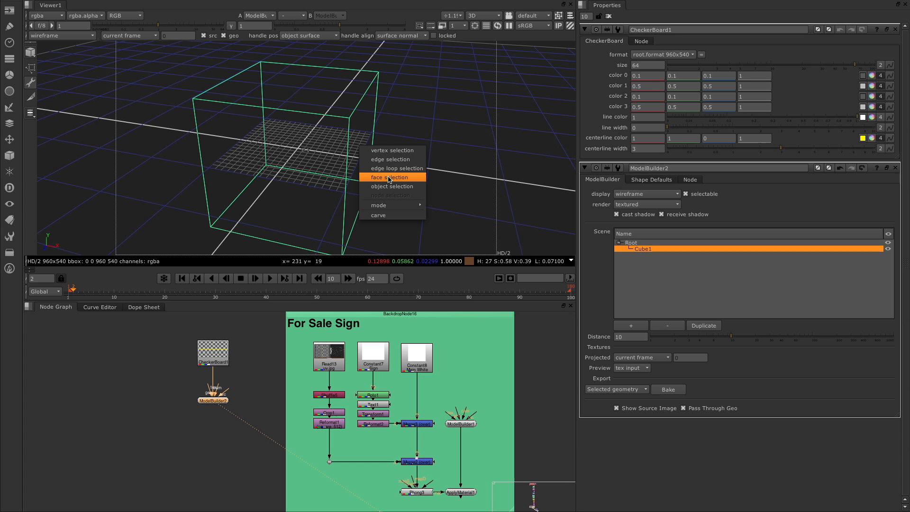
{"action": "left_click", "coordinate": [389, 177]}
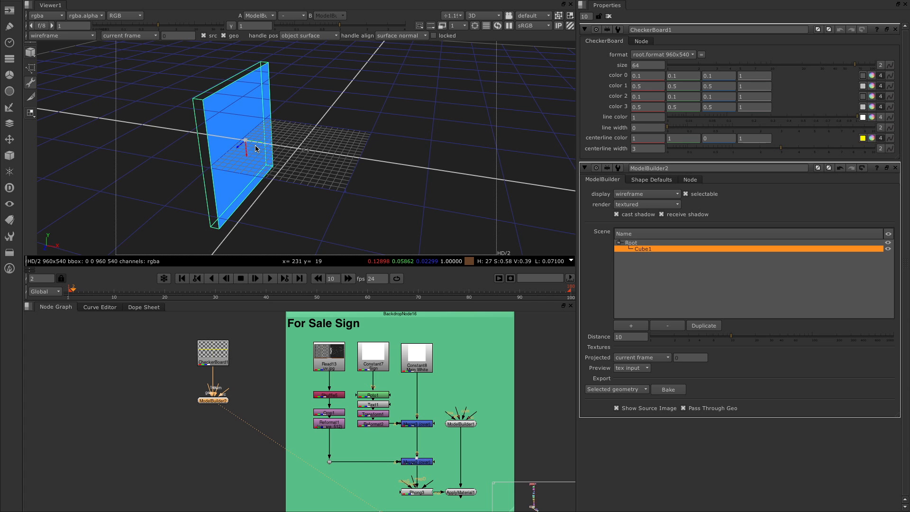
{"action": "right_click", "coordinate": [256, 148]}
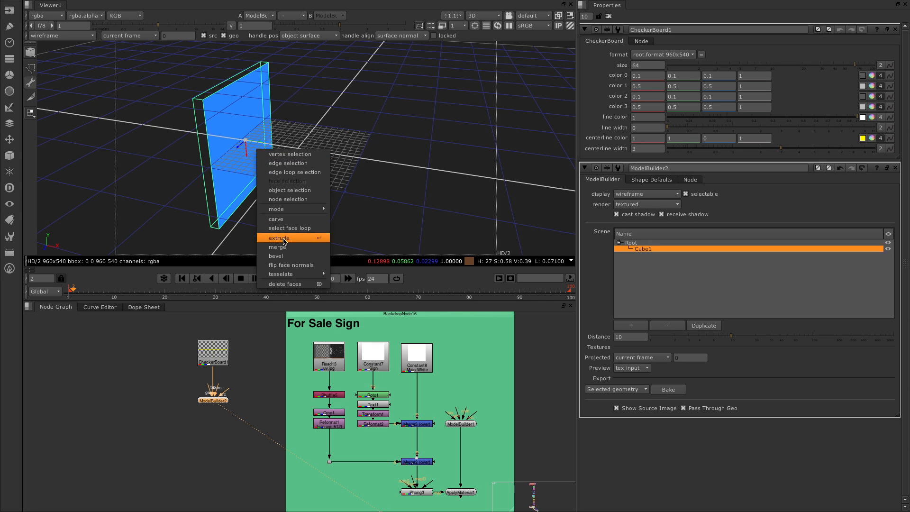
{"action": "left_click", "coordinate": [275, 256]}
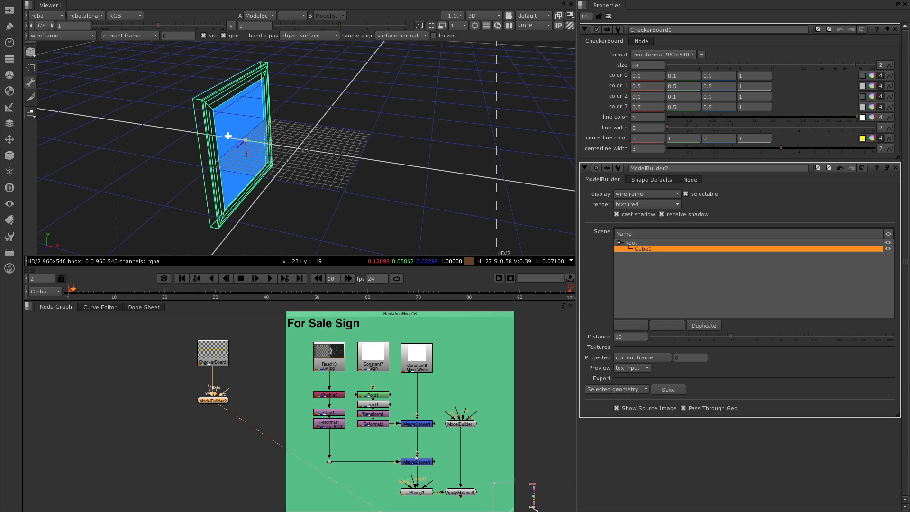
Step: Delete the inner panel faces, leaving an open rectangular frame viewed from the front
{"action": "right_click", "coordinate": [240, 130]}
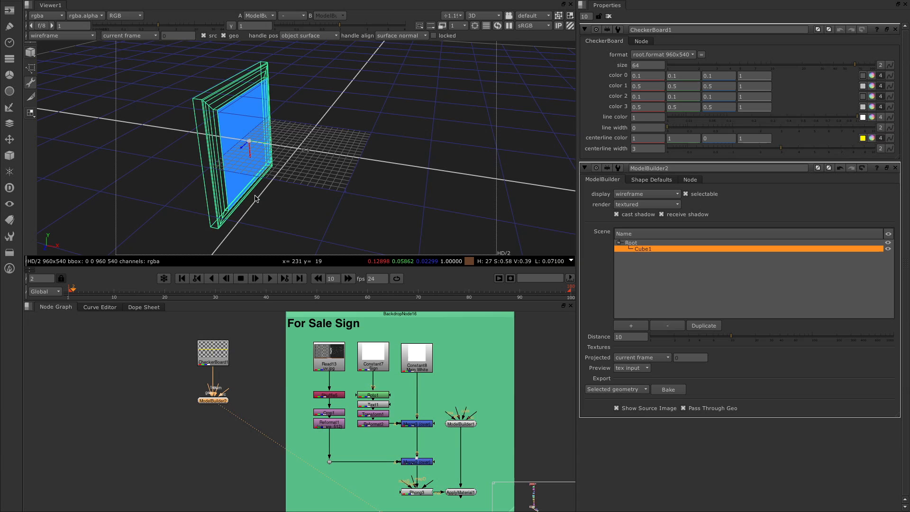
{"action": "right_click", "coordinate": [263, 139]}
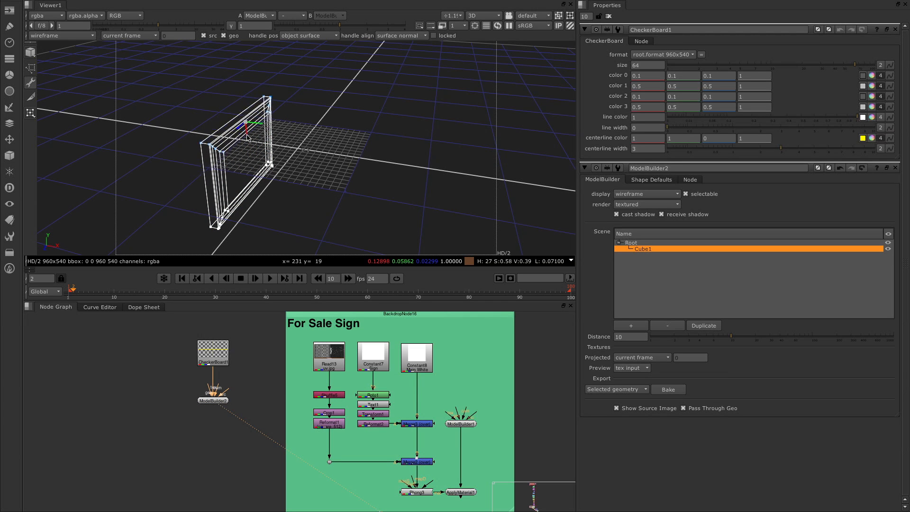
{"action": "left_click_drag", "start_coordinate": [250, 137], "coordinate": [191, 89]}
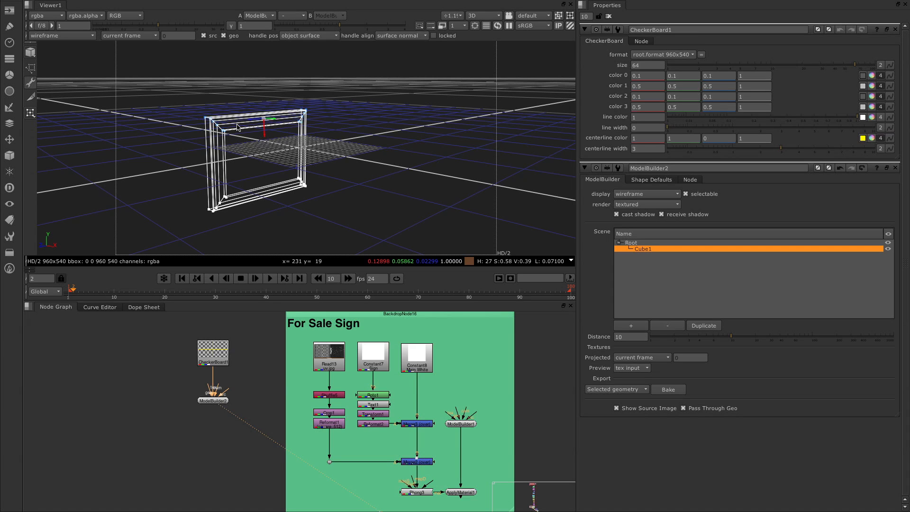
{"action": "mouse_move", "coordinate": [267, 114]}
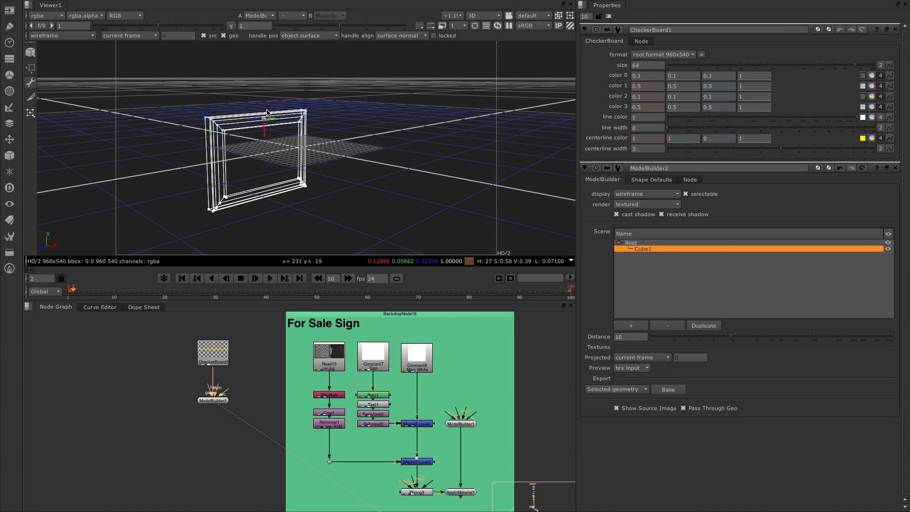
{"action": "right_click", "coordinate": [268, 113]}
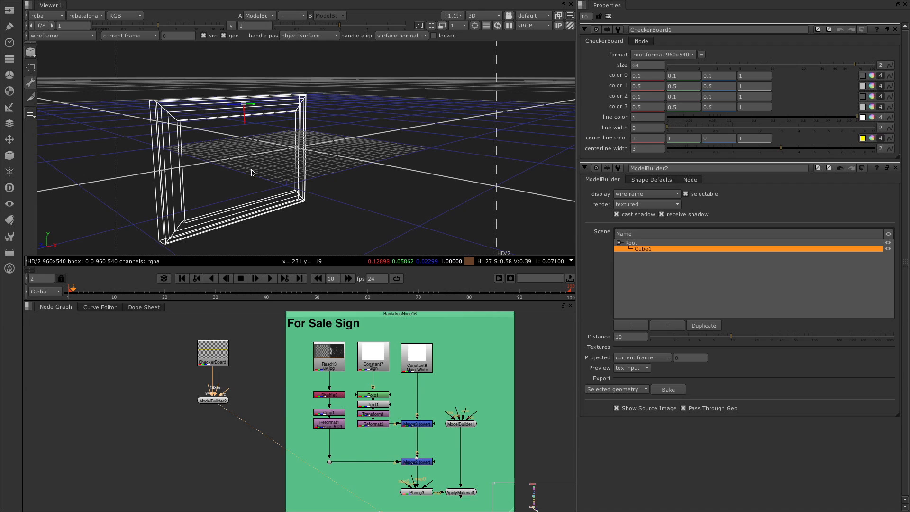
{"action": "left_click_drag", "start_coordinate": [253, 175], "coordinate": [293, 165]}
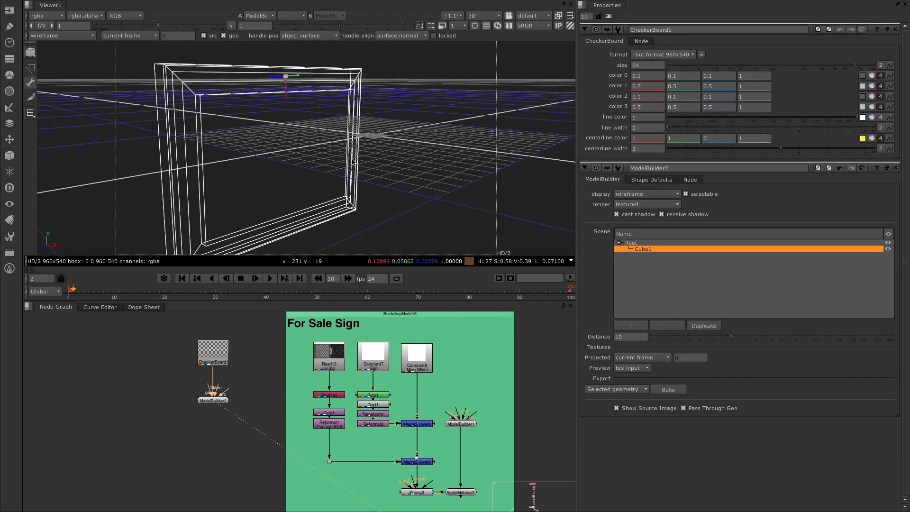
{"action": "left_click_drag", "start_coordinate": [348, 162], "coordinate": [274, 172]}
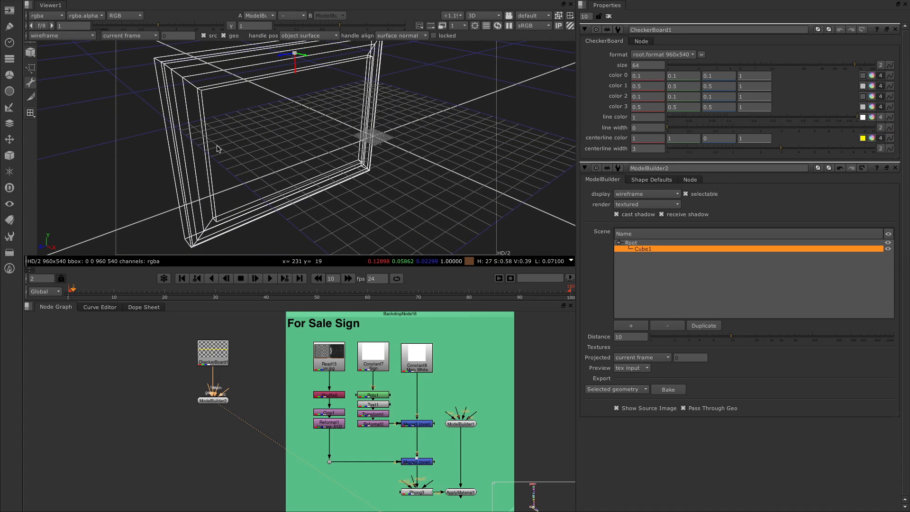
{"action": "mouse_move", "coordinate": [272, 93]}
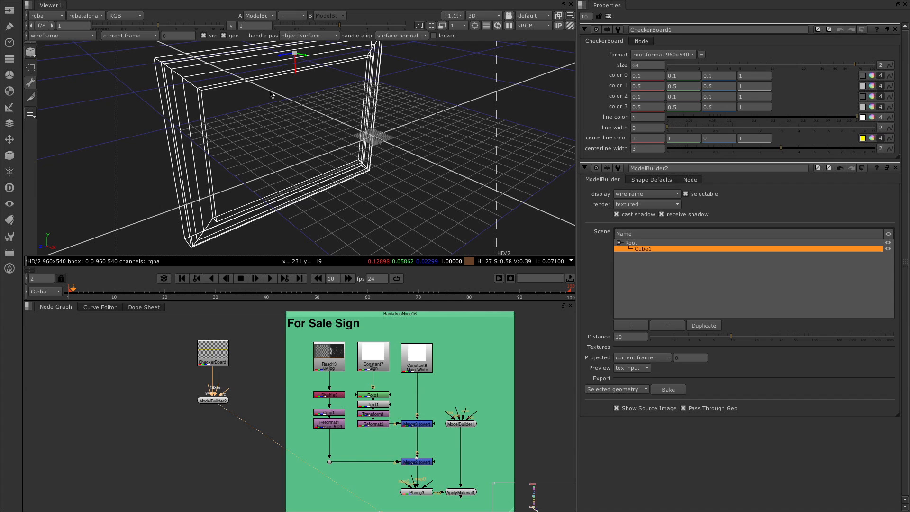
{"action": "mouse_move", "coordinate": [229, 214]}
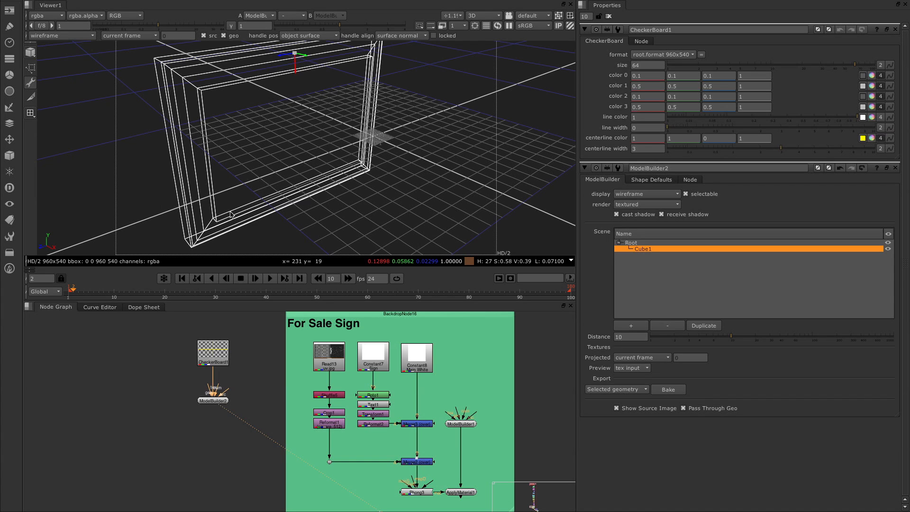
{"action": "mouse_move", "coordinate": [211, 89]}
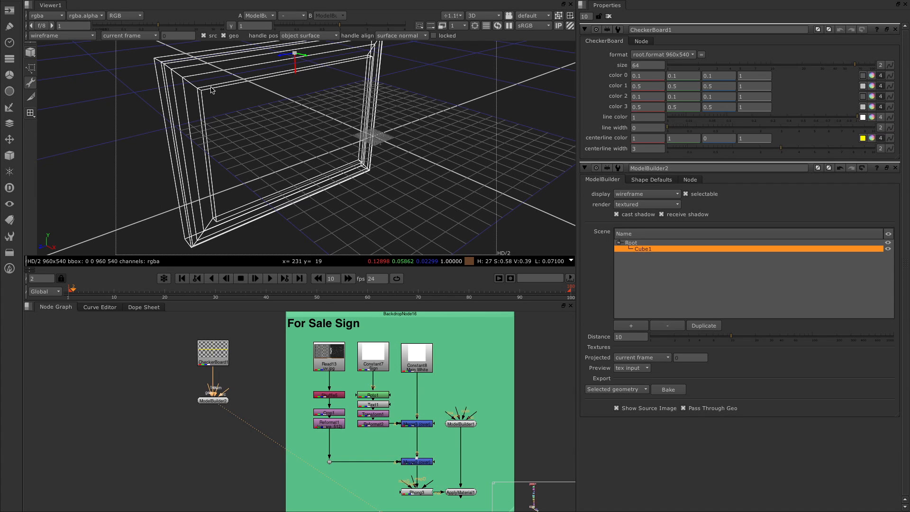
{"action": "right_click", "coordinate": [212, 90]}
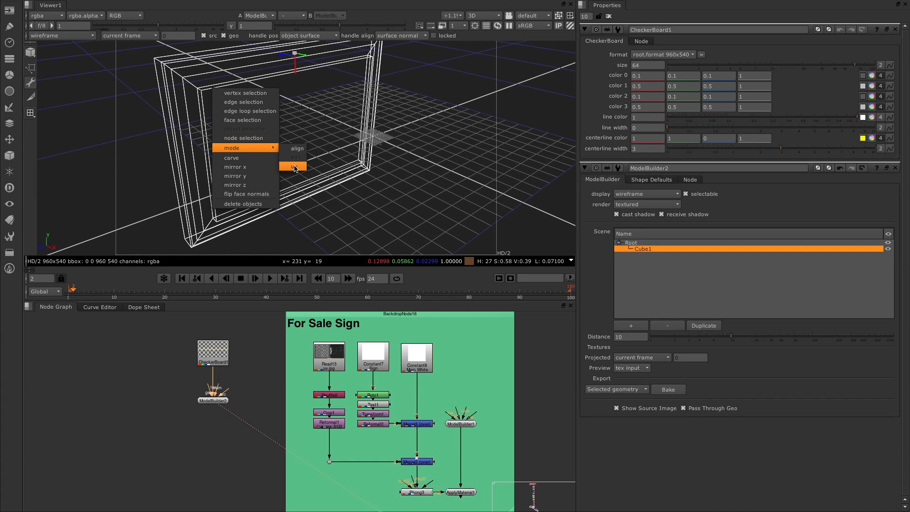
Step: Switch the Viewer to uv mode showing Cube1's square UV layout beside the model
{"action": "left_click", "coordinate": [293, 166]}
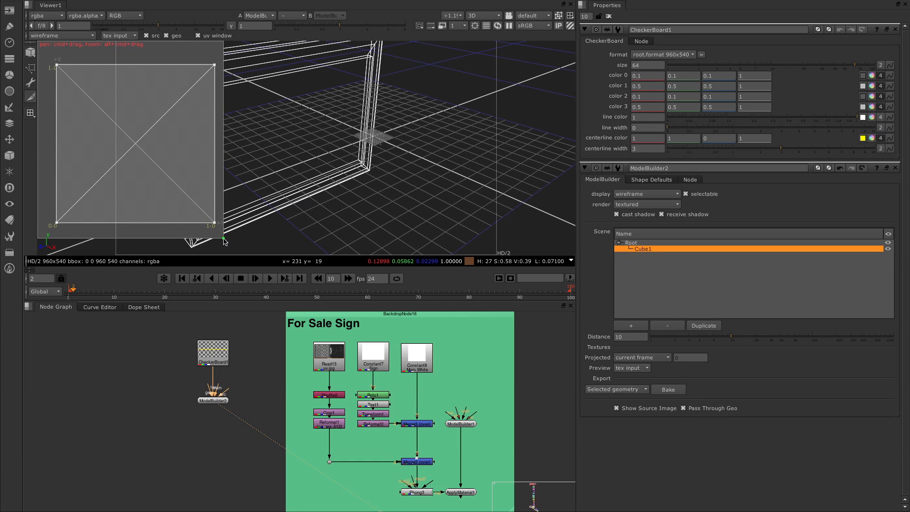
{"action": "mouse_move", "coordinate": [102, 102]}
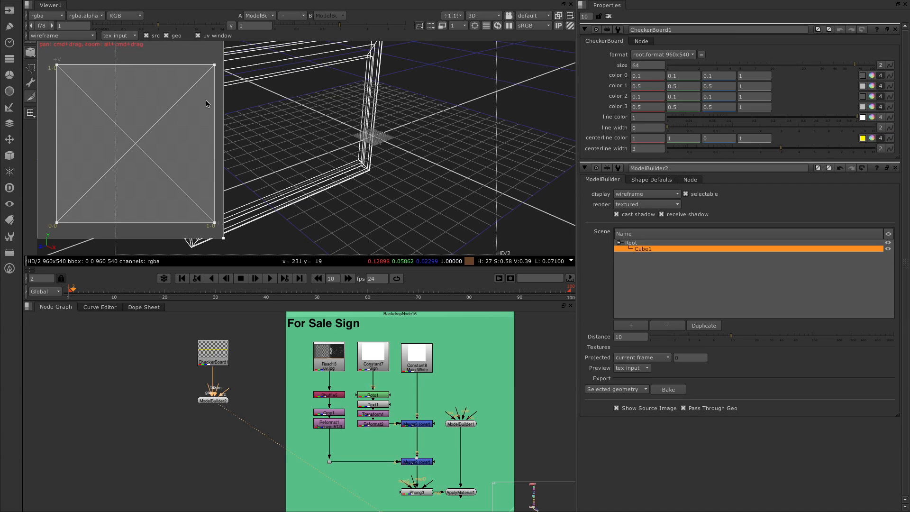
{"action": "mouse_move", "coordinate": [57, 150]}
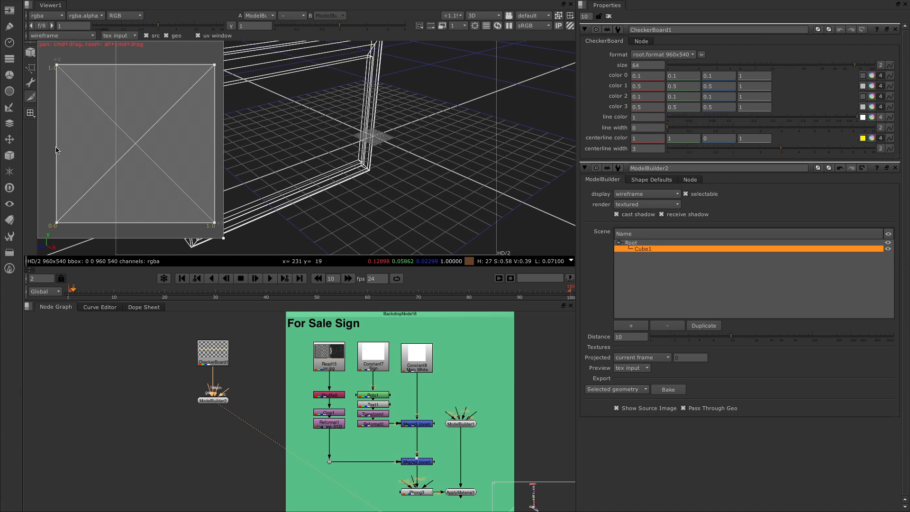
{"action": "mouse_move", "coordinate": [386, 111]}
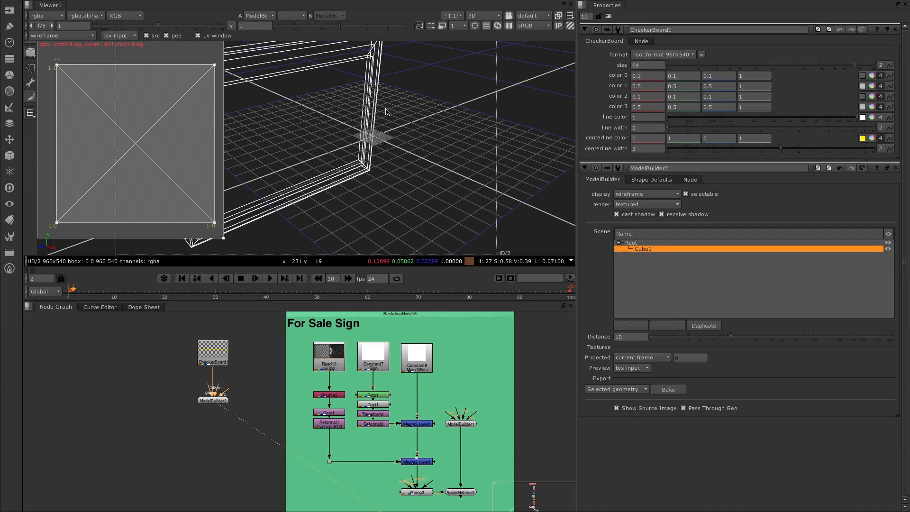
{"action": "left_click_drag", "start_coordinate": [385, 112], "coordinate": [330, 128]}
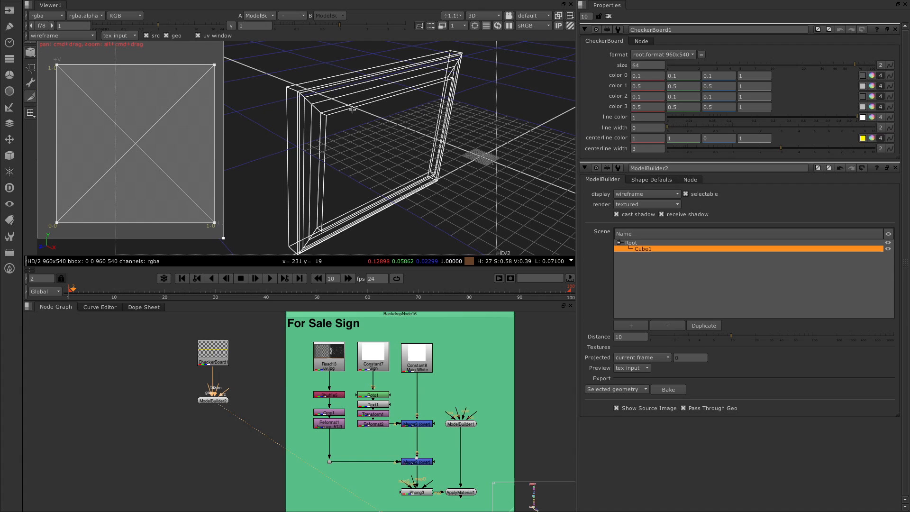
{"action": "right_click", "coordinate": [353, 110]}
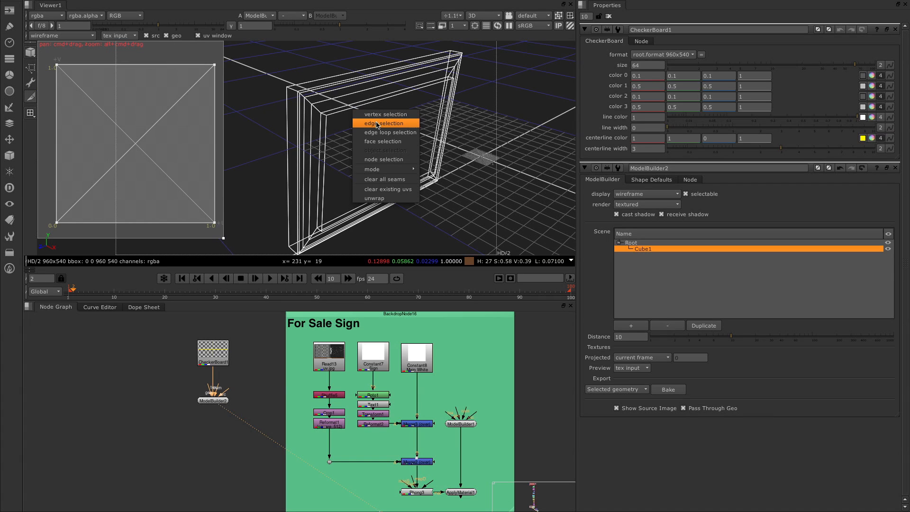
{"action": "left_click", "coordinate": [383, 123]}
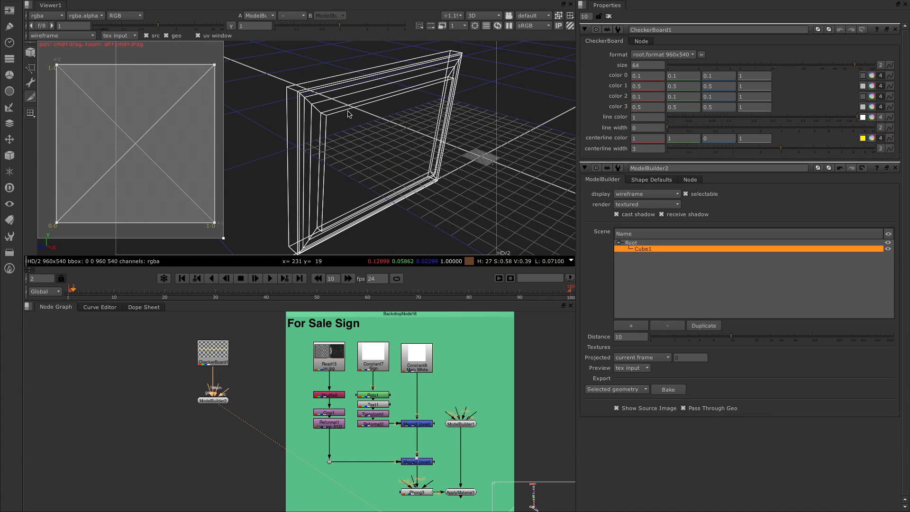
{"action": "right_click", "coordinate": [349, 114]}
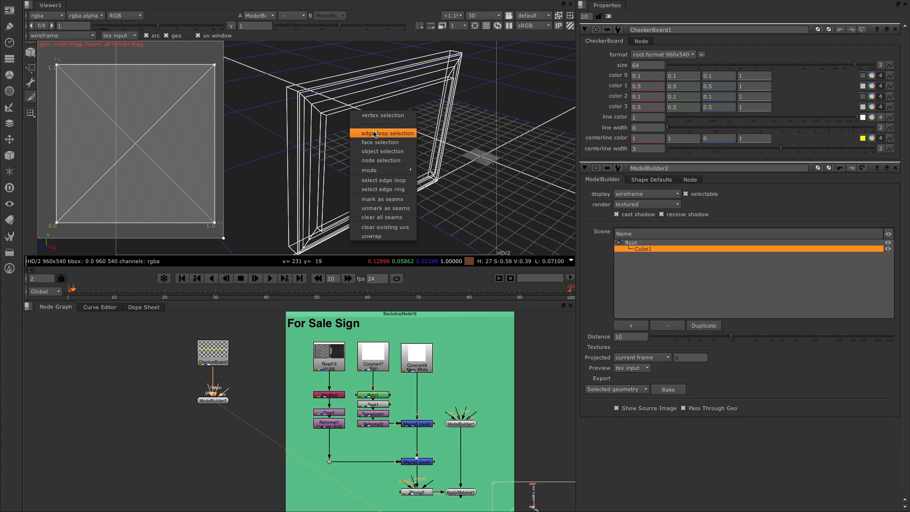
{"action": "mouse_move", "coordinate": [364, 128]}
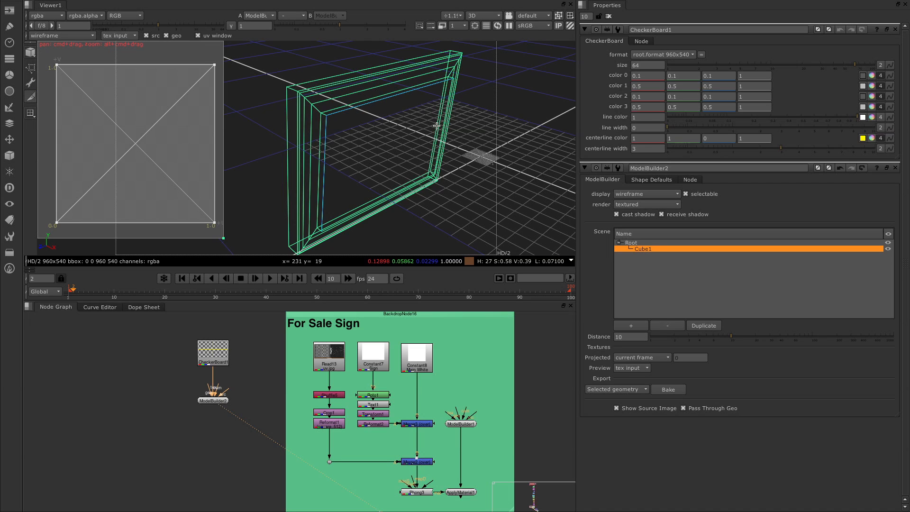
{"action": "right_click", "coordinate": [375, 137]}
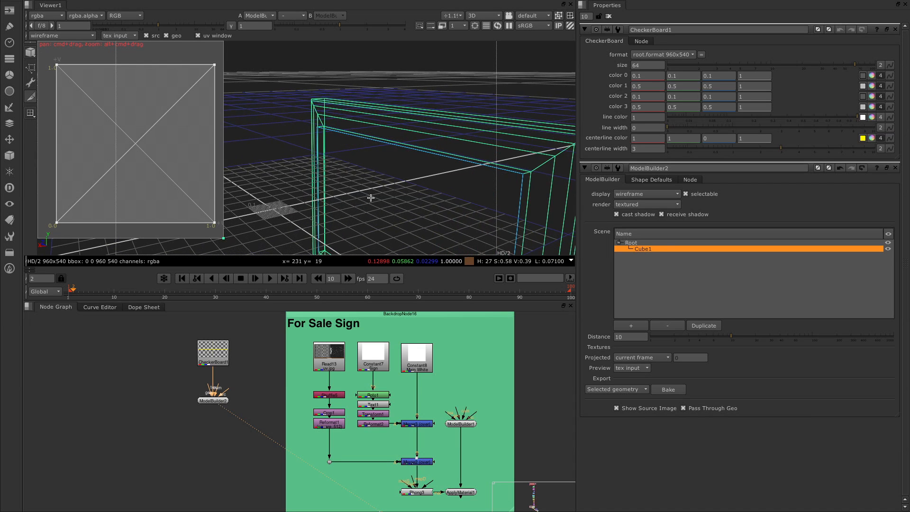
{"action": "left_click_drag", "start_coordinate": [371, 198], "coordinate": [381, 151]}
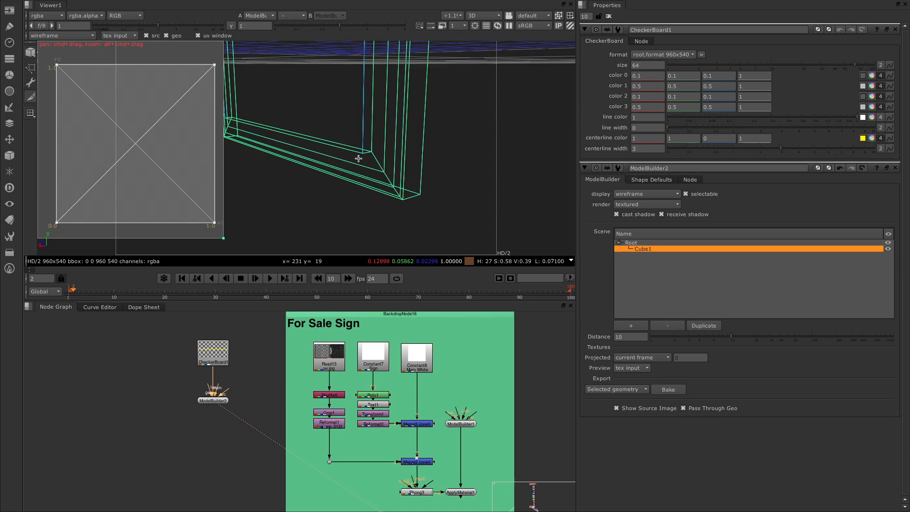
{"action": "left_click_drag", "start_coordinate": [359, 158], "coordinate": [400, 169]}
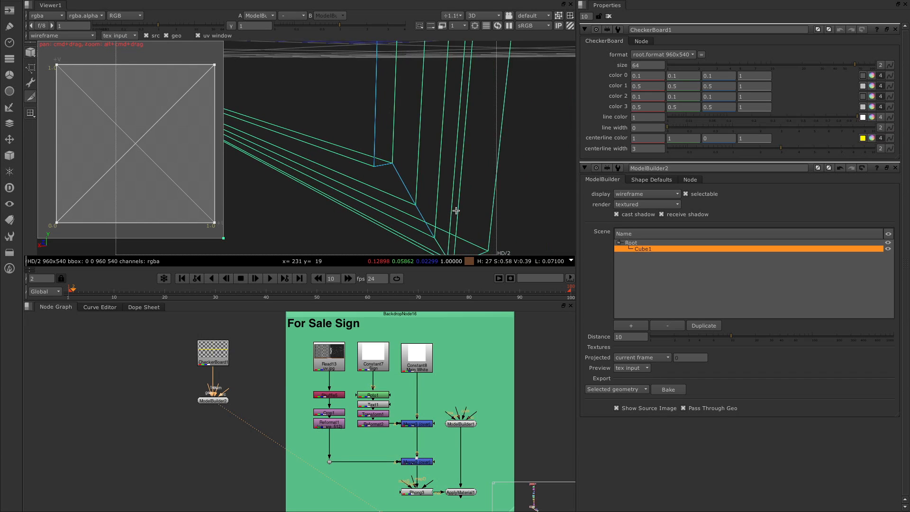
{"action": "left_click_drag", "start_coordinate": [456, 211], "coordinate": [427, 235]}
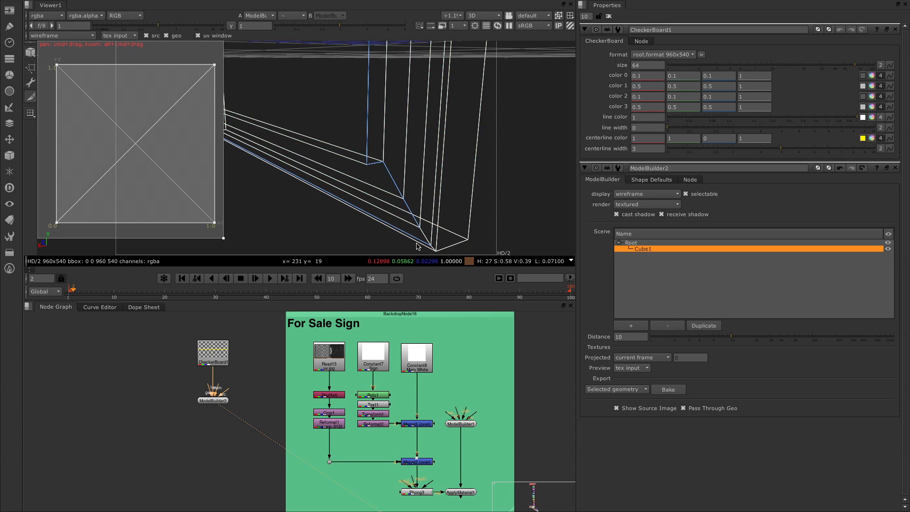
{"action": "mouse_move", "coordinate": [413, 233]}
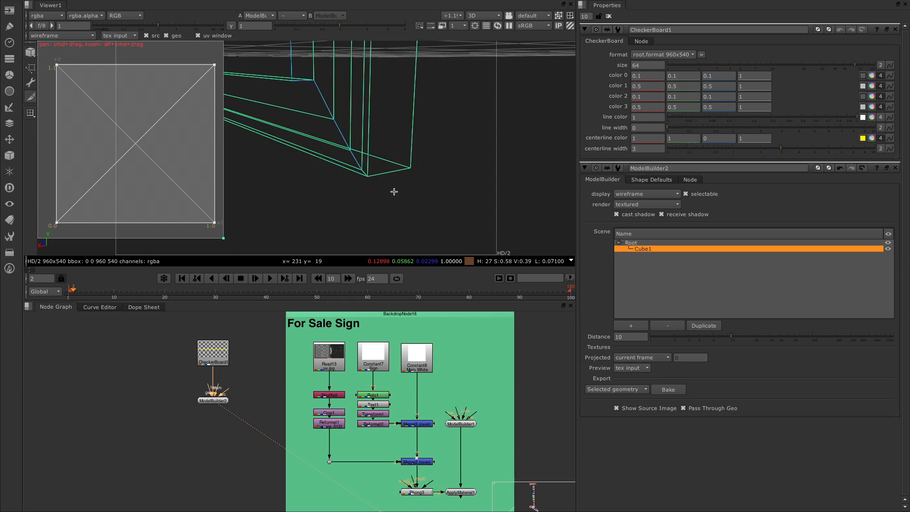
{"action": "left_click_drag", "start_coordinate": [394, 191], "coordinate": [423, 138]}
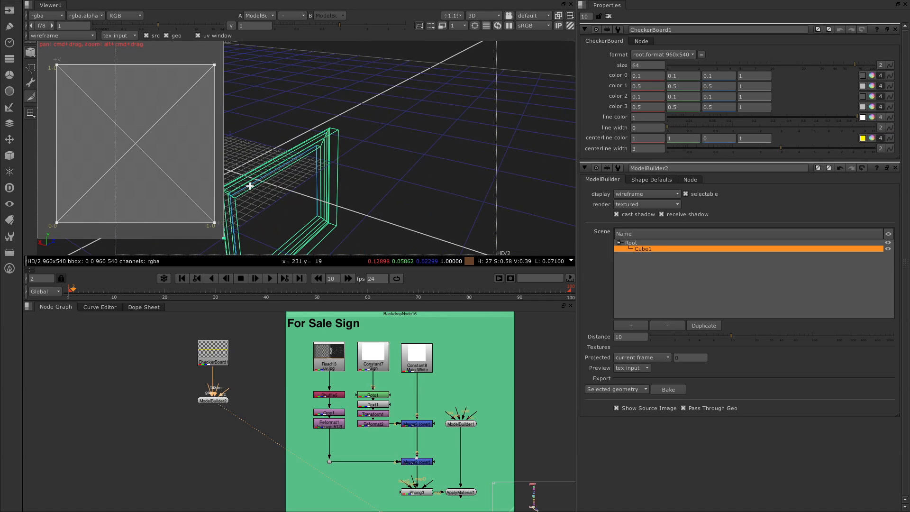
{"action": "left_click_drag", "start_coordinate": [250, 186], "coordinate": [314, 201]}
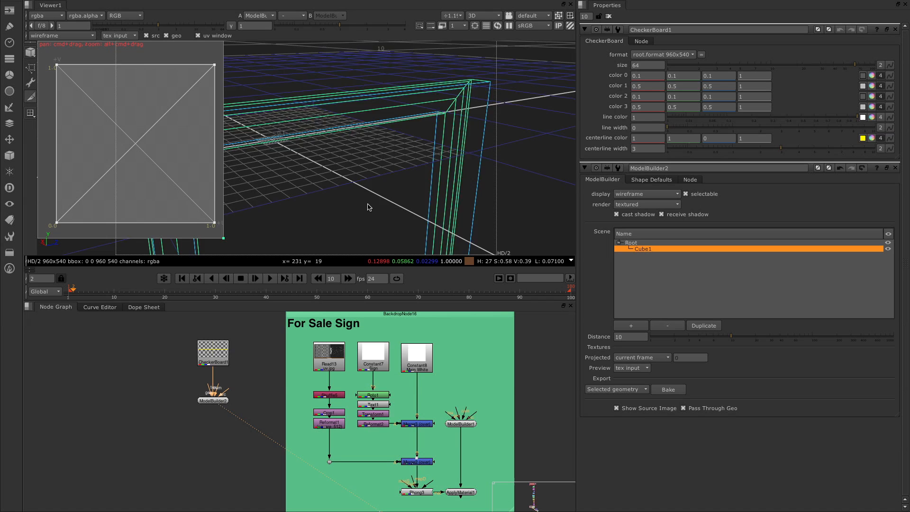
{"action": "left_click_drag", "start_coordinate": [368, 208], "coordinate": [357, 159]}
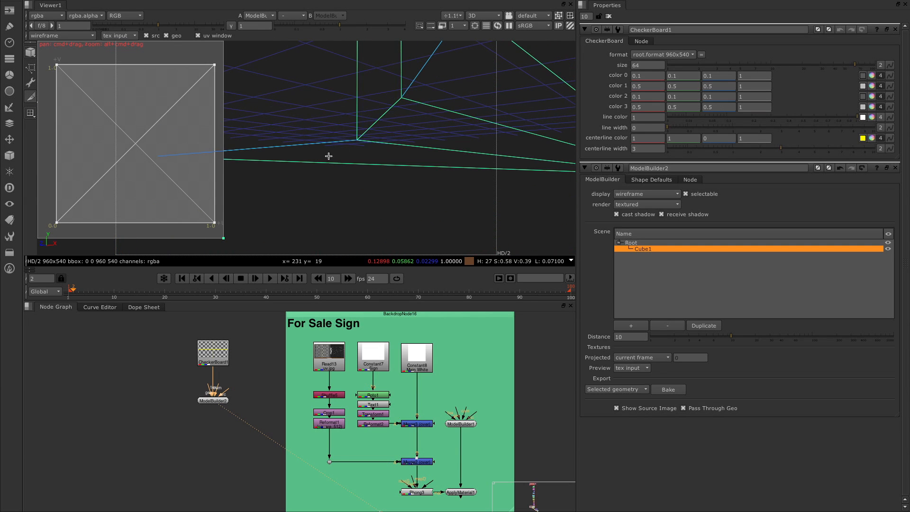
{"action": "mouse_move", "coordinate": [381, 121]}
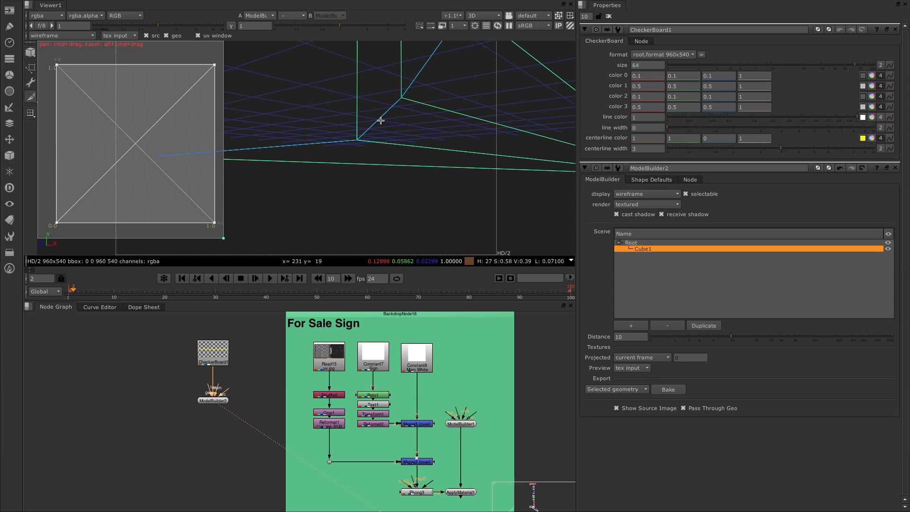
Step: Mark the edges meeting at the cube's corner as UV seams
{"action": "right_click", "coordinate": [380, 121]}
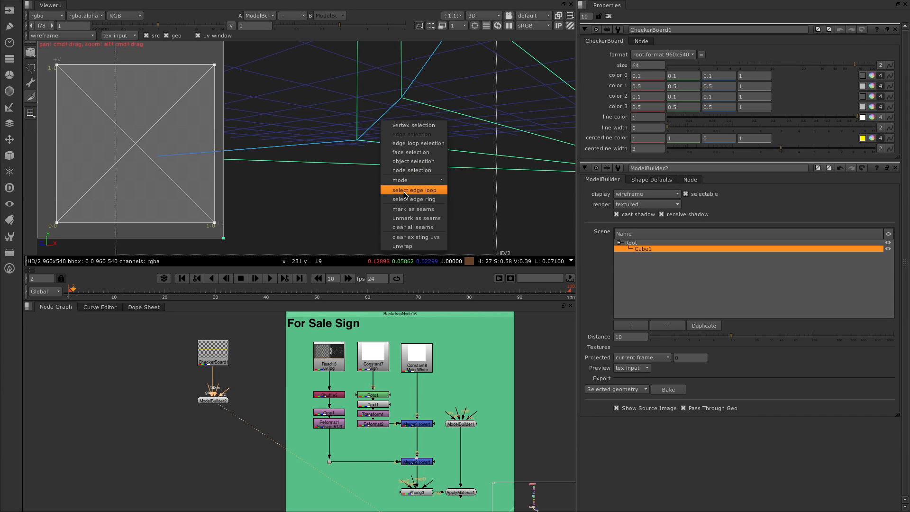
{"action": "mouse_move", "coordinate": [435, 209]}
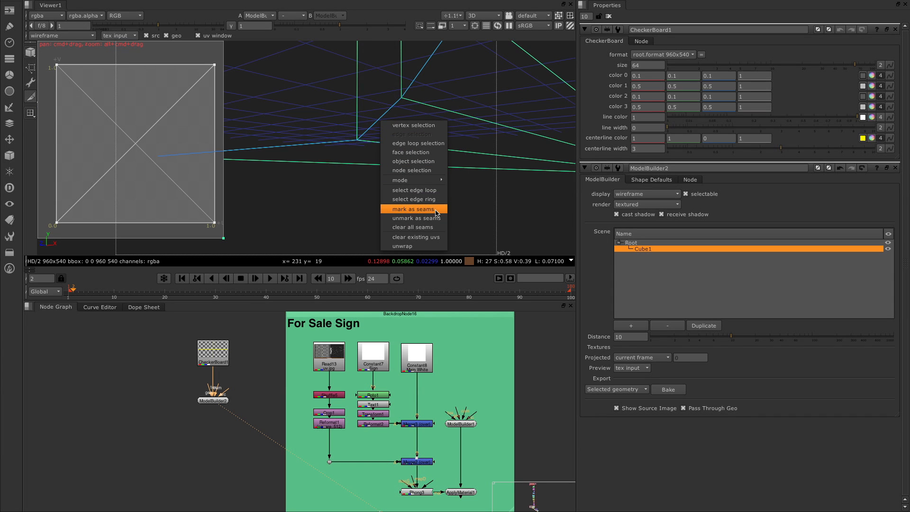
{"action": "mouse_move", "coordinate": [414, 209]}
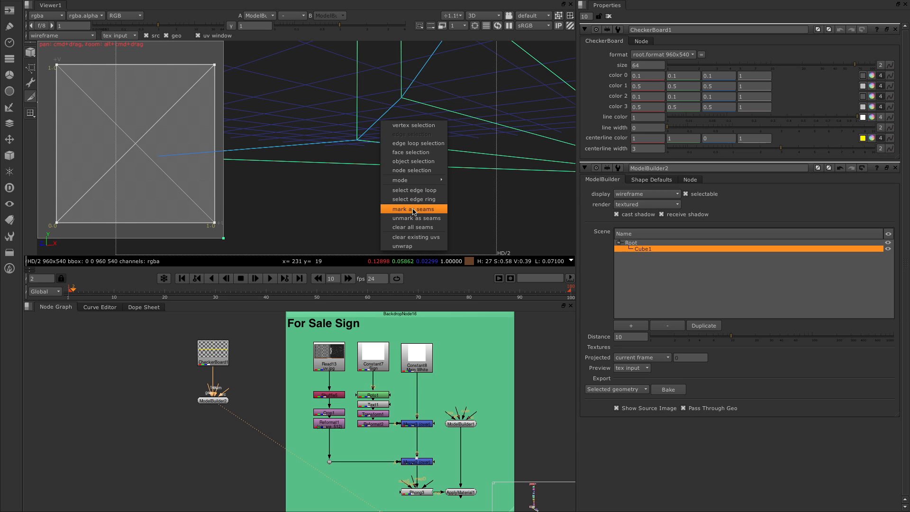
{"action": "mouse_move", "coordinate": [410, 218]}
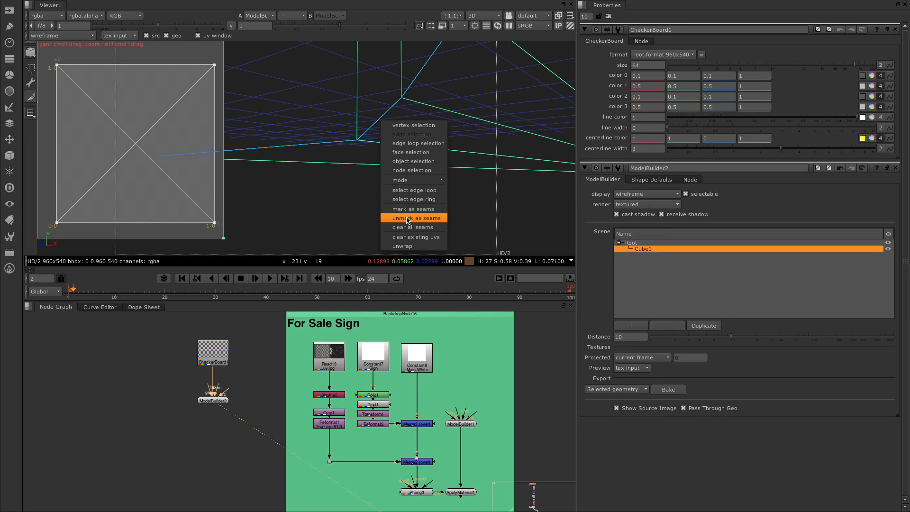
{"action": "mouse_move", "coordinate": [427, 228]}
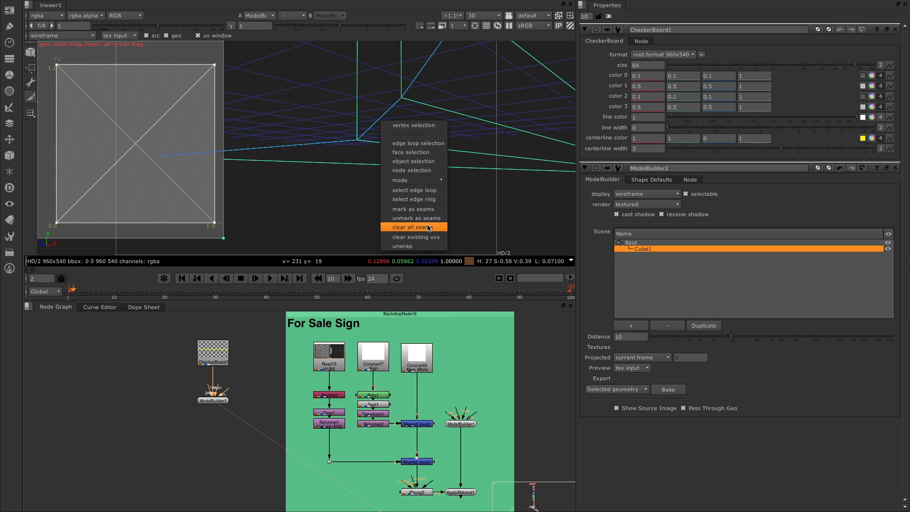
{"action": "mouse_move", "coordinate": [414, 209]}
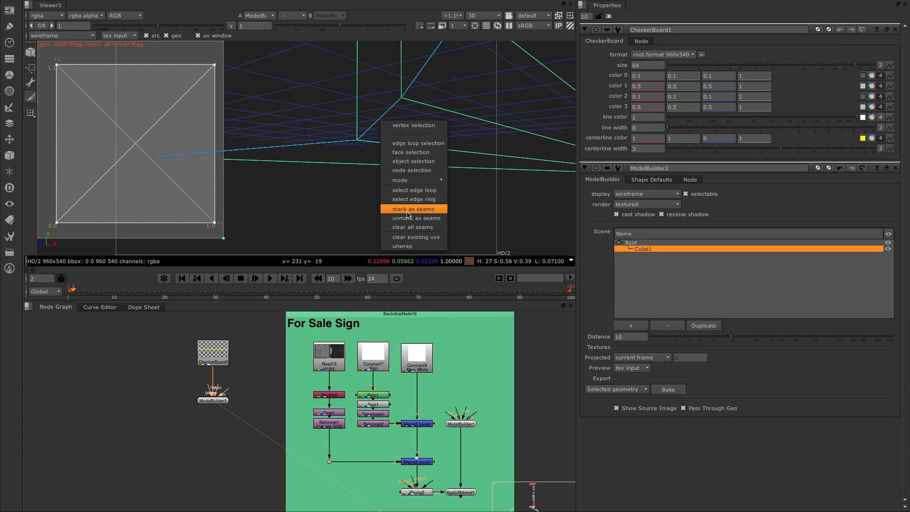
{"action": "left_click", "coordinate": [414, 208]}
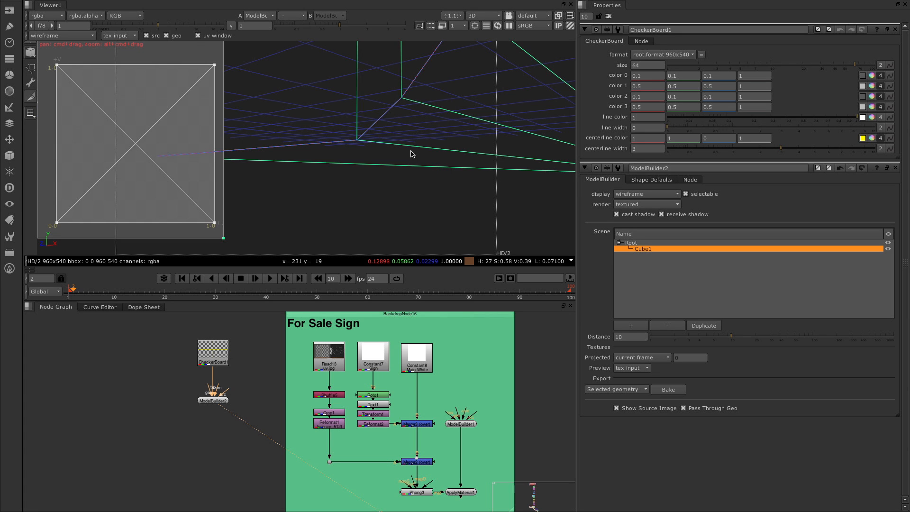
{"action": "mouse_move", "coordinate": [381, 120]}
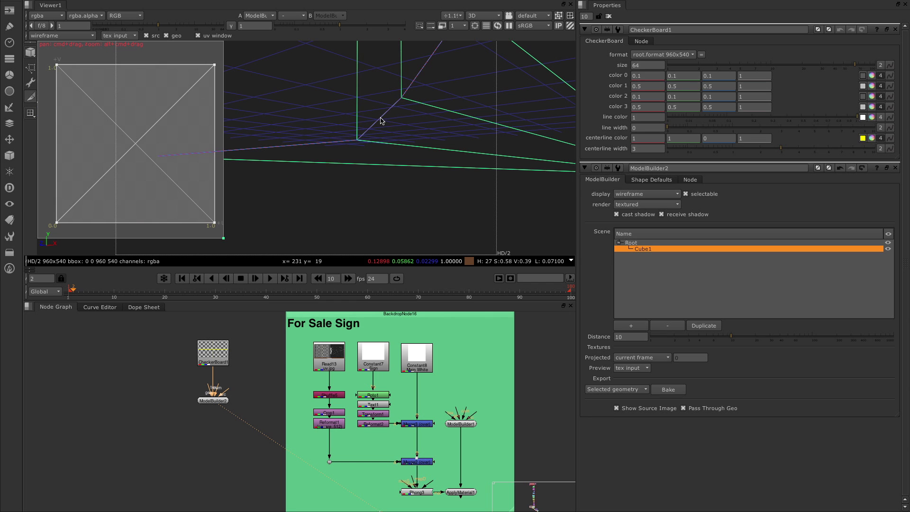
Step: Unwrap Cube1's UVs into islands over the checkerboard and nudge the left island's top edge up
{"action": "right_click", "coordinate": [382, 120]}
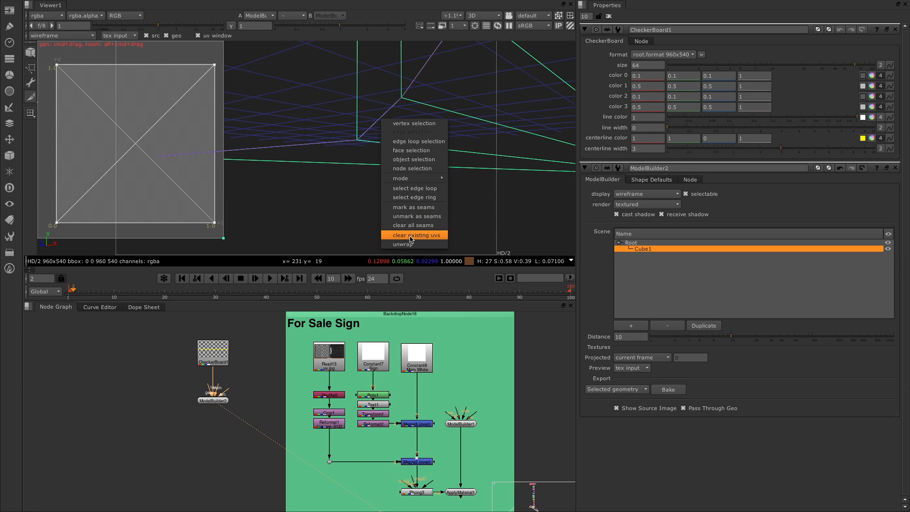
{"action": "left_click", "coordinate": [403, 244]}
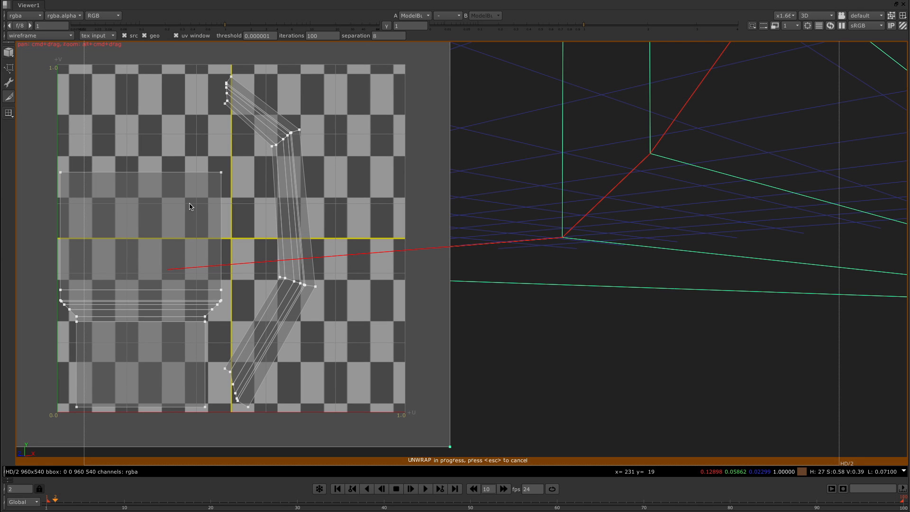
{"action": "mouse_move", "coordinate": [239, 84]}
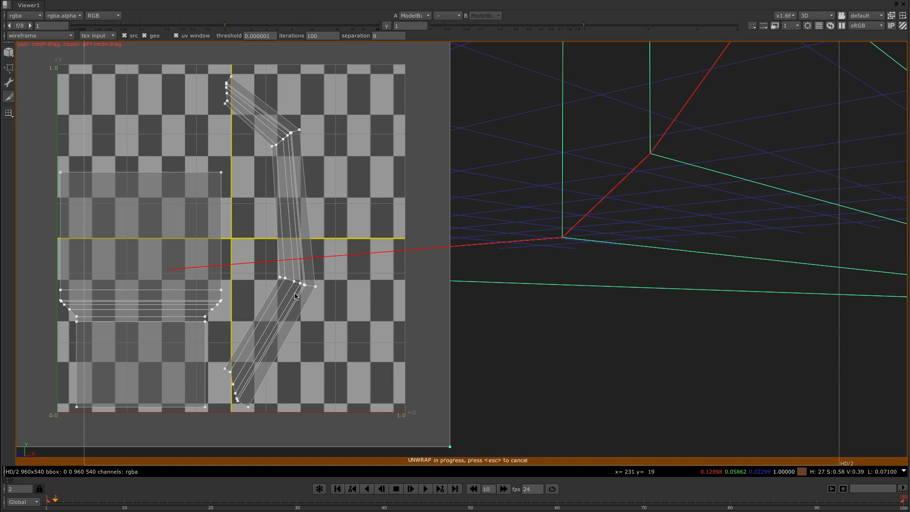
{"action": "mouse_move", "coordinate": [280, 281]}
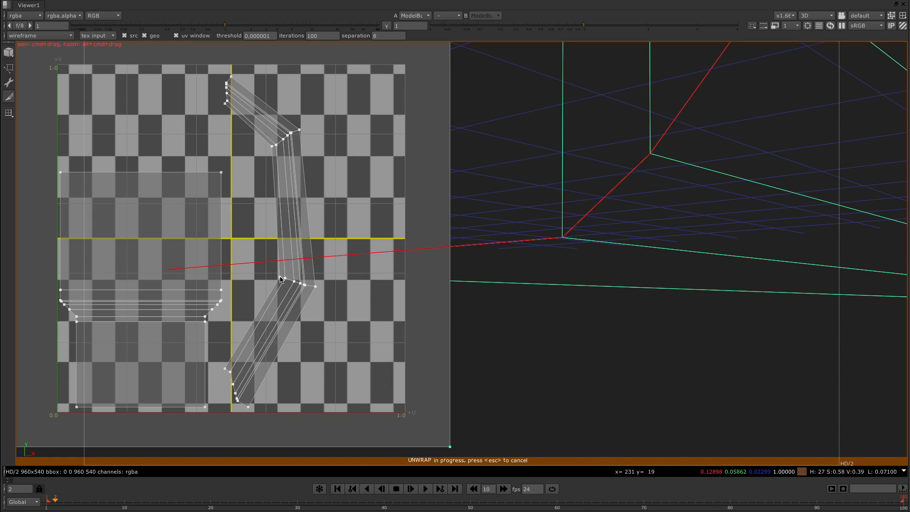
{"action": "mouse_move", "coordinate": [267, 273]}
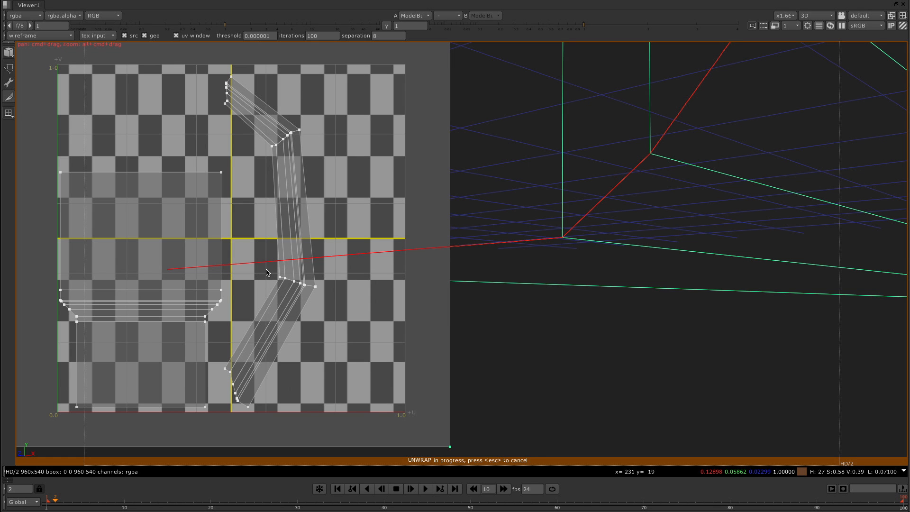
{"action": "left_click", "coordinate": [295, 285]}
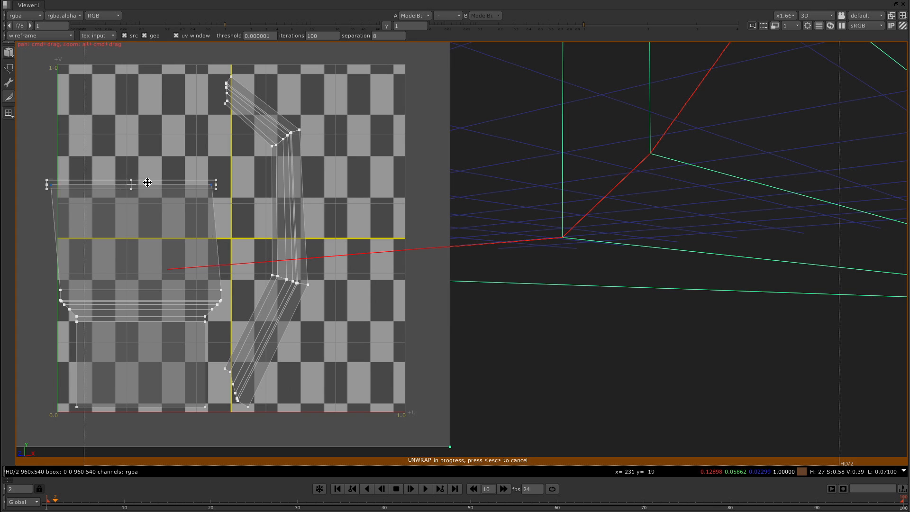
{"action": "left_click_drag", "start_coordinate": [147, 184], "coordinate": [148, 177]}
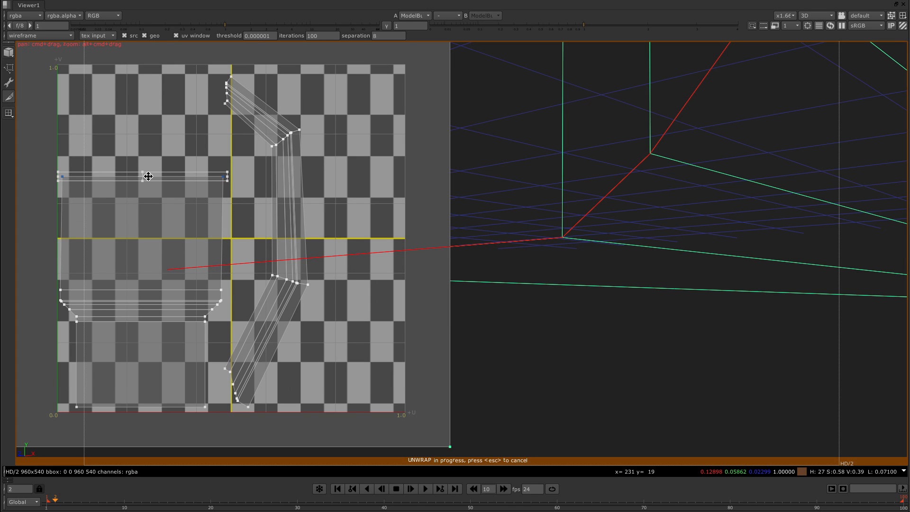
{"action": "mouse_move", "coordinate": [169, 212]}
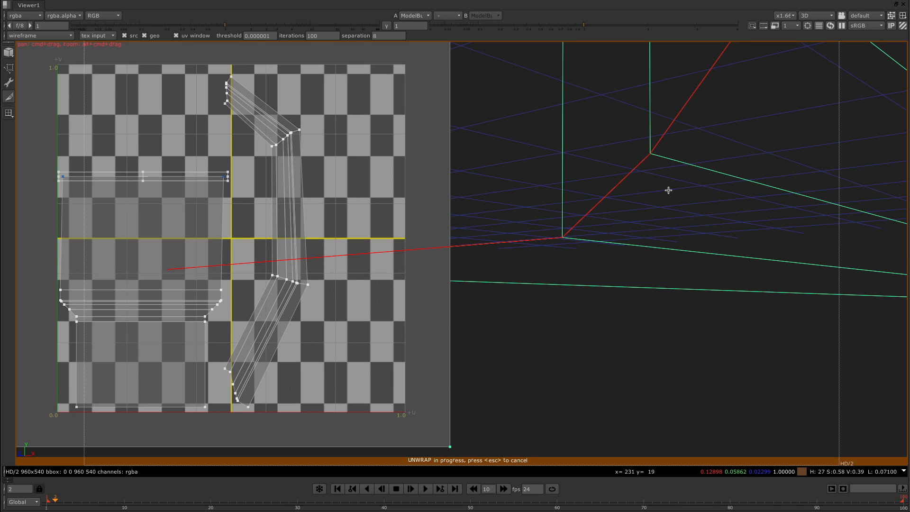
{"action": "mouse_move", "coordinate": [315, 249]}
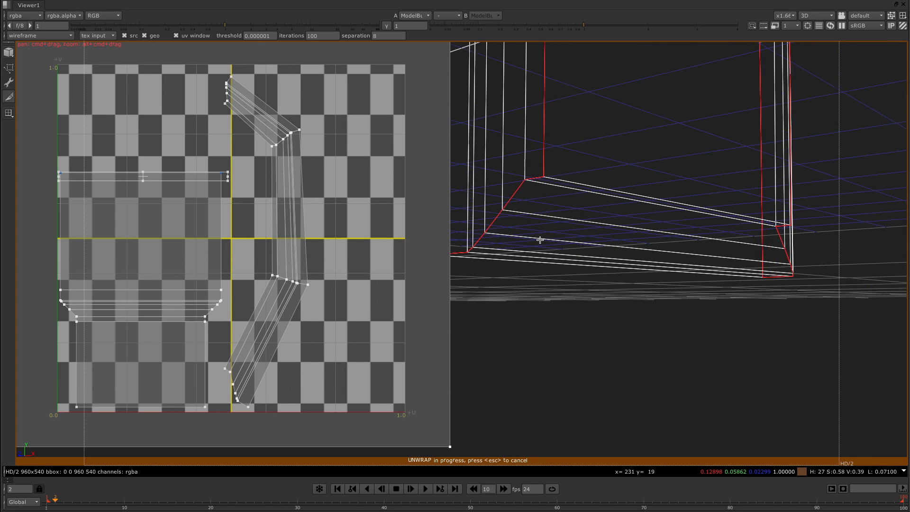
Step: Display geometry textured so the checkerboard shows on the cube's front, then select the cube
{"action": "left_click", "coordinate": [34, 36]}
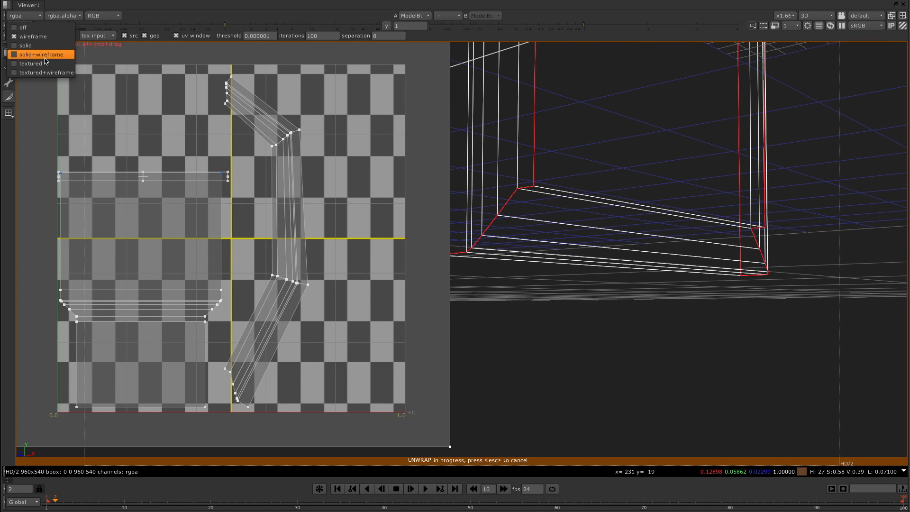
{"action": "left_click", "coordinate": [39, 62]}
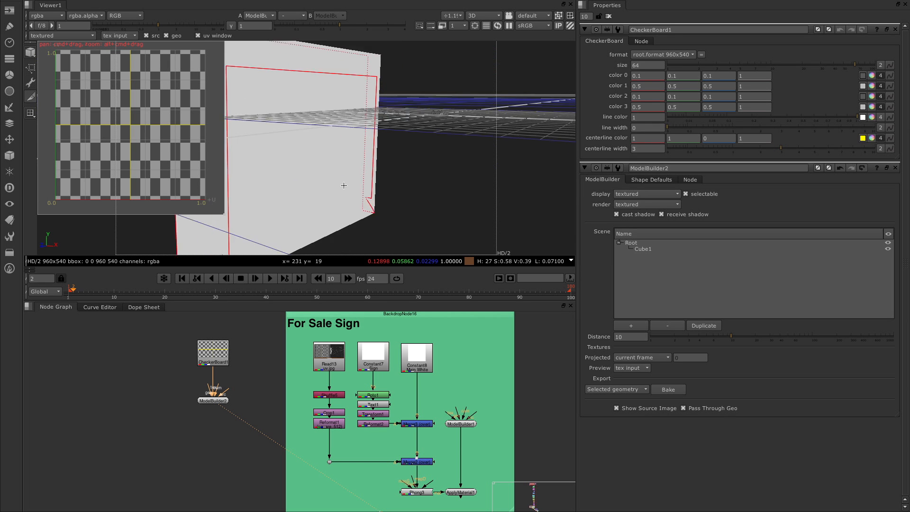
{"action": "left_click_drag", "start_coordinate": [343, 185], "coordinate": [399, 191]}
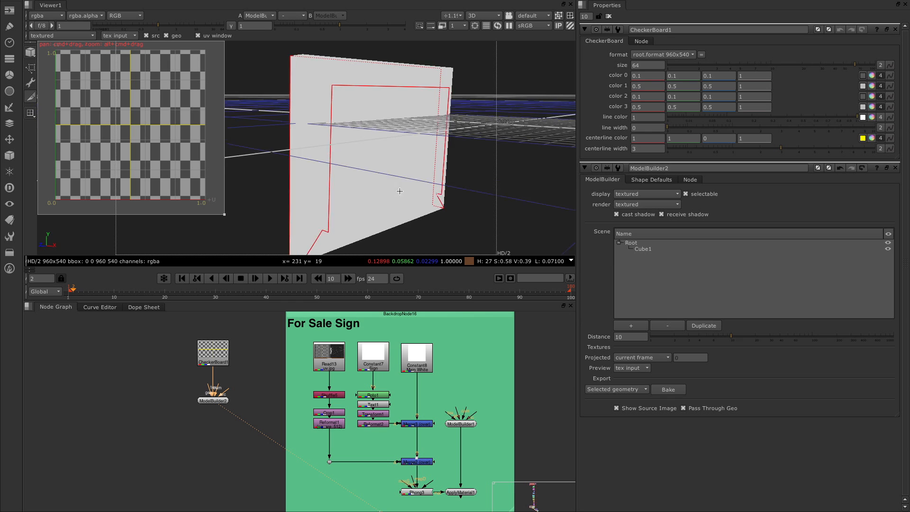
{"action": "left_click", "coordinate": [643, 249]}
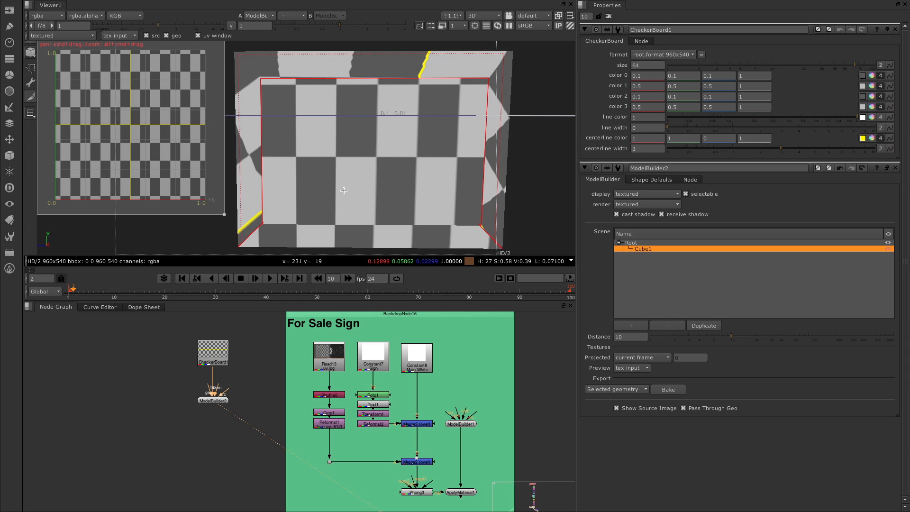
Step: Select the whole cube object and reposition its front-face UV points over the checkerboard
{"action": "right_click", "coordinate": [343, 191]}
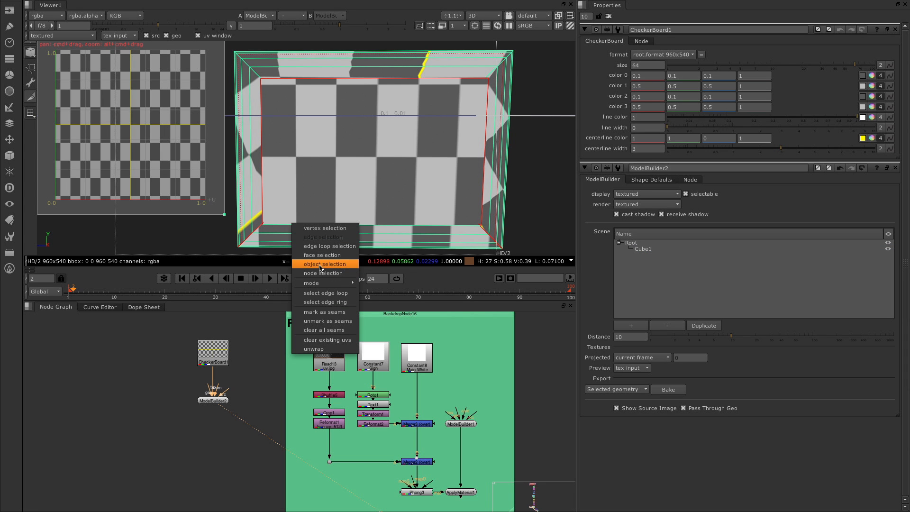
{"action": "left_click", "coordinate": [324, 264]}
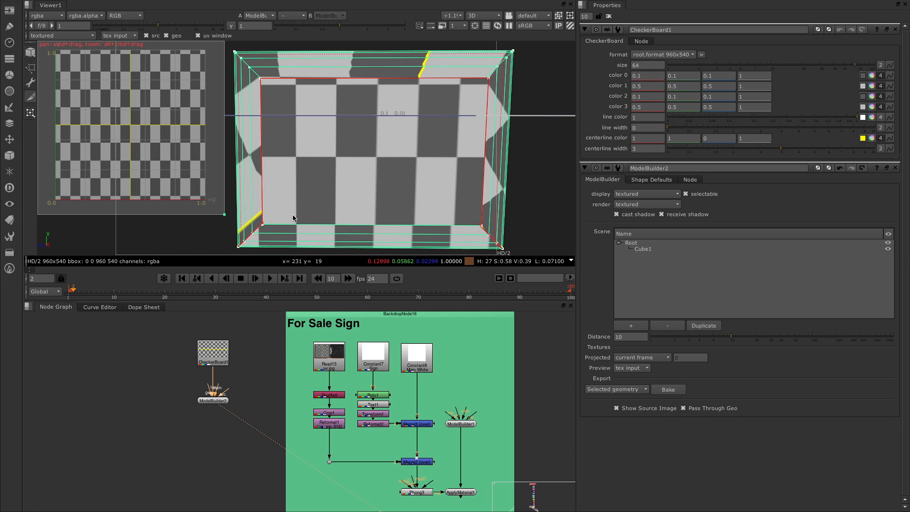
{"action": "left_click", "coordinate": [642, 248]}
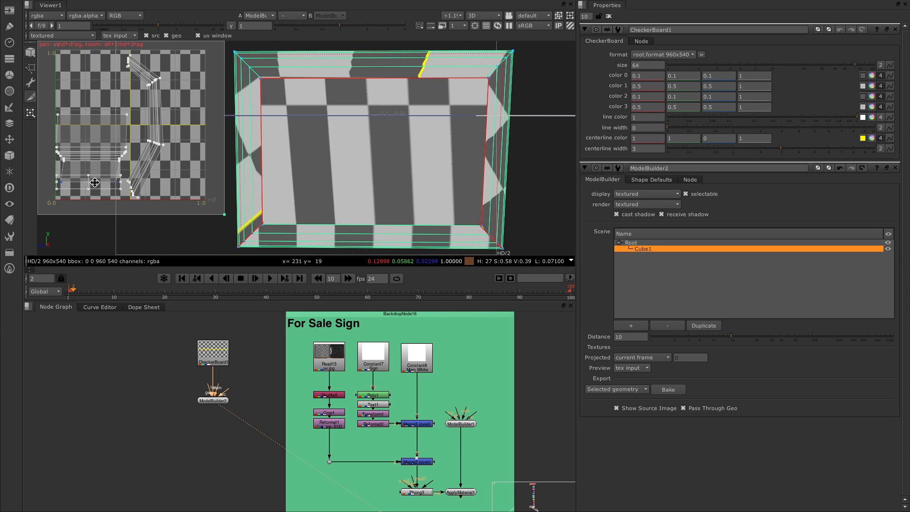
{"action": "left_click_drag", "start_coordinate": [95, 183], "coordinate": [84, 189]}
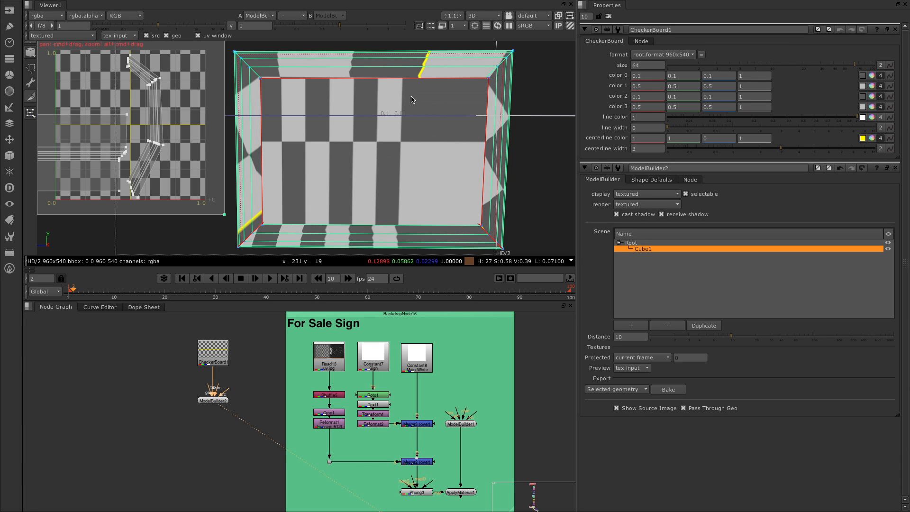
{"action": "mouse_move", "coordinate": [417, 159]}
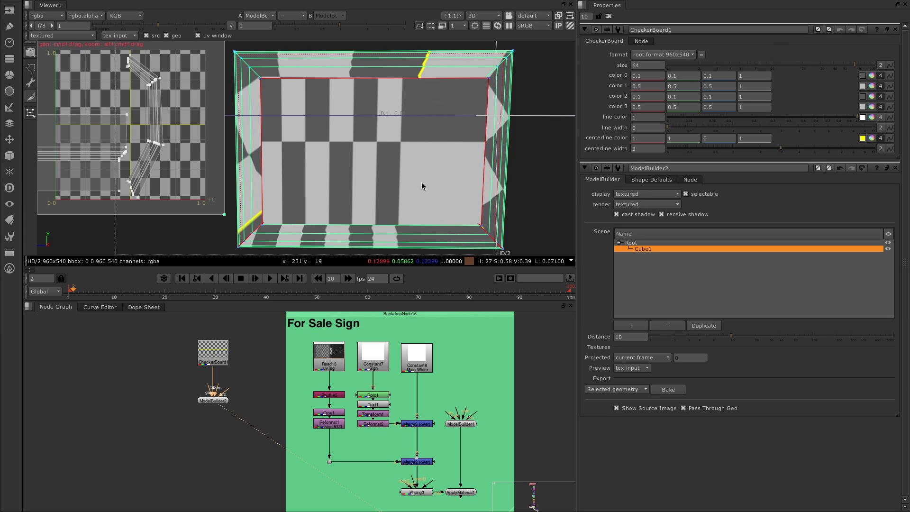
{"action": "mouse_move", "coordinate": [195, 156]}
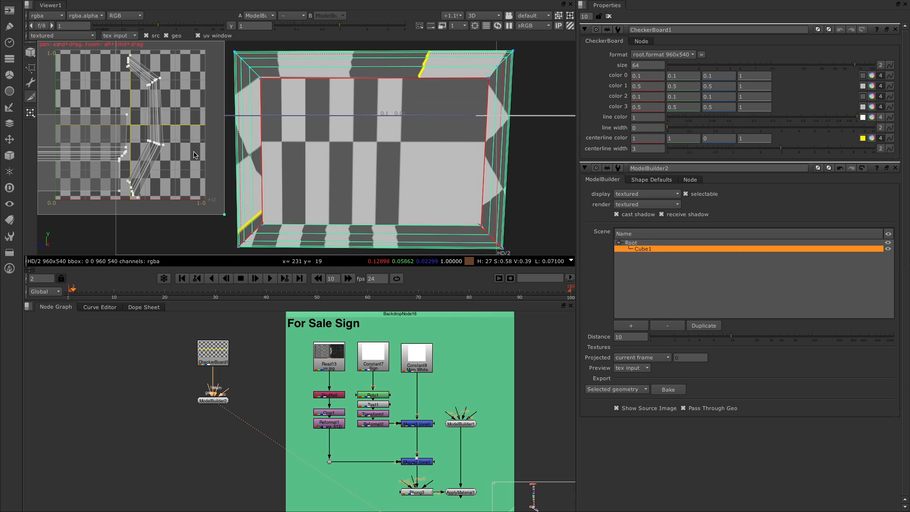
{"action": "mouse_move", "coordinate": [147, 209]}
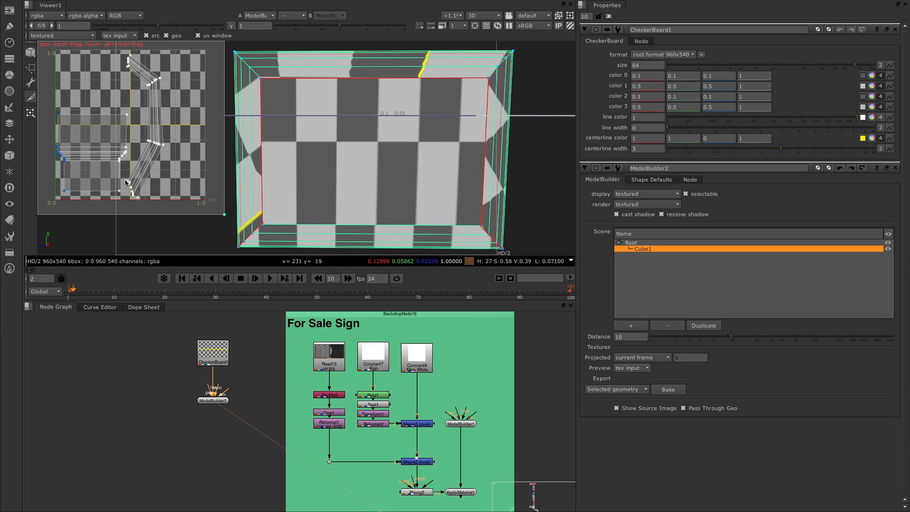
{"action": "mouse_move", "coordinate": [98, 49]}
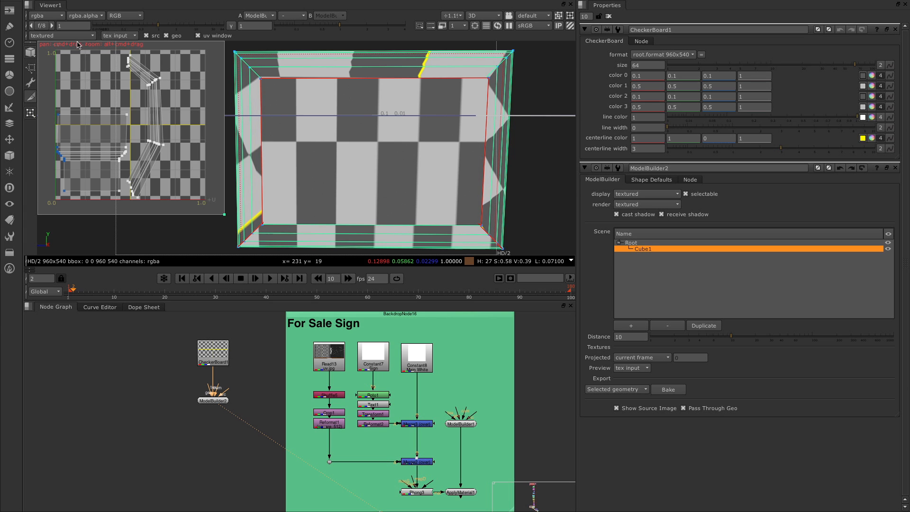
{"action": "mouse_move", "coordinate": [106, 57]}
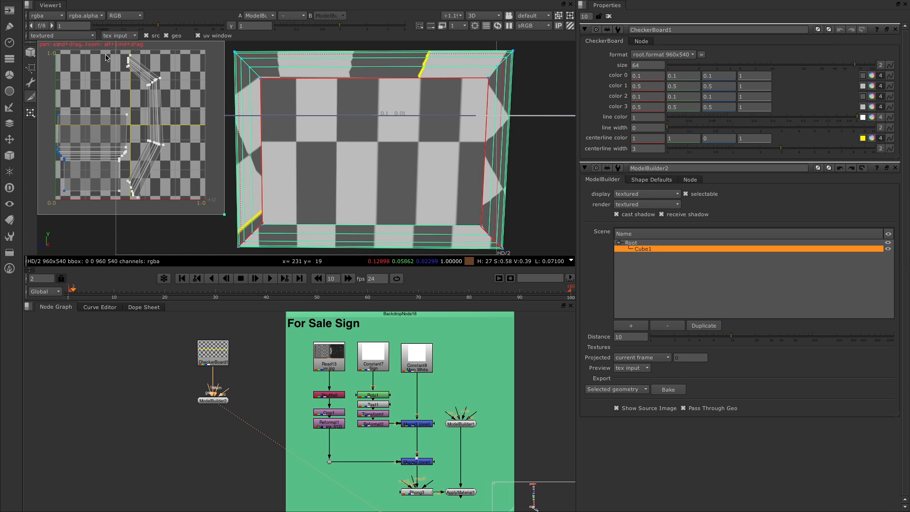
{"action": "mouse_move", "coordinate": [110, 85]}
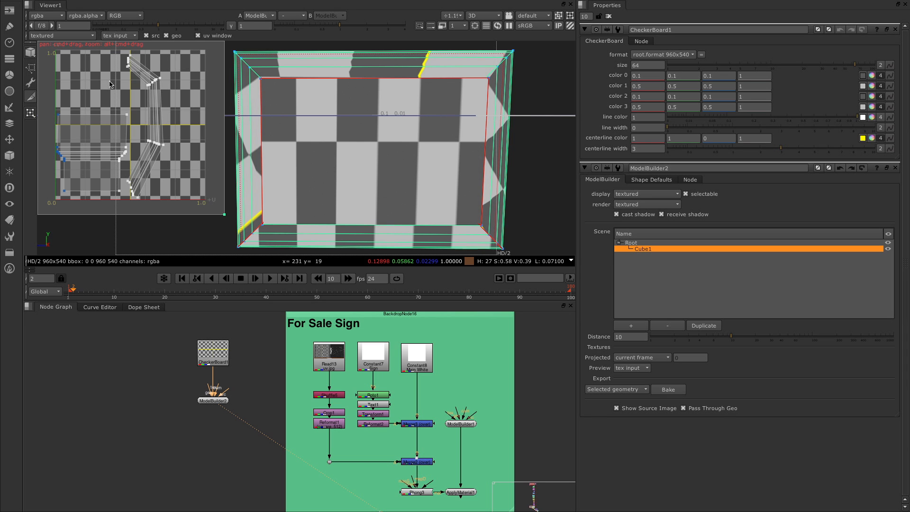
{"action": "mouse_move", "coordinate": [99, 93]}
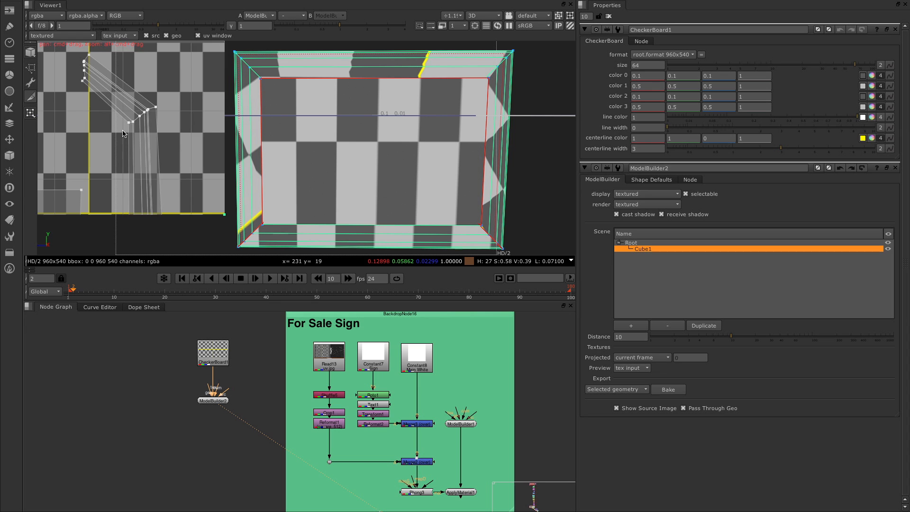
{"action": "left_click_drag", "start_coordinate": [122, 133], "coordinate": [151, 108]}
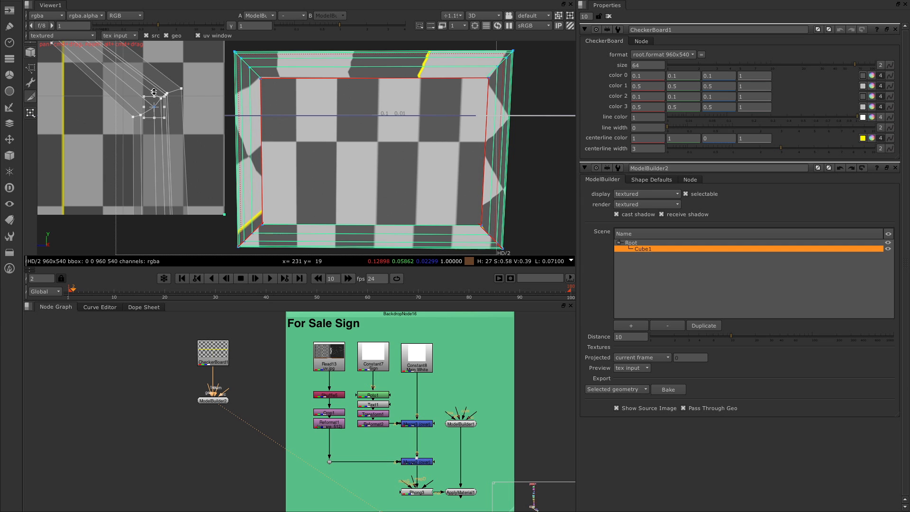
{"action": "mouse_move", "coordinate": [498, 97]}
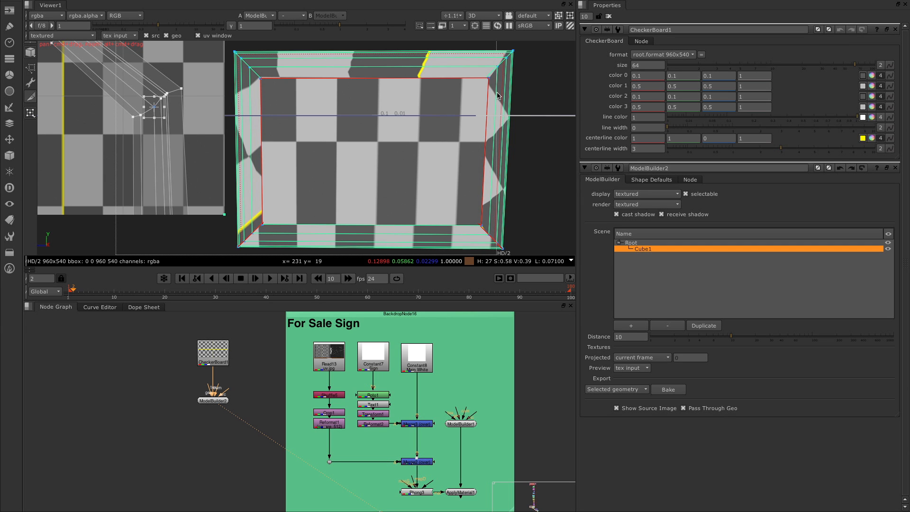
{"action": "mouse_move", "coordinate": [215, 405]}
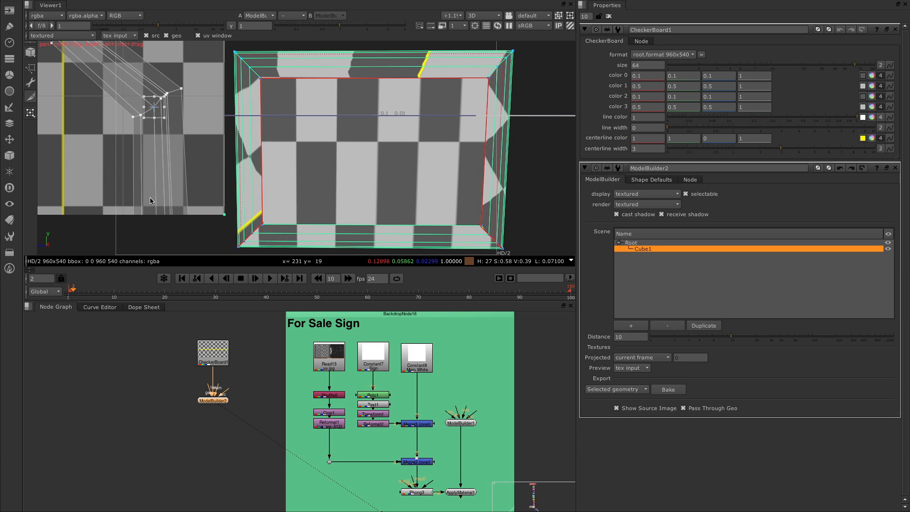
{"action": "mouse_move", "coordinate": [95, 74]}
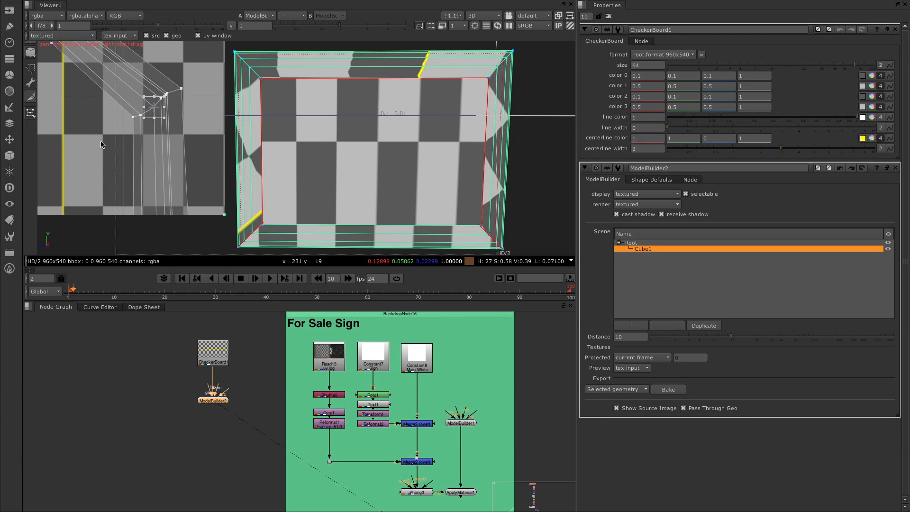
{"action": "mouse_move", "coordinate": [117, 143]}
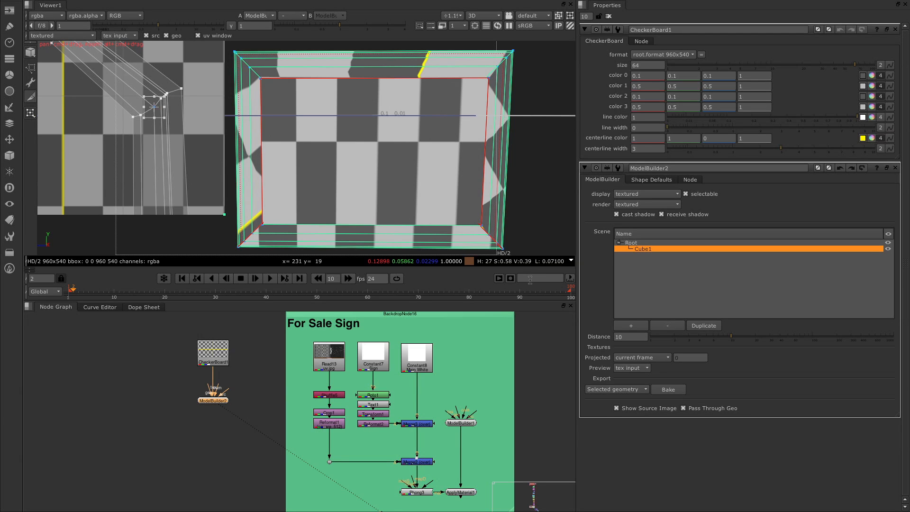
{"action": "mouse_move", "coordinate": [511, 279]}
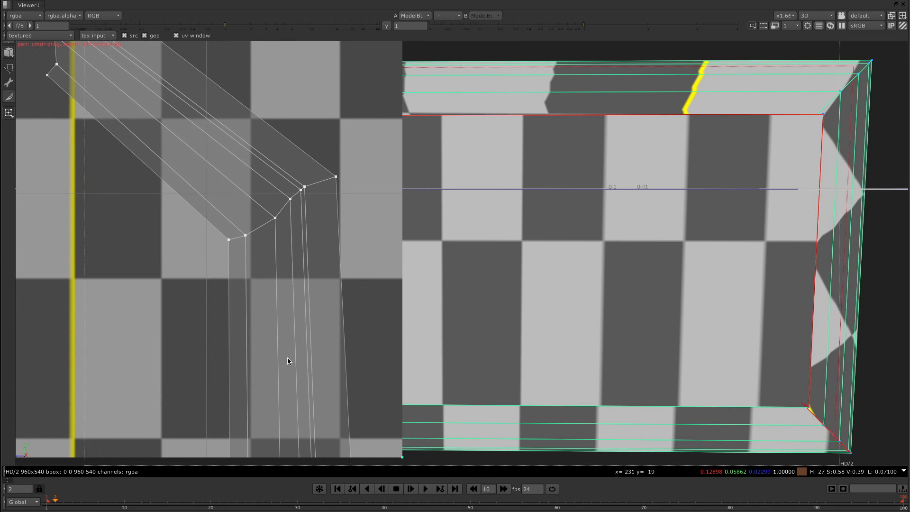
{"action": "mouse_move", "coordinate": [334, 357]}
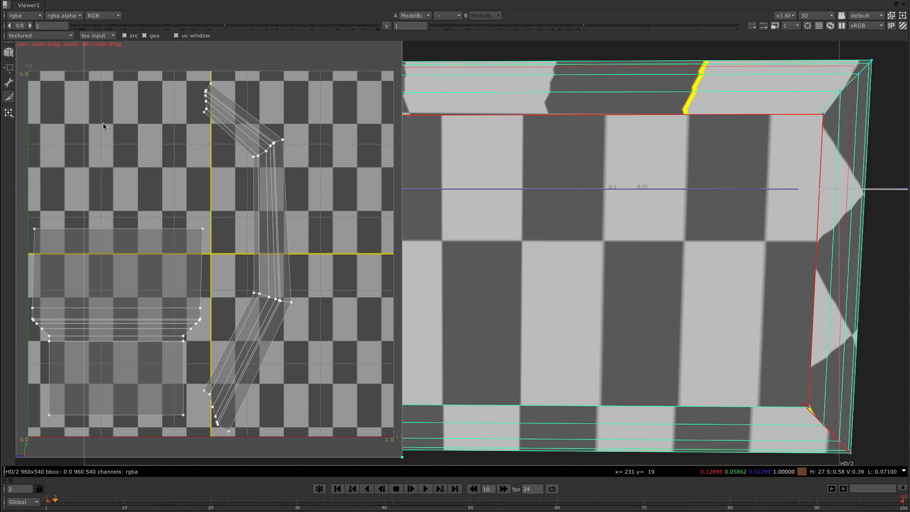
{"action": "mouse_move", "coordinate": [770, 481]}
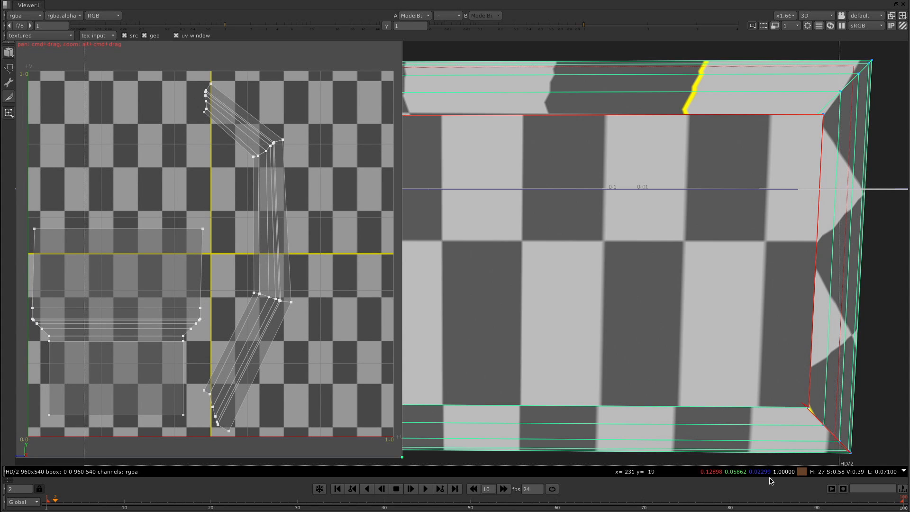
{"action": "mouse_move", "coordinate": [843, 489]}
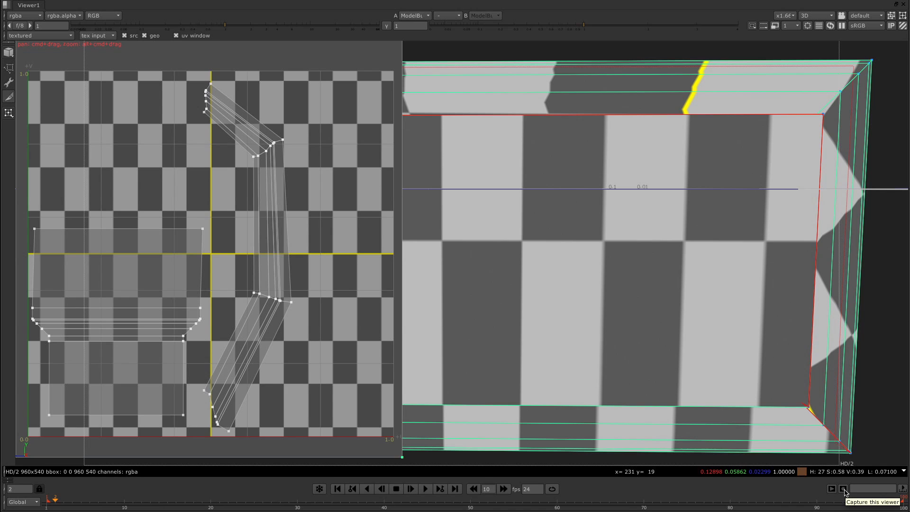
Step: Capture the viewer with frame range 1 as a single JPEG opened in the flipbook
{"action": "left_click", "coordinate": [844, 502]}
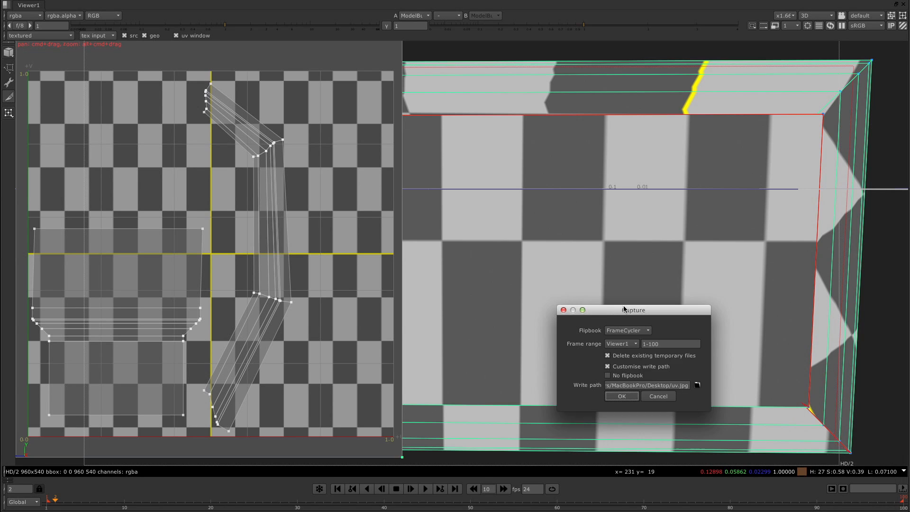
{"action": "left_click_drag", "start_coordinate": [633, 309], "coordinate": [576, 247]}
{"action": "type", "text": "2"}
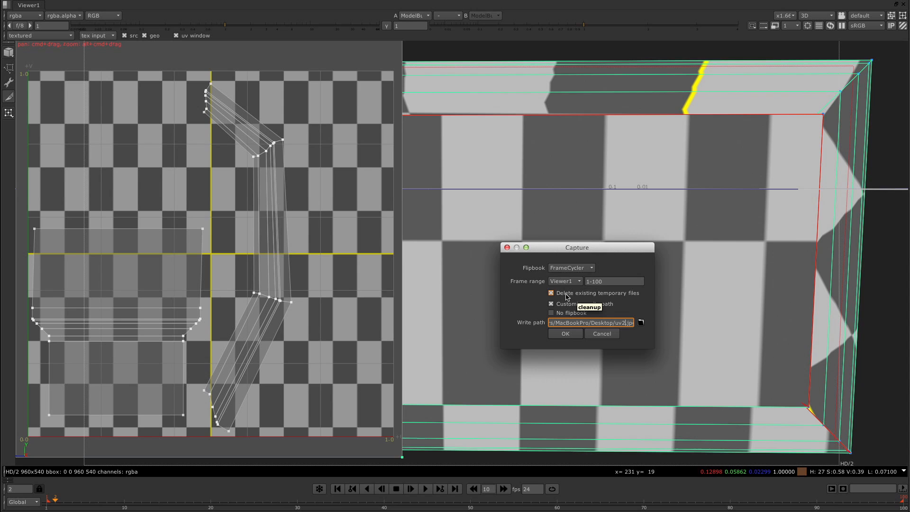
{"action": "left_click", "coordinate": [615, 280]}
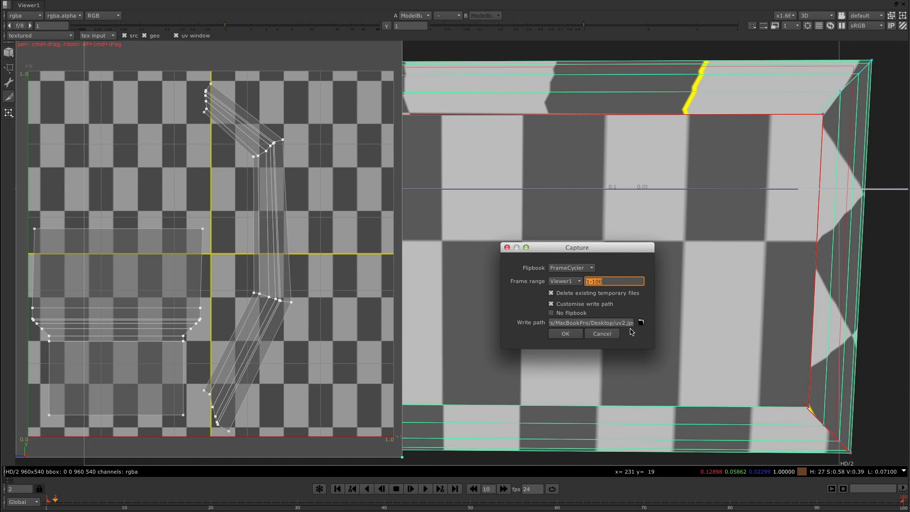
{"action": "left_click", "coordinate": [613, 281]}
{"action": "type", "text": "1"}
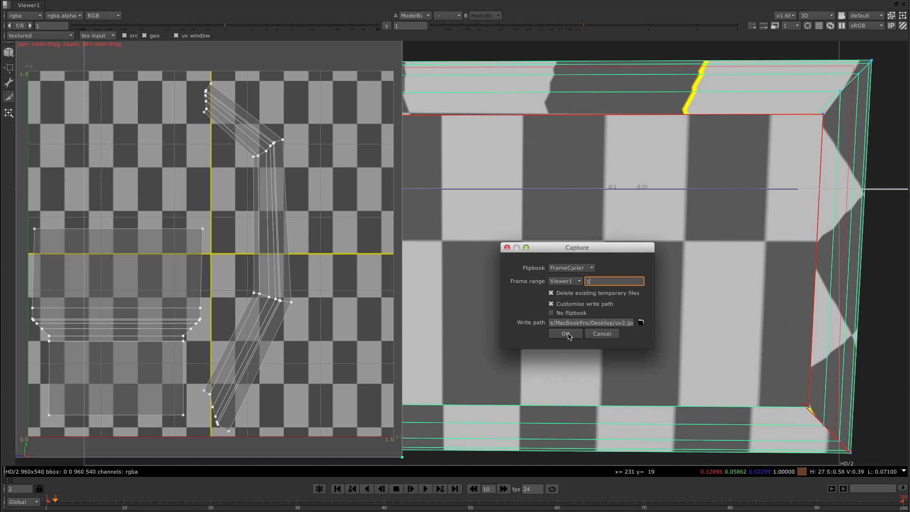
{"action": "left_click", "coordinate": [565, 334]}
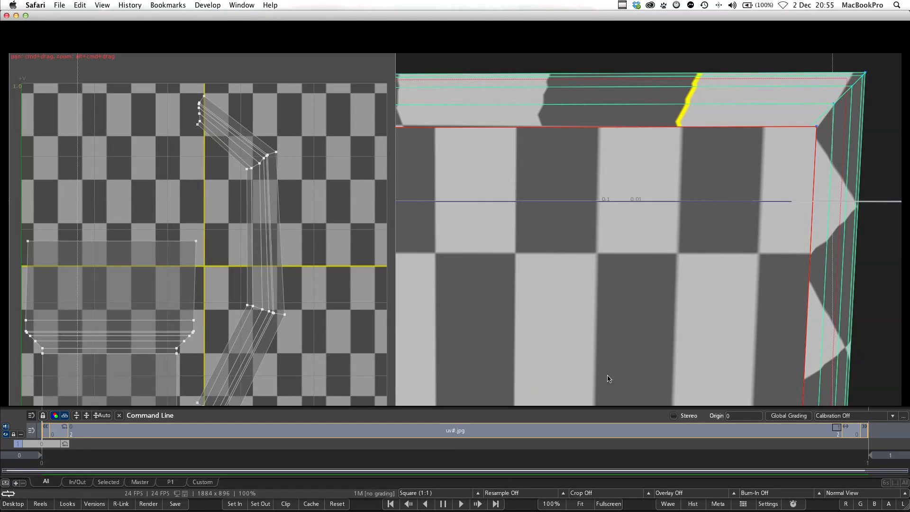
{"action": "mouse_move", "coordinate": [240, 296]}
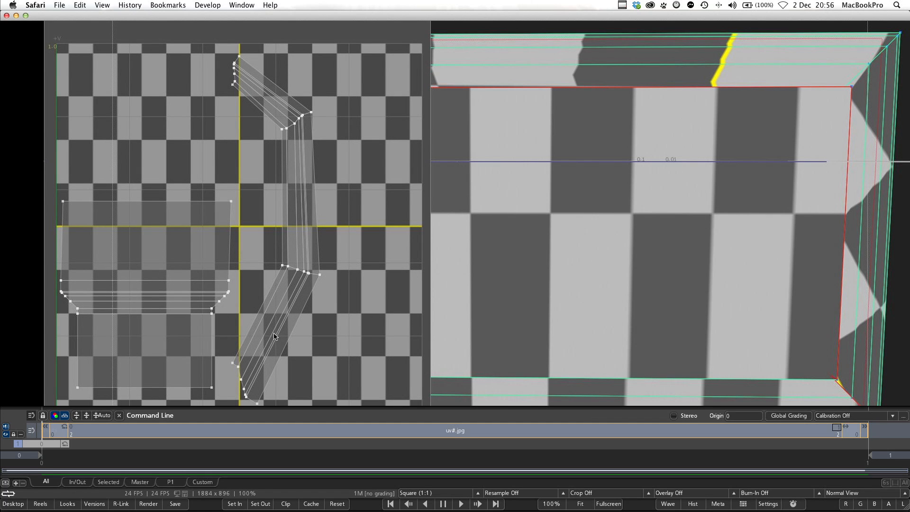
{"action": "mouse_move", "coordinate": [83, 302]}
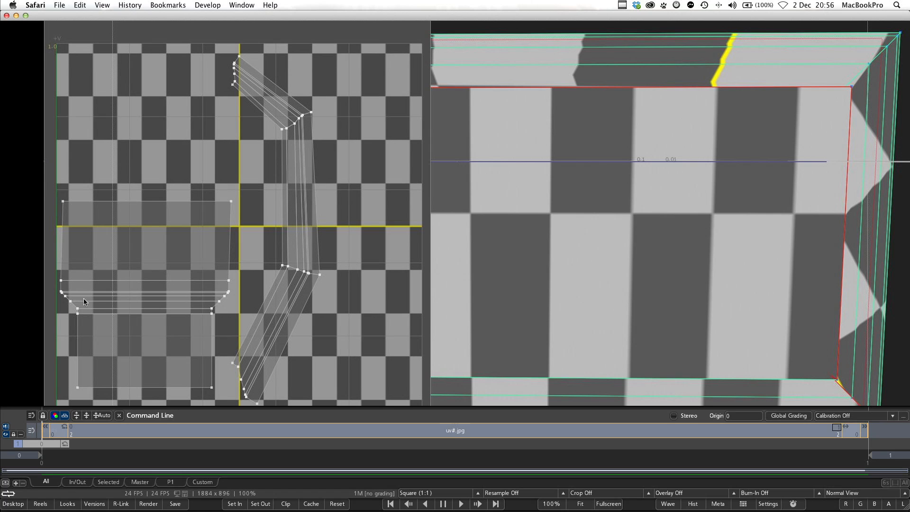
{"action": "mouse_move", "coordinate": [181, 327]}
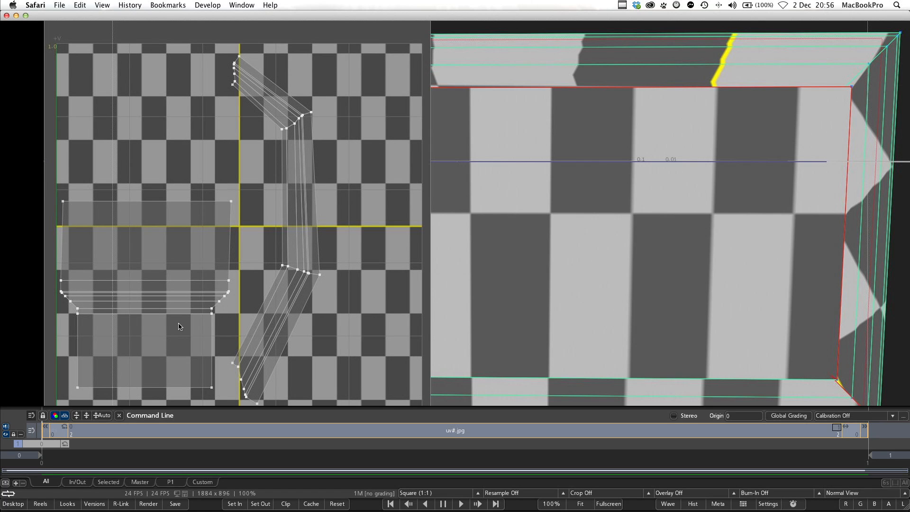
{"action": "mouse_move", "coordinate": [143, 315]}
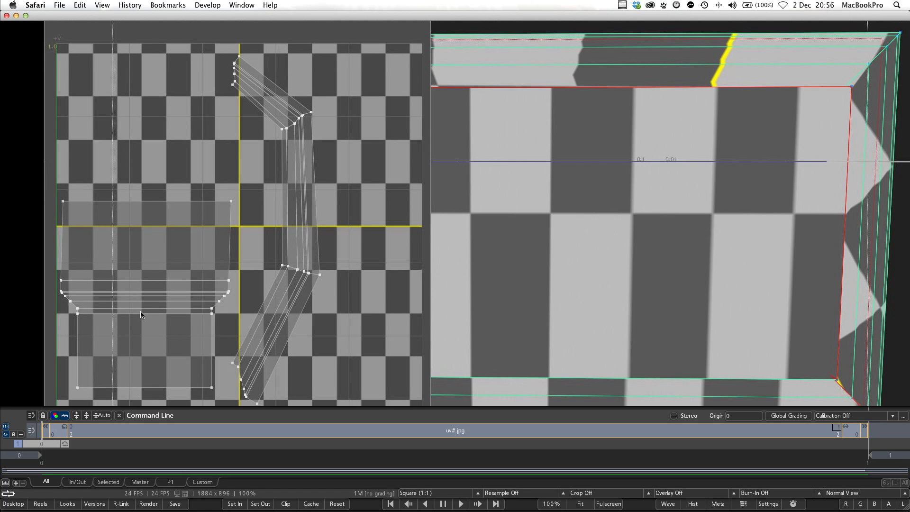
{"action": "mouse_move", "coordinate": [159, 310]}
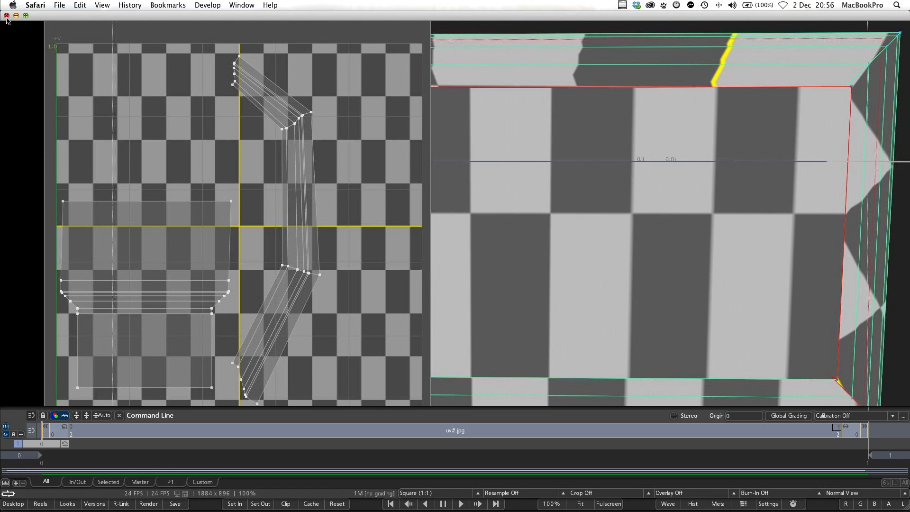
{"action": "mouse_move", "coordinate": [80, 47]}
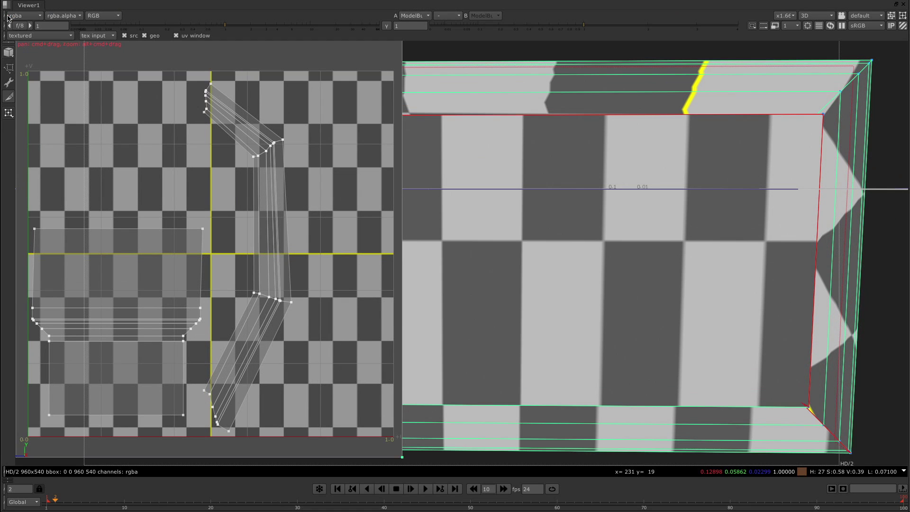
{"action": "mouse_move", "coordinate": [477, 271]}
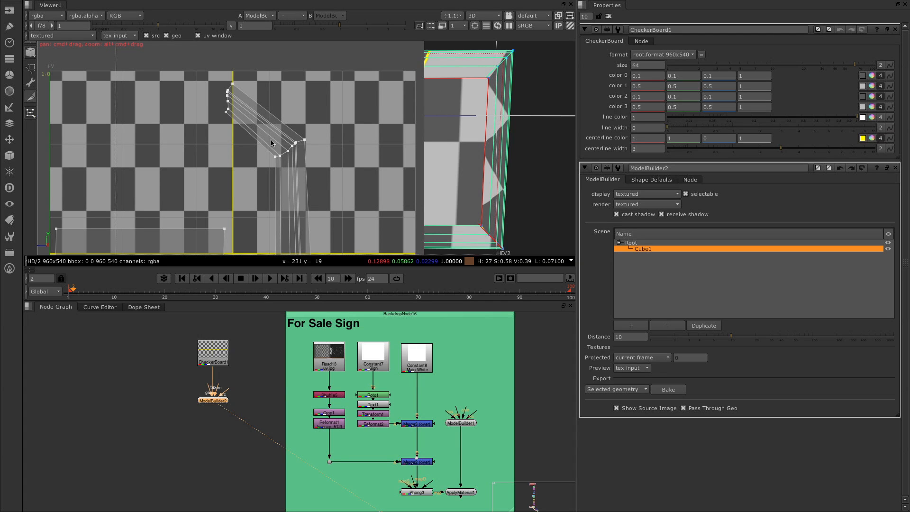
{"action": "mouse_move", "coordinate": [186, 423]}
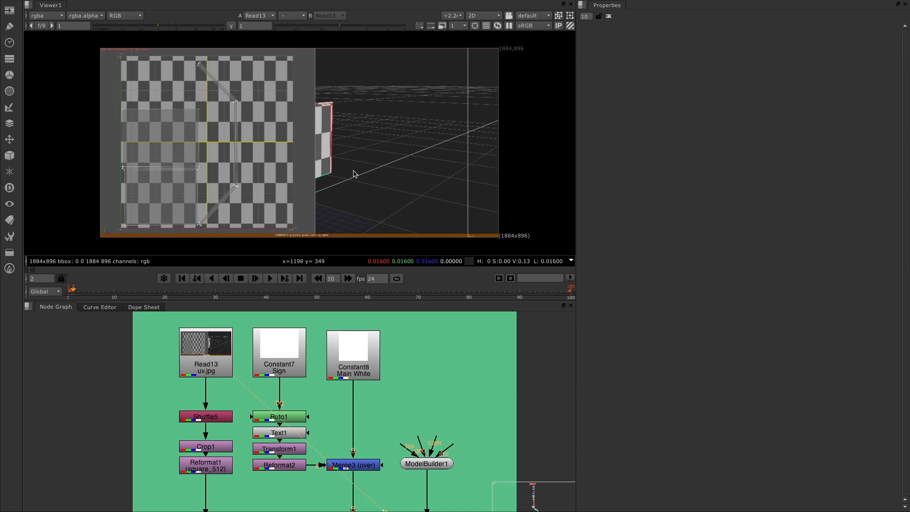
{"action": "mouse_move", "coordinate": [232, 410]}
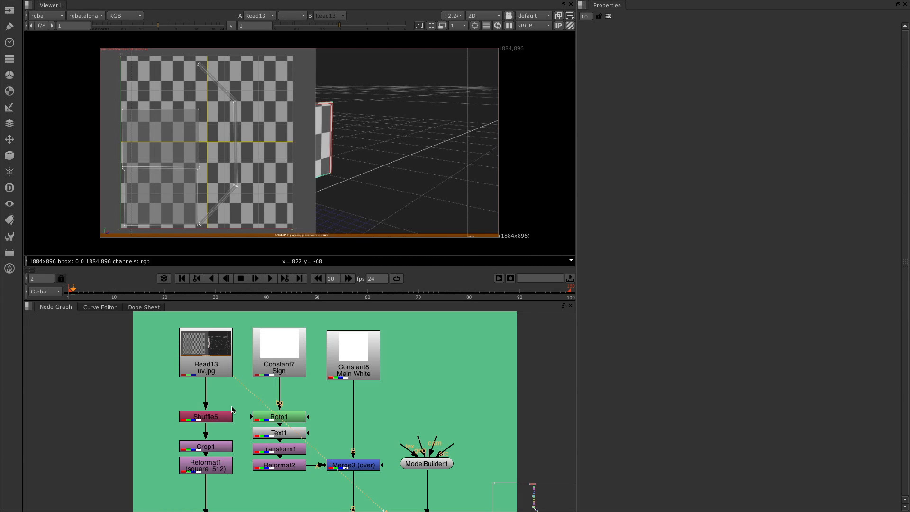
{"action": "mouse_move", "coordinate": [216, 374]}
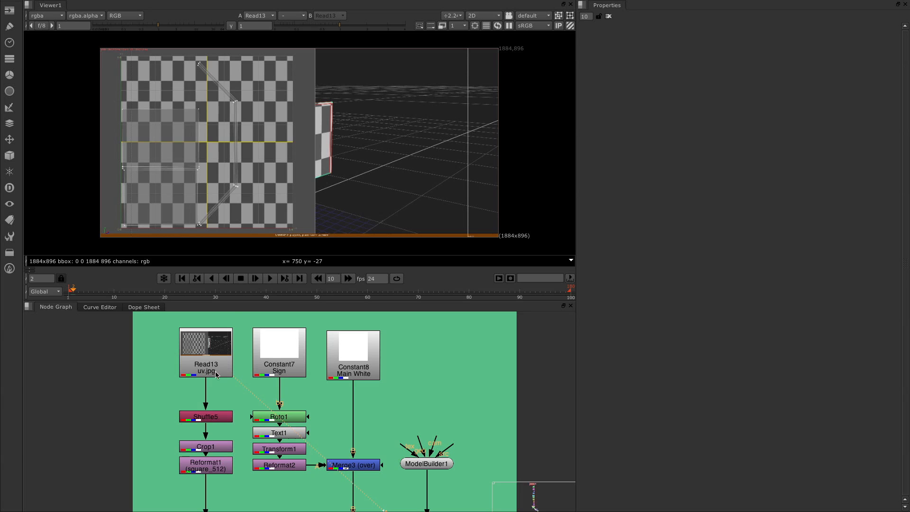
{"action": "mouse_move", "coordinate": [214, 348]}
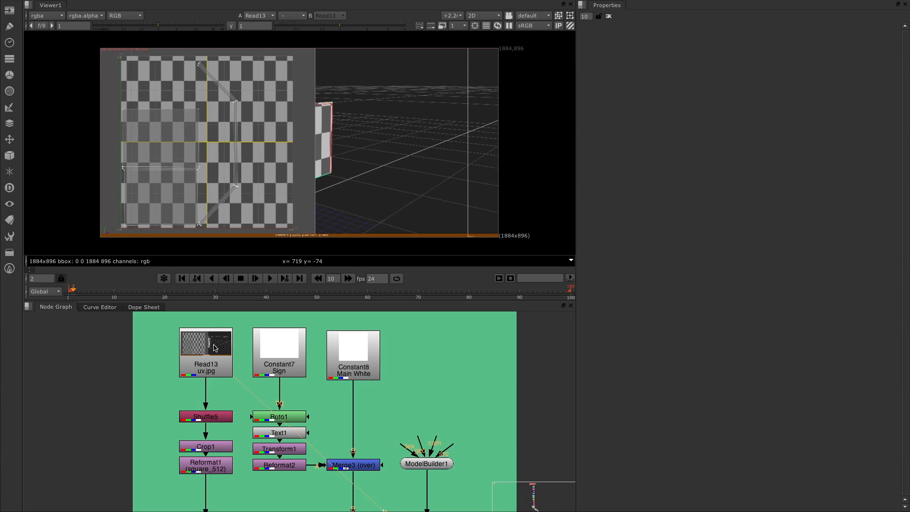
Step: Select Shuffle5 in the uv.jpg branch and bring up Crop1's properties
{"action": "left_click", "coordinate": [206, 416]}
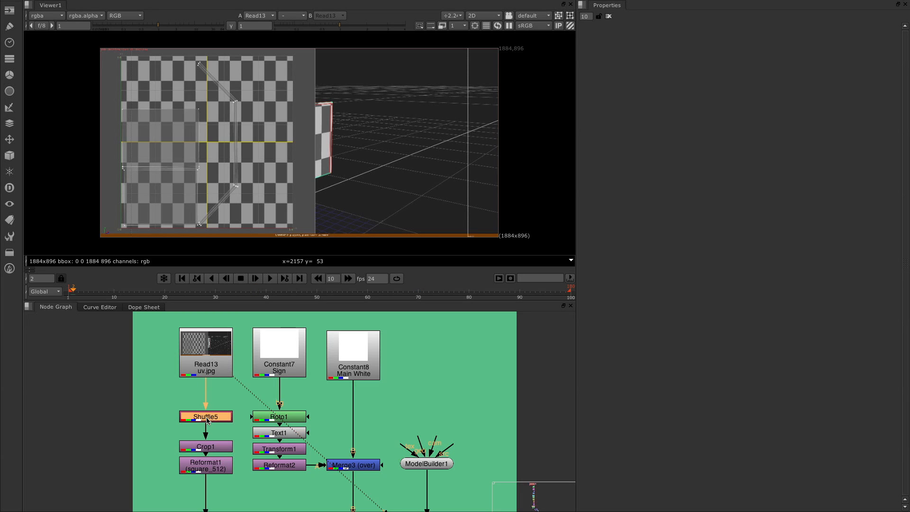
{"action": "double_click", "coordinate": [206, 416]}
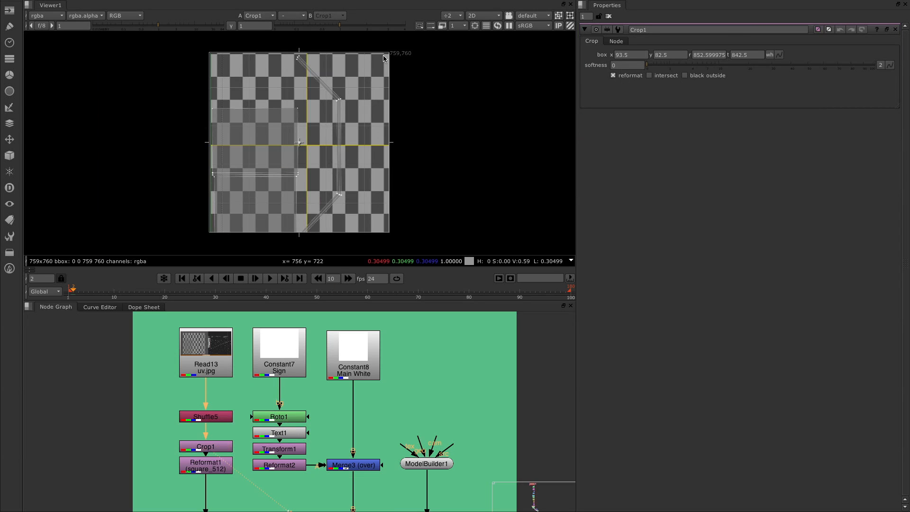
{"action": "mouse_move", "coordinate": [421, 59]}
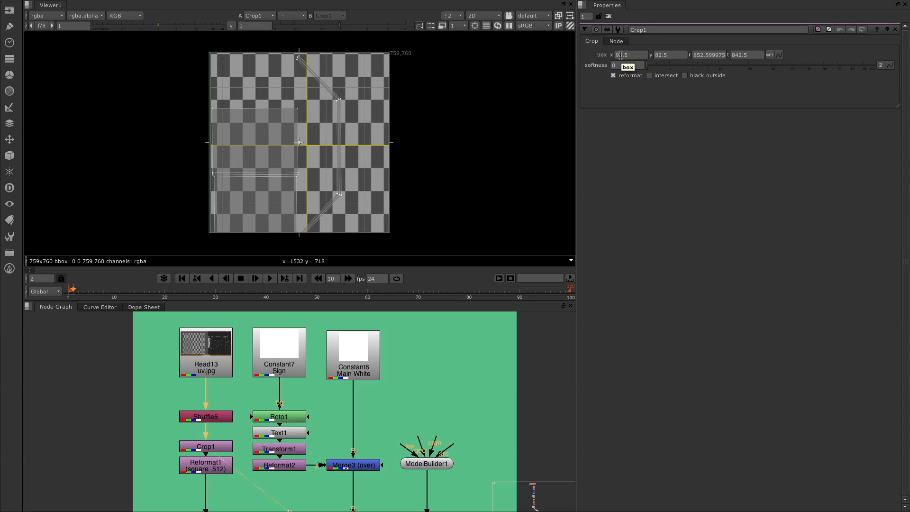
Step: Change Crop1's box left edge from 93.5 to 92.7 for a 760×760 square crop
{"action": "left_click", "coordinate": [629, 54]}
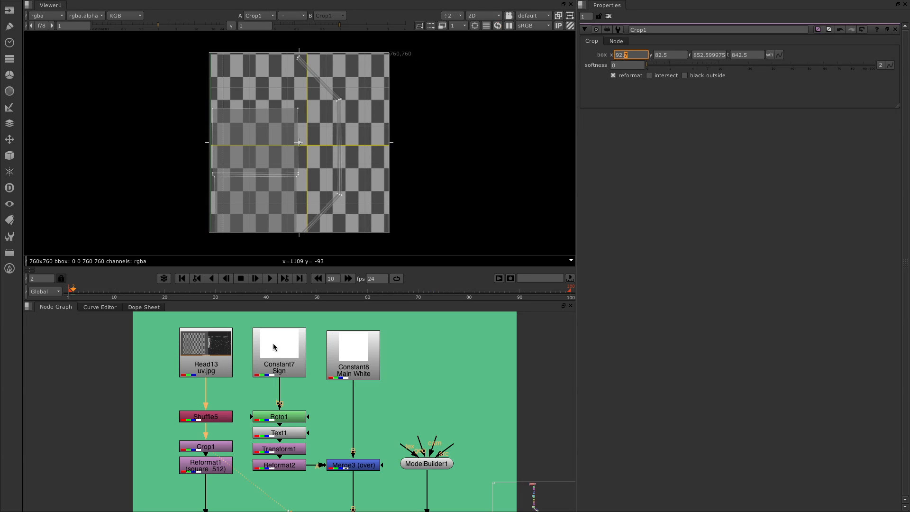
{"action": "left_click", "coordinate": [206, 465]}
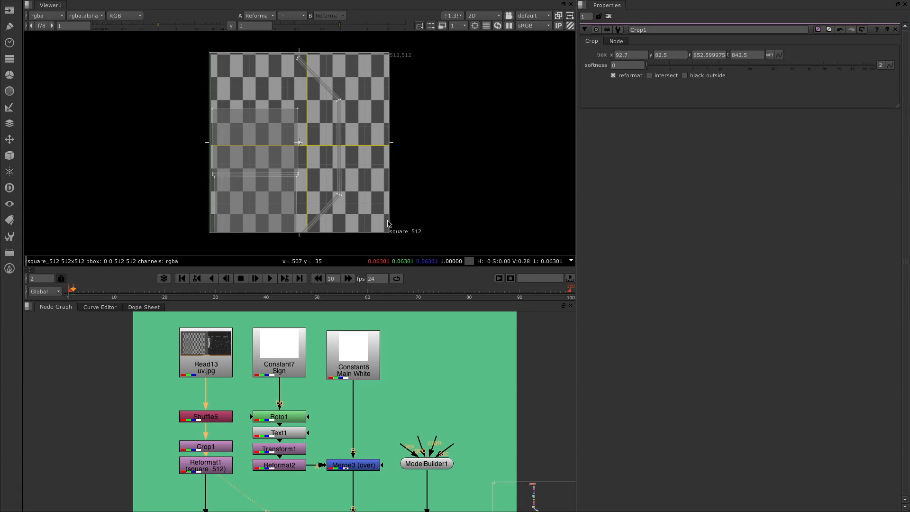
{"action": "mouse_move", "coordinate": [263, 349]}
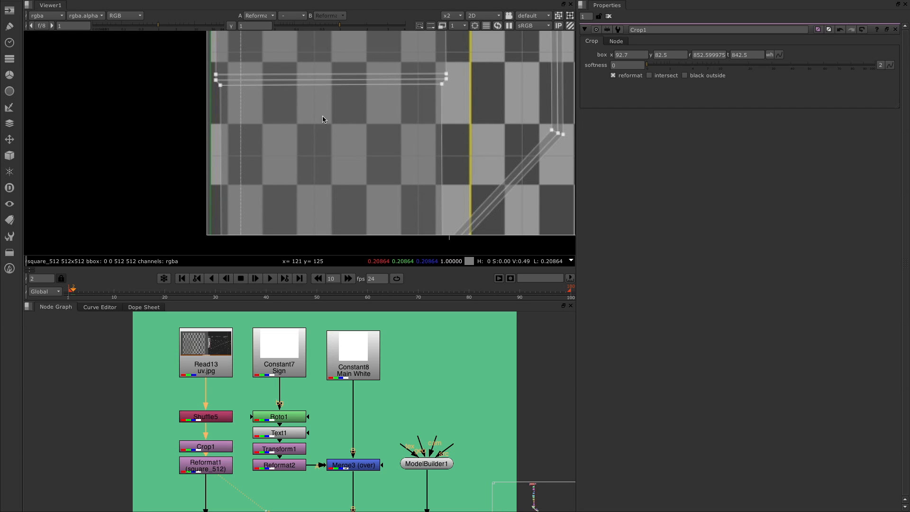
{"action": "mouse_move", "coordinate": [312, 153]}
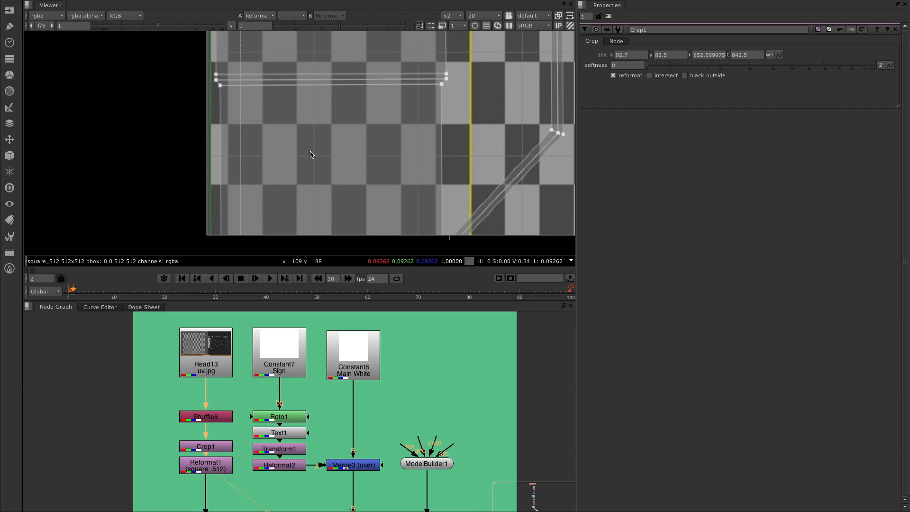
{"action": "mouse_move", "coordinate": [324, 81]}
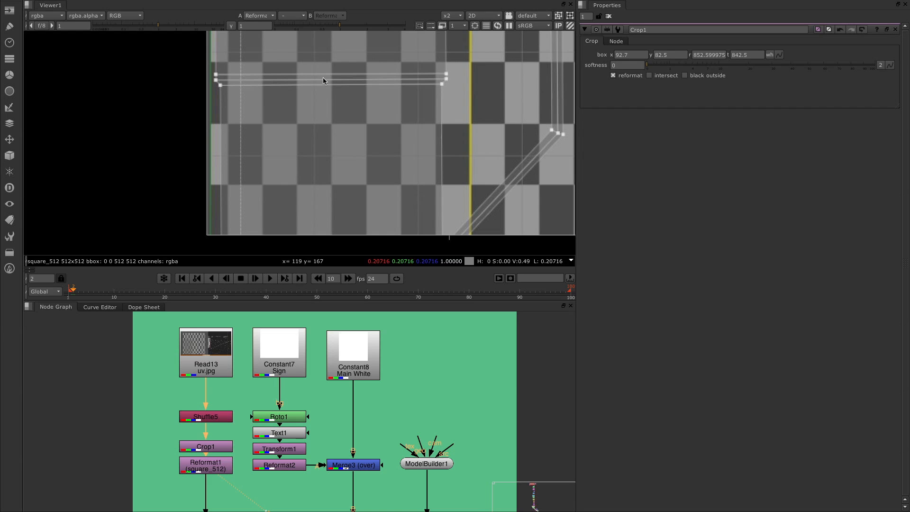
{"action": "mouse_move", "coordinate": [433, 195]}
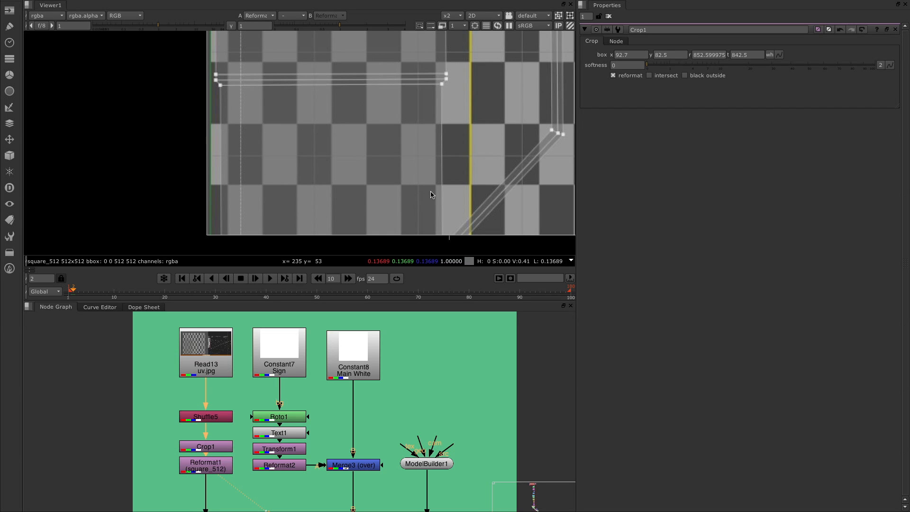
{"action": "mouse_move", "coordinate": [468, 351]}
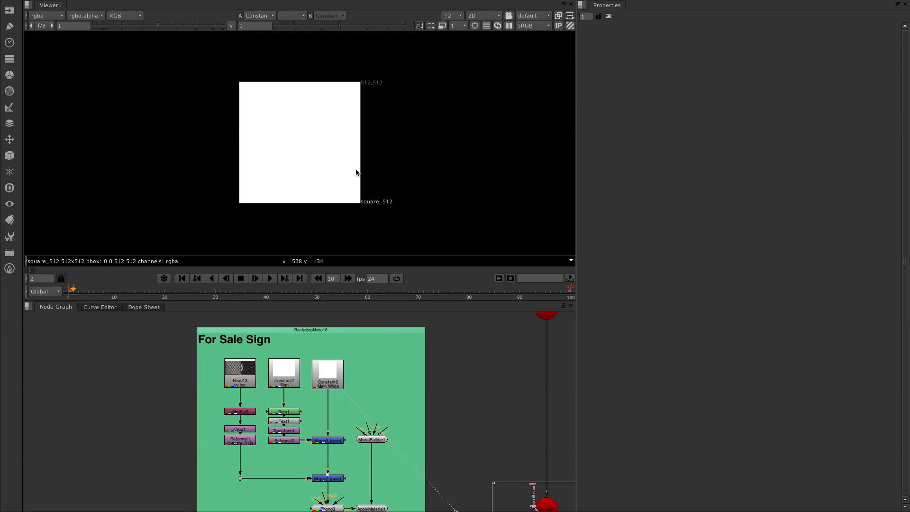
{"action": "mouse_move", "coordinate": [293, 377]}
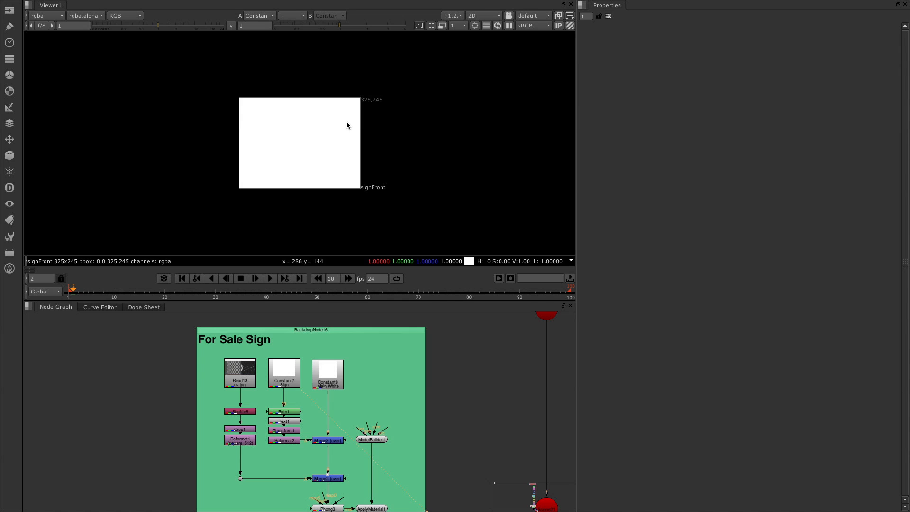
{"action": "mouse_move", "coordinate": [367, 150]}
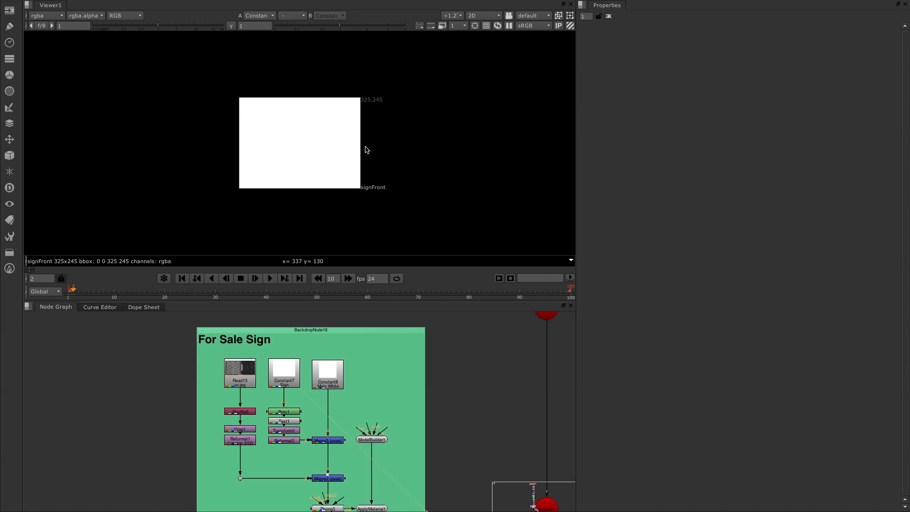
{"action": "mouse_move", "coordinate": [364, 103]}
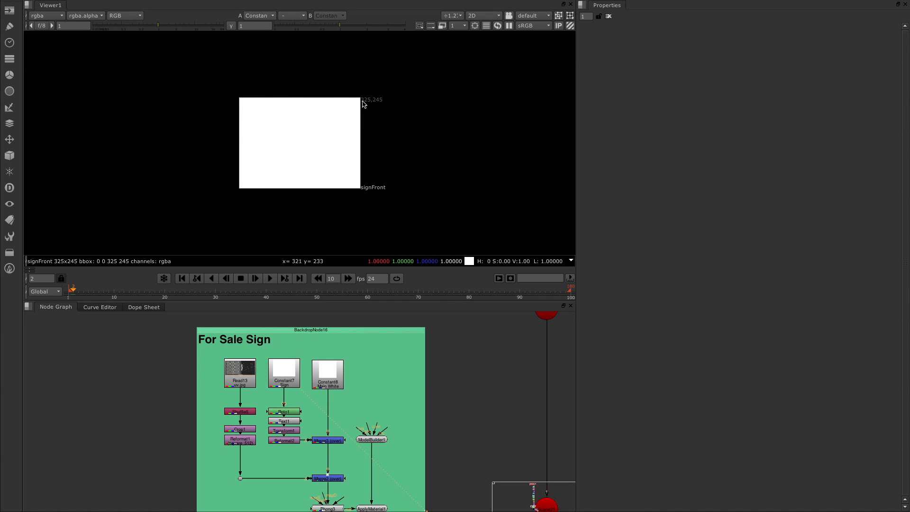
{"action": "mouse_move", "coordinate": [258, 366]}
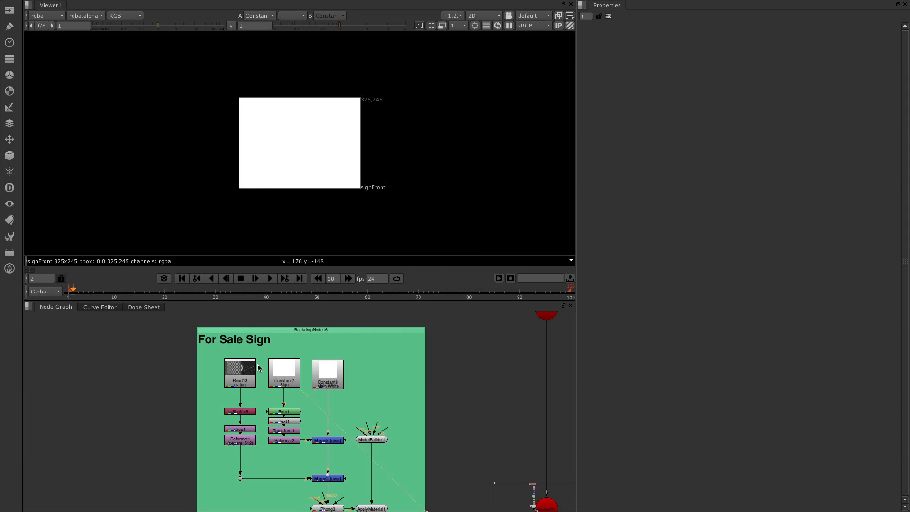
{"action": "mouse_move", "coordinate": [366, 108]}
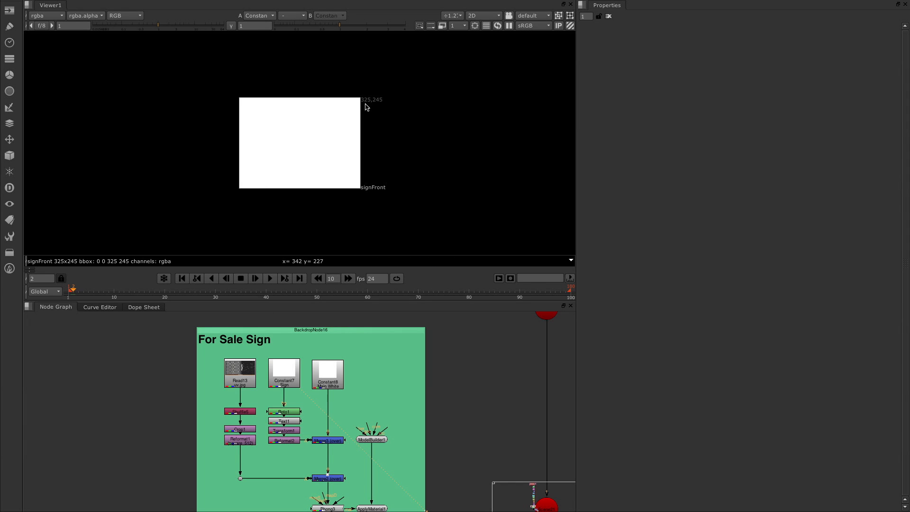
{"action": "mouse_move", "coordinate": [279, 283]}
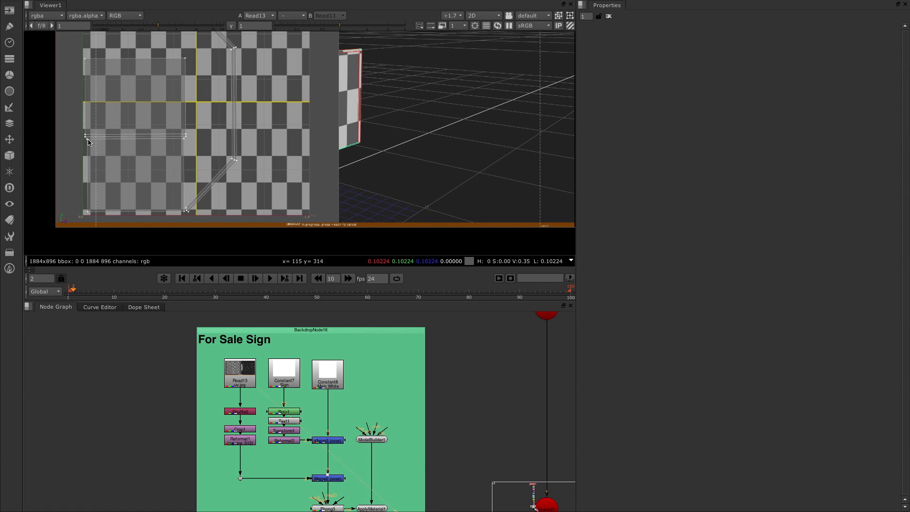
Step: Measure the front-face UV region, then view the Constant7 sign background and Roto1 red shape
{"action": "left_click_drag", "start_coordinate": [88, 139], "coordinate": [185, 213]}
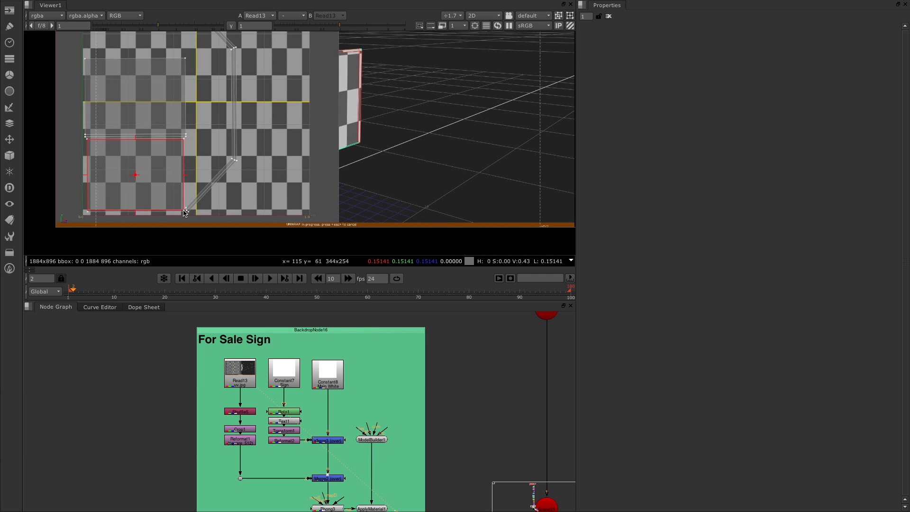
{"action": "mouse_move", "coordinate": [283, 376]}
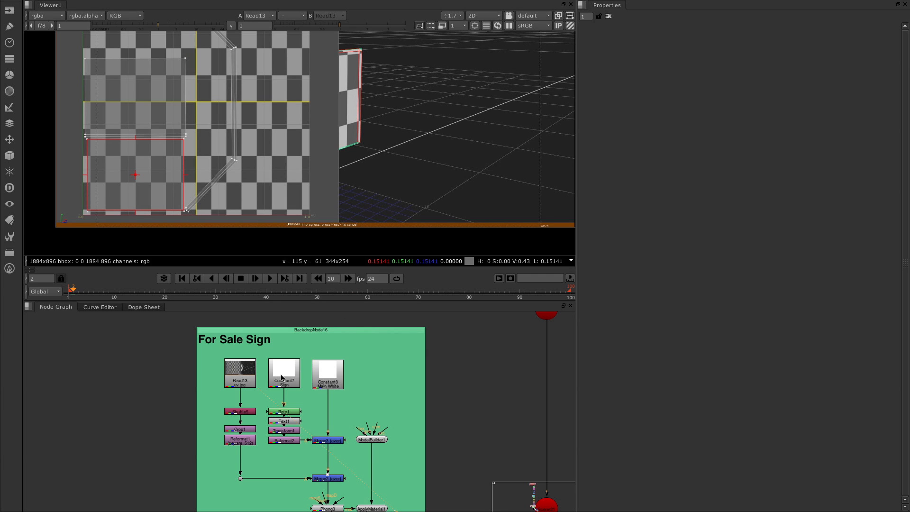
{"action": "left_click", "coordinate": [285, 374]}
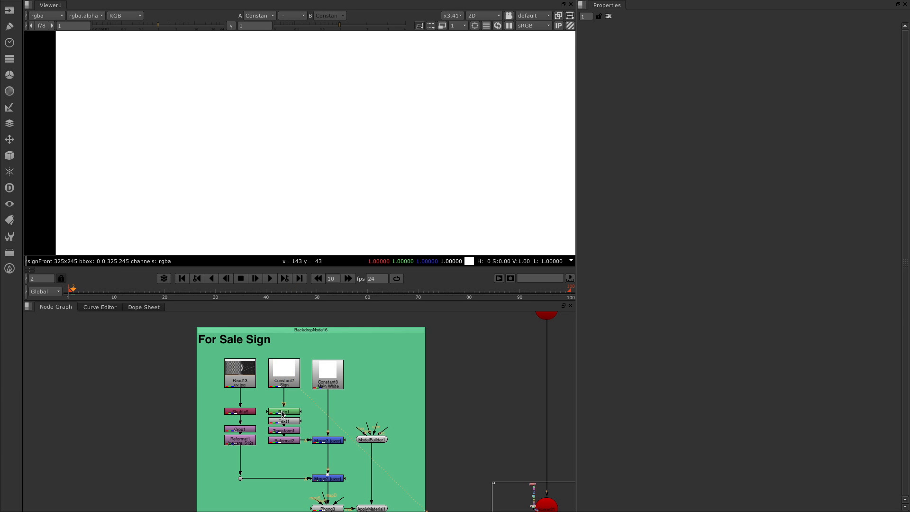
{"action": "left_click", "coordinate": [283, 412]}
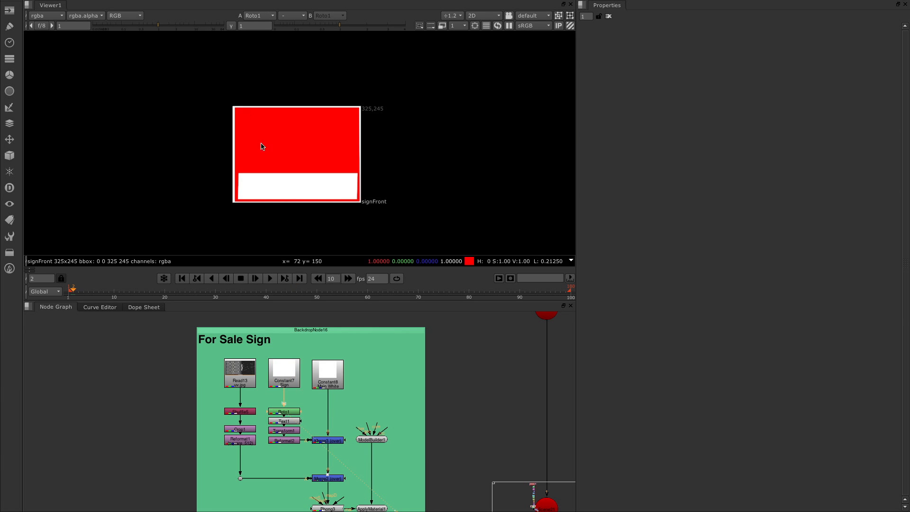
{"action": "mouse_move", "coordinate": [321, 154]}
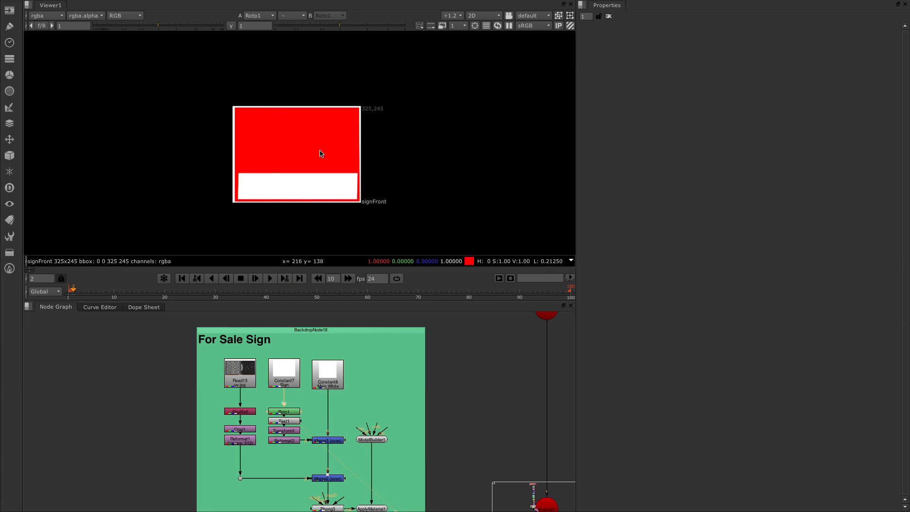
{"action": "mouse_move", "coordinate": [288, 424]}
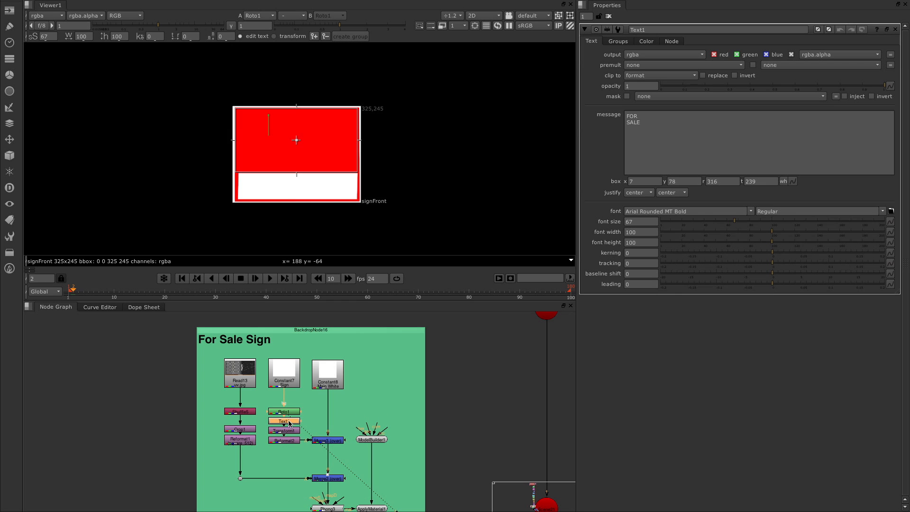
Step: View the Text1 FOR SALE sign, then switch the Viewer to Phong3's output
{"action": "left_click", "coordinate": [284, 421]}
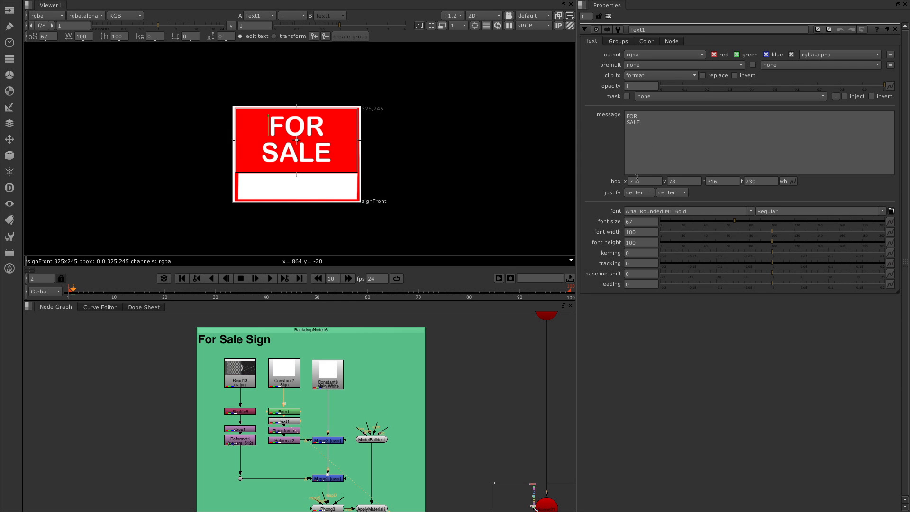
{"action": "mouse_move", "coordinate": [404, 195]}
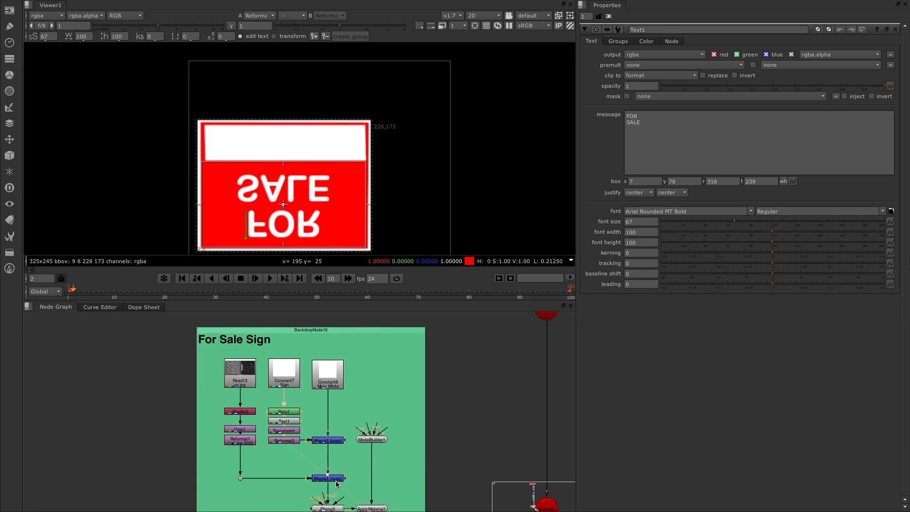
{"action": "mouse_move", "coordinate": [330, 388]}
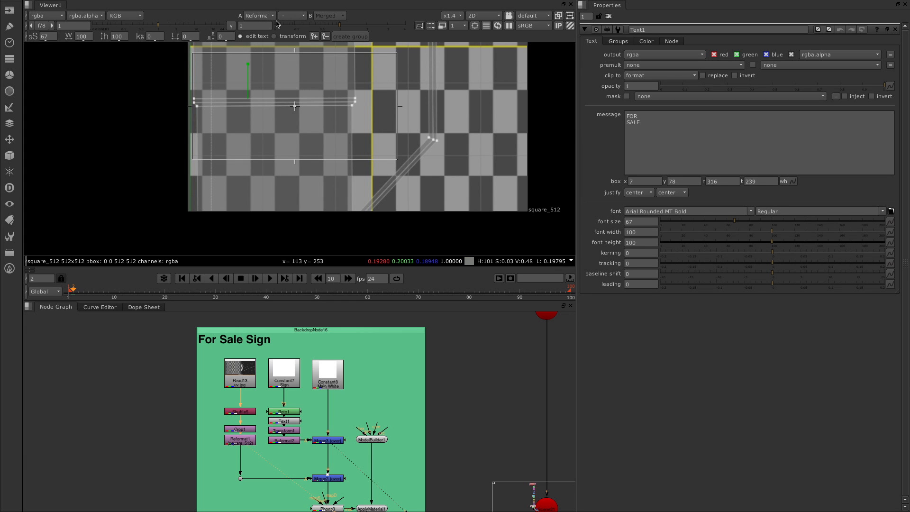
{"action": "left_click", "coordinate": [291, 15]}
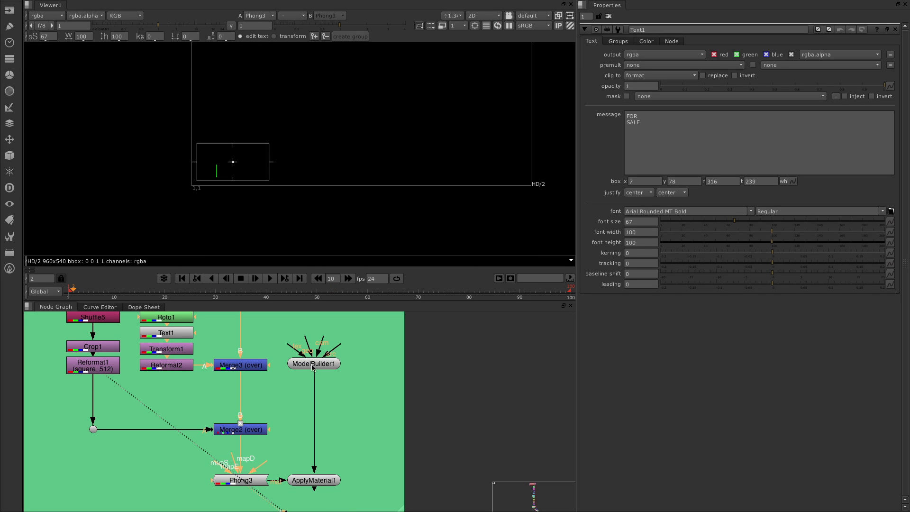
Step: Show ModelBuilder1 in the 3D Viewer and switch to edge loop selection for unwrapping
{"action": "left_click", "coordinate": [314, 363]}
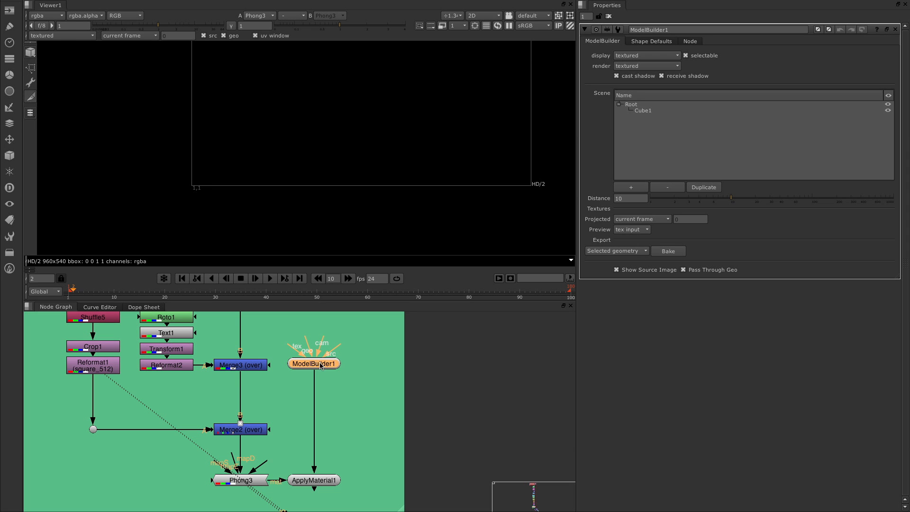
{"action": "left_click", "coordinate": [483, 15]}
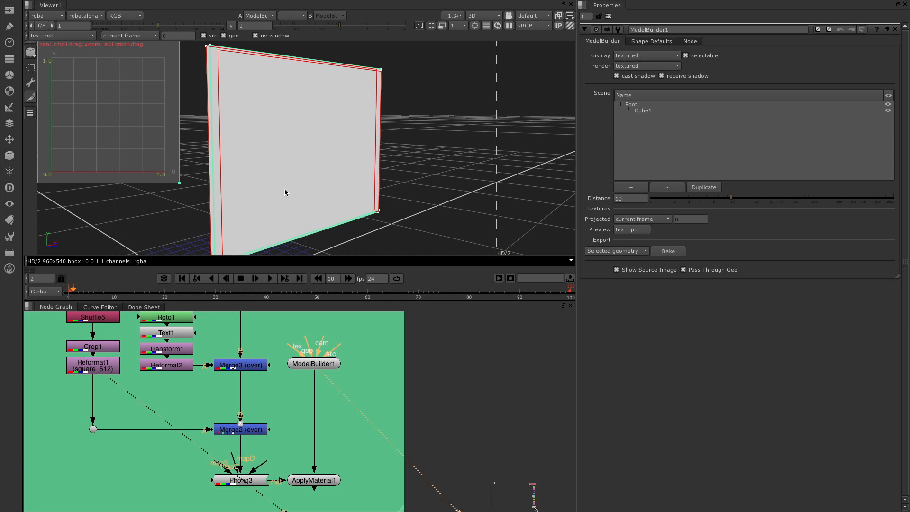
{"action": "right_click", "coordinate": [285, 192]}
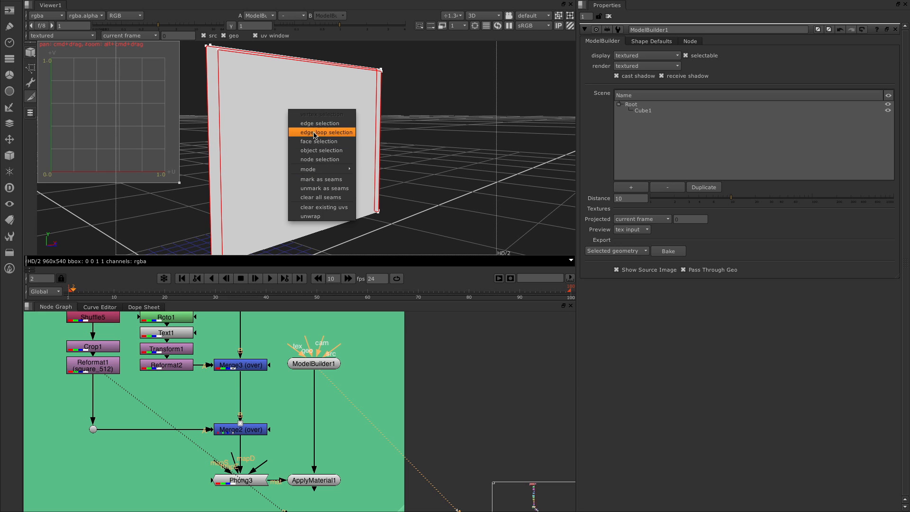
{"action": "left_click", "coordinate": [326, 132]}
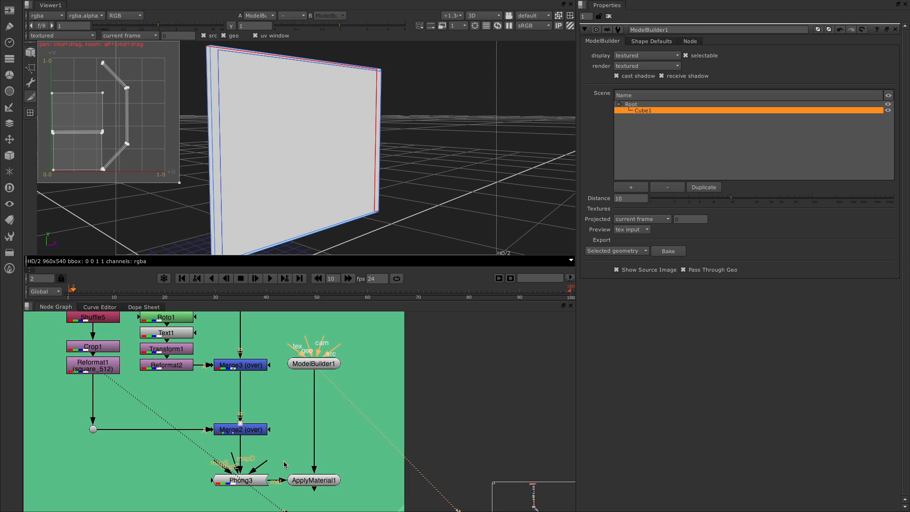
{"action": "mouse_move", "coordinate": [252, 420]}
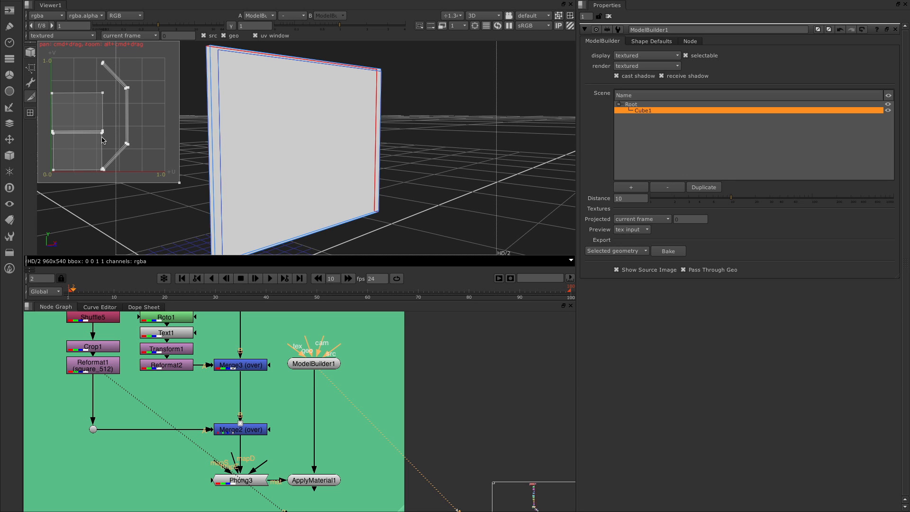
{"action": "mouse_move", "coordinate": [250, 219]}
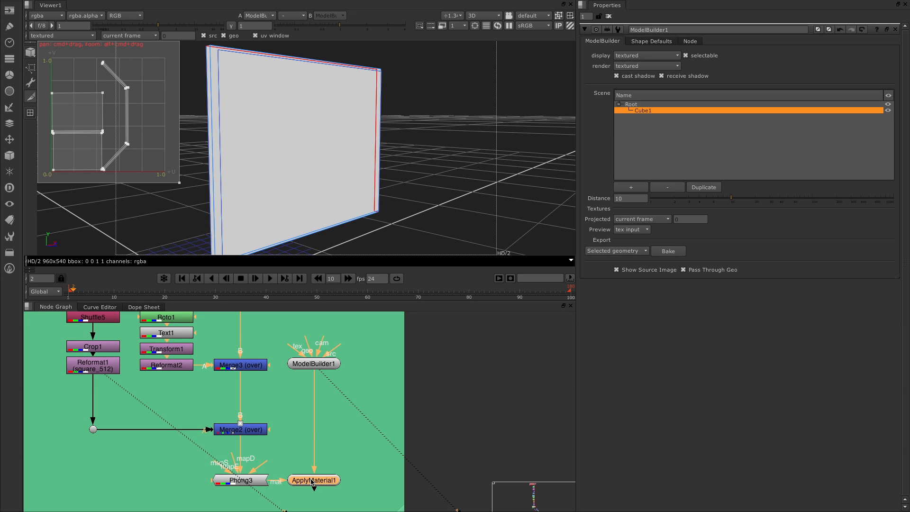
{"action": "mouse_move", "coordinate": [335, 476]}
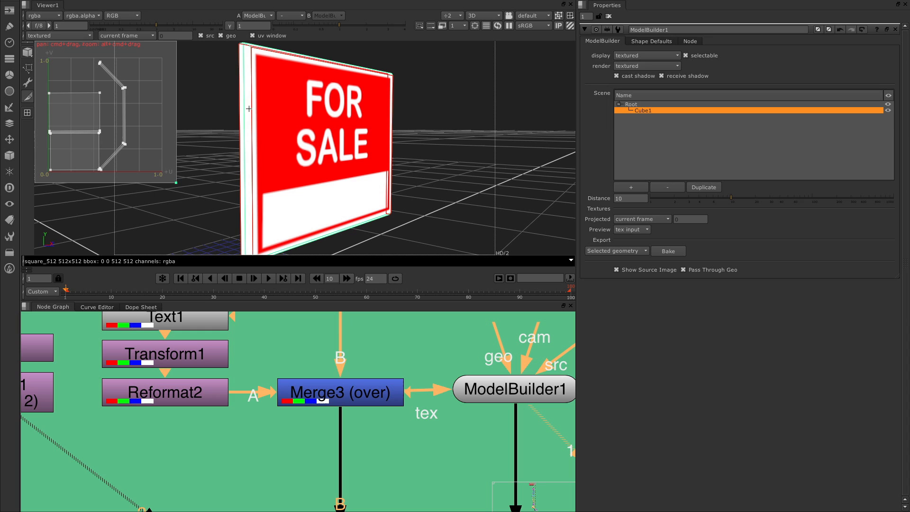
{"action": "mouse_move", "coordinate": [41, 135]}
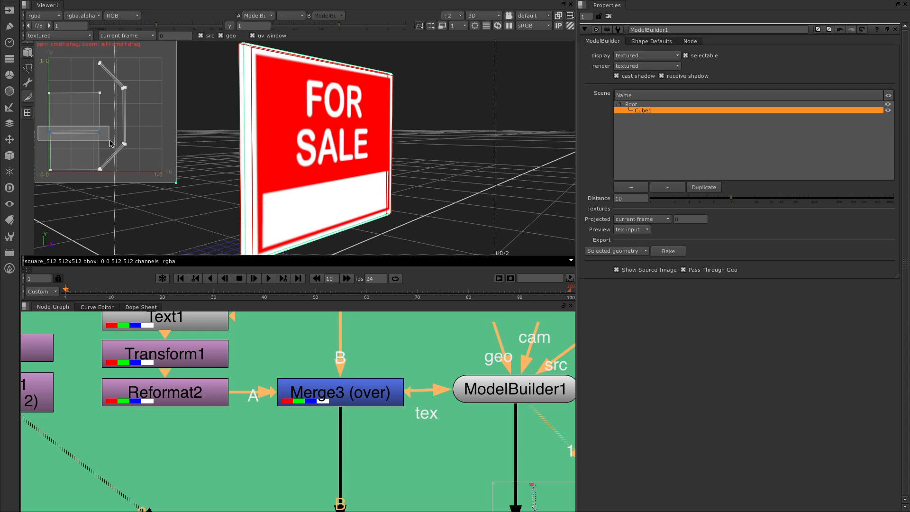
Step: Drag the front face's UV edges around, sliding and stretching the FOR SALE texture on Cube1
{"action": "left_click_drag", "start_coordinate": [73, 133], "coordinate": [64, 133]}
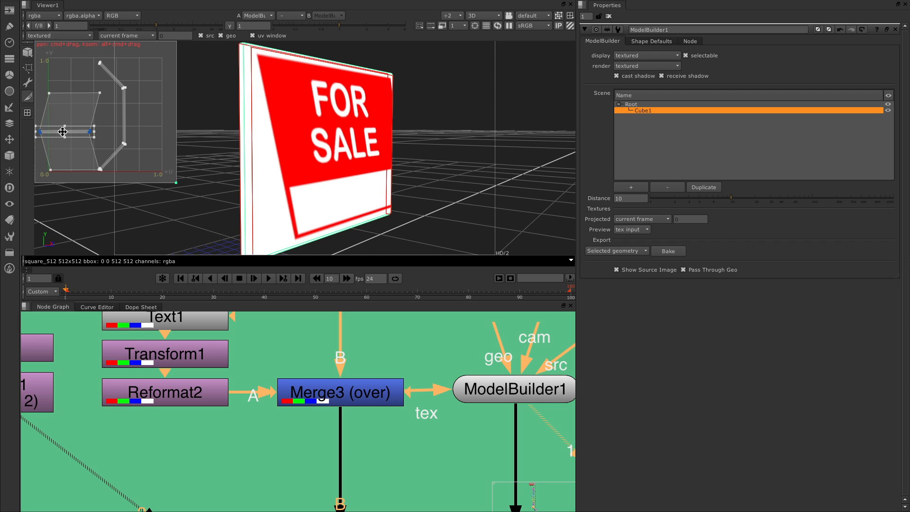
{"action": "left_click_drag", "start_coordinate": [62, 133], "coordinate": [69, 128]}
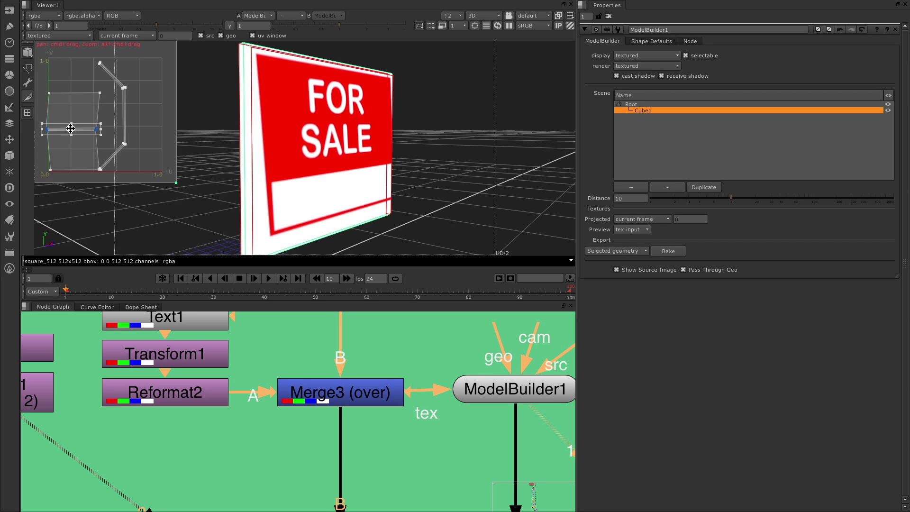
{"action": "left_click_drag", "start_coordinate": [70, 128], "coordinate": [66, 150]}
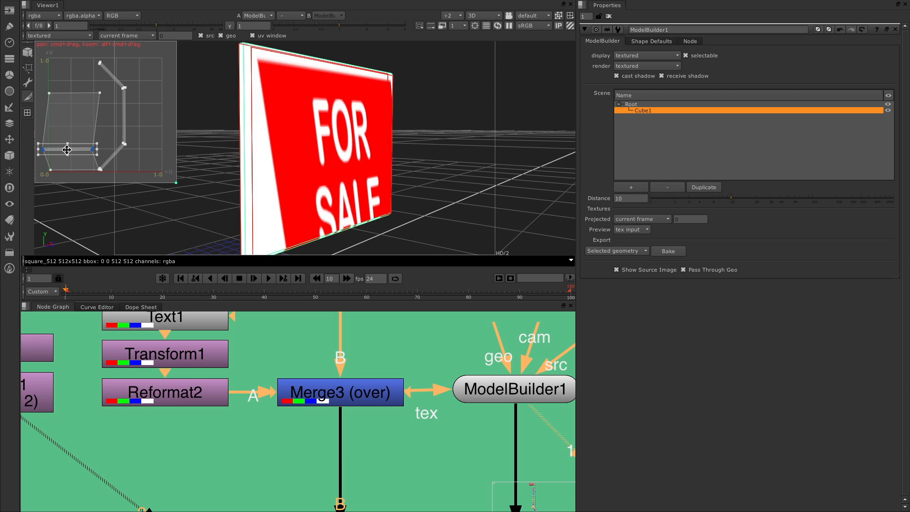
{"action": "left_click_drag", "start_coordinate": [66, 150], "coordinate": [72, 137]}
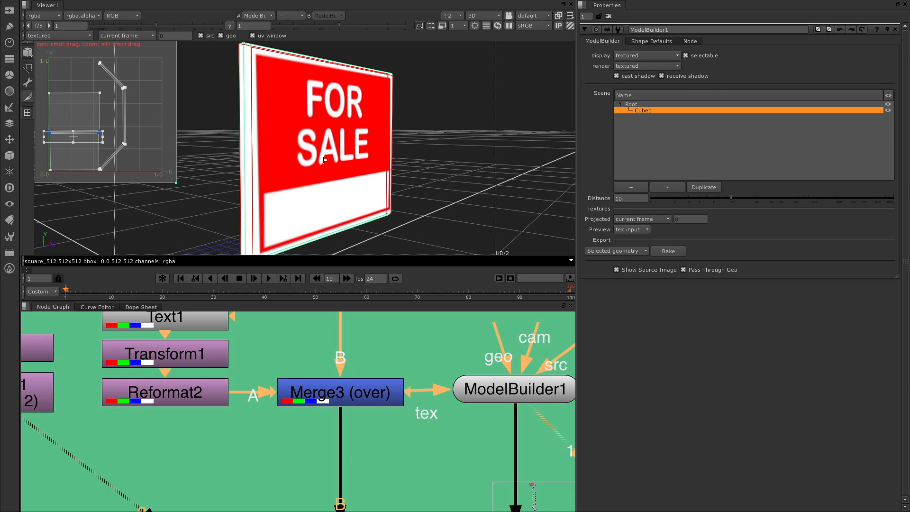
Step: Unwrap Cube1's UVs from the 3D Viewer menu, exposing threshold, iterations and separation settings
{"action": "right_click", "coordinate": [324, 159]}
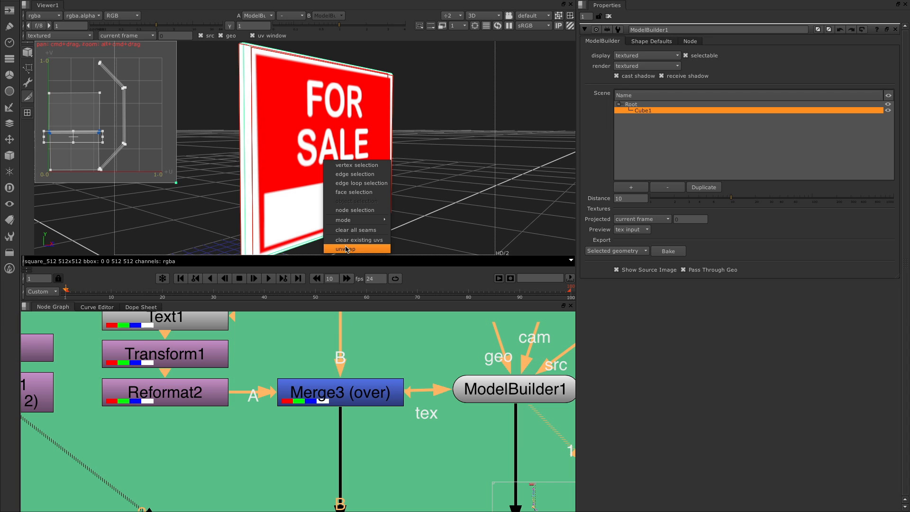
{"action": "left_click", "coordinate": [345, 248]}
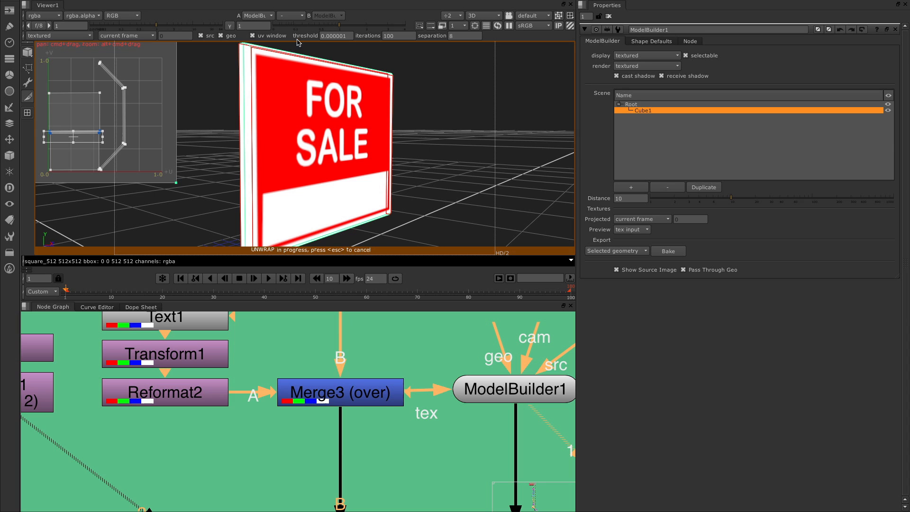
{"action": "mouse_move", "coordinate": [73, 66]}
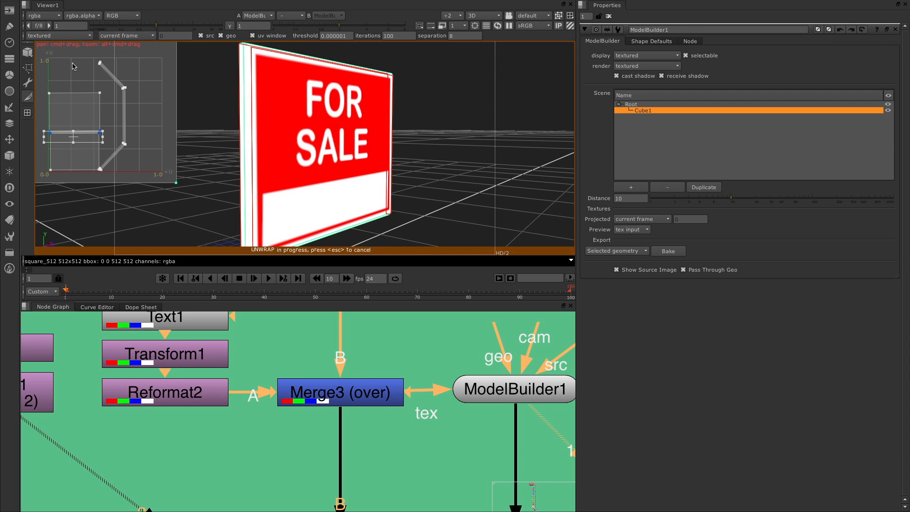
{"action": "mouse_move", "coordinate": [278, 56]}
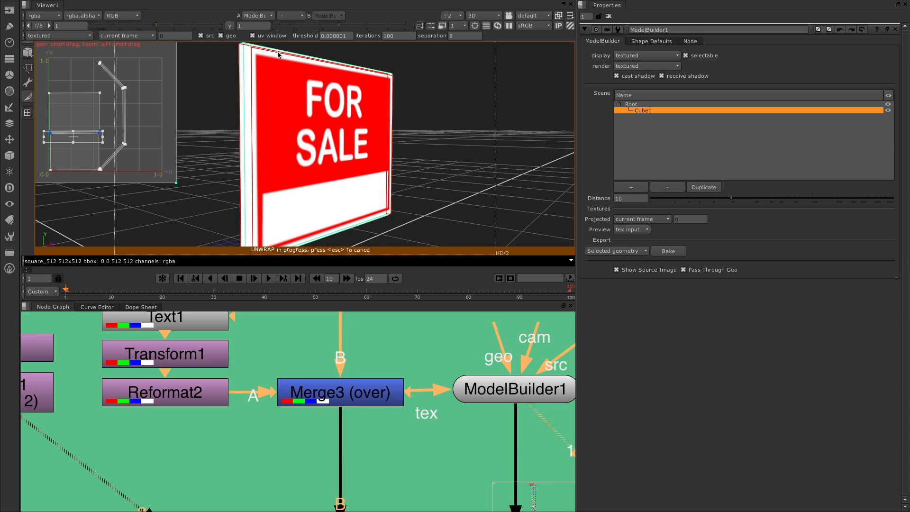
{"action": "mouse_move", "coordinate": [413, 29]}
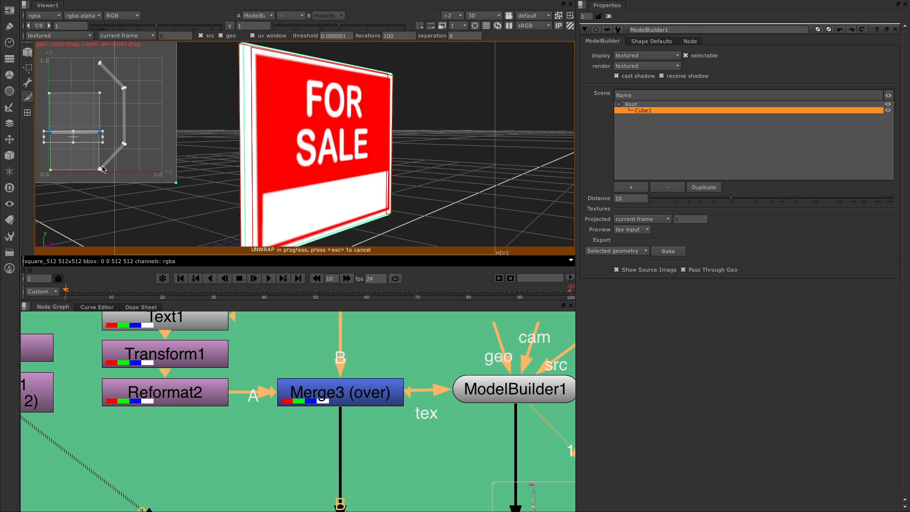
{"action": "mouse_move", "coordinate": [51, 110]}
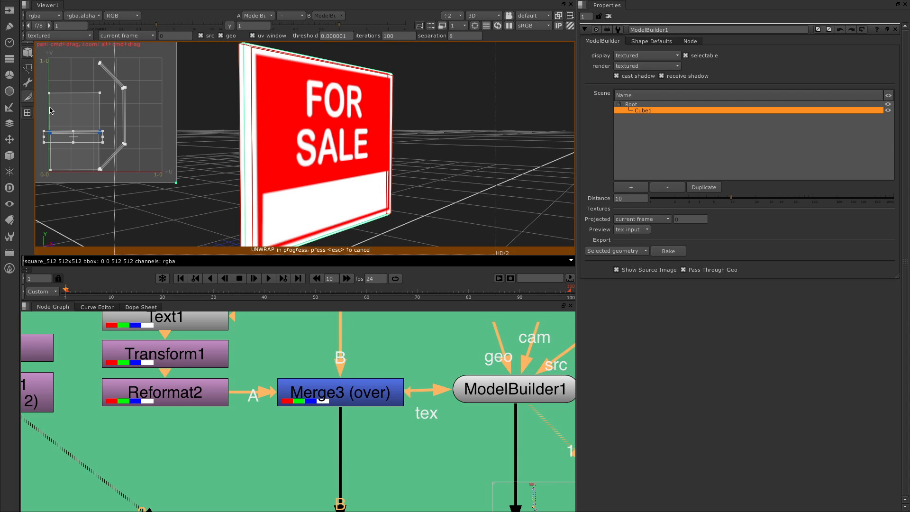
{"action": "mouse_move", "coordinate": [97, 130]}
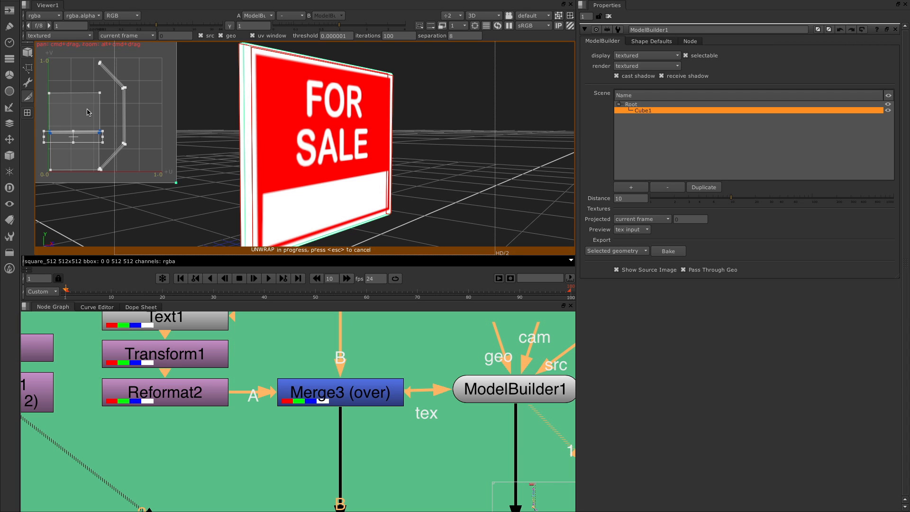
{"action": "mouse_move", "coordinate": [104, 125]}
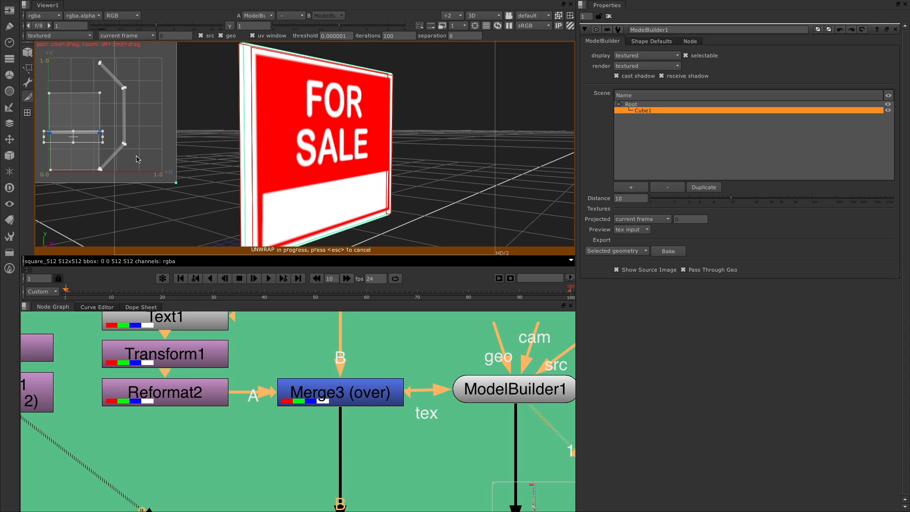
{"action": "mouse_move", "coordinate": [867, 86]}
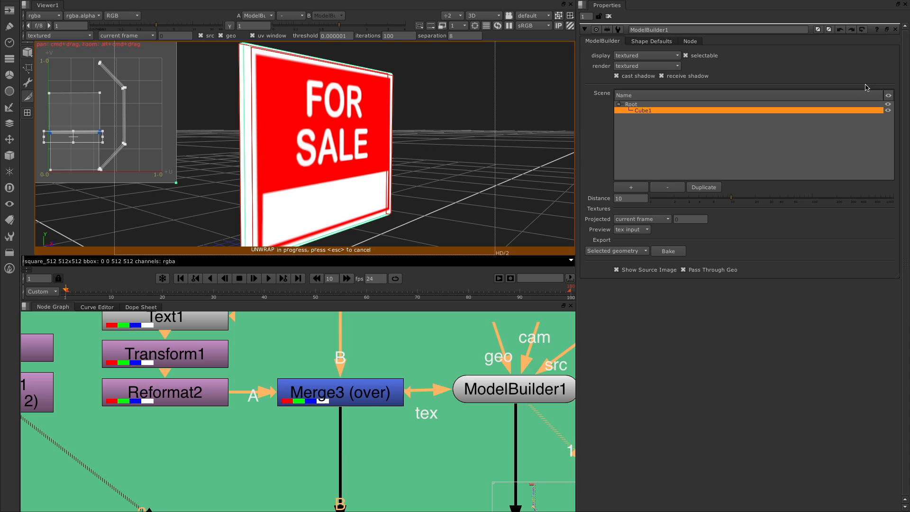